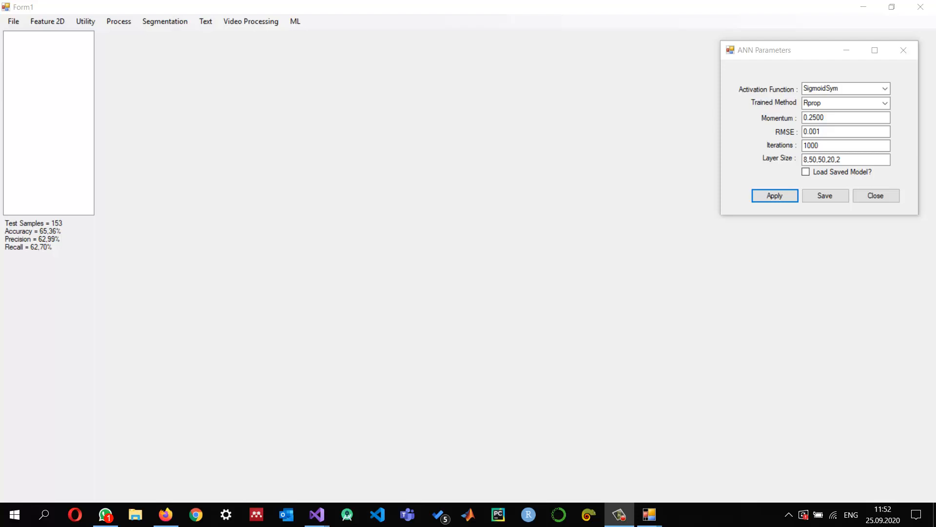
- Close the running Form1 demo and scroll Solution Explorer up to the EmgucvDemo project
{"action": "left_click", "coordinate": [875, 195]}
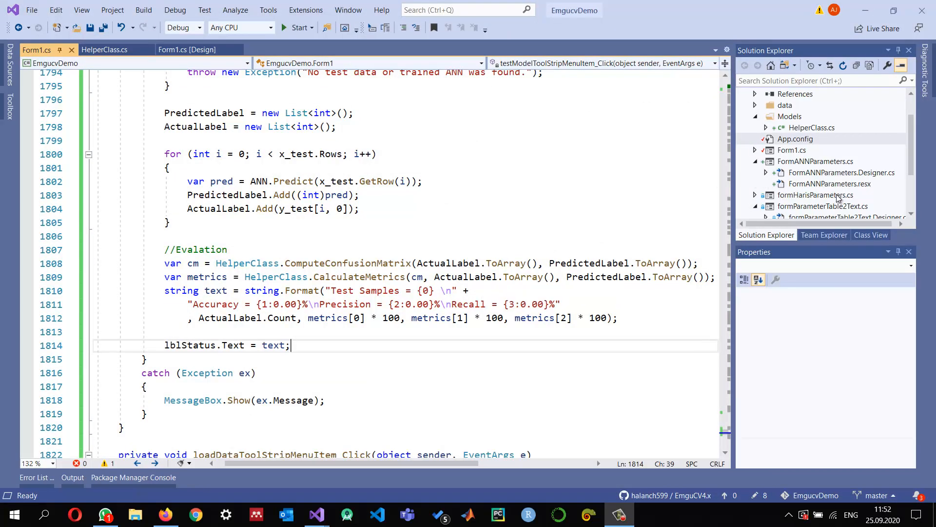
{"action": "scroll", "scroll_direction": "up", "scroll_amount": 3}
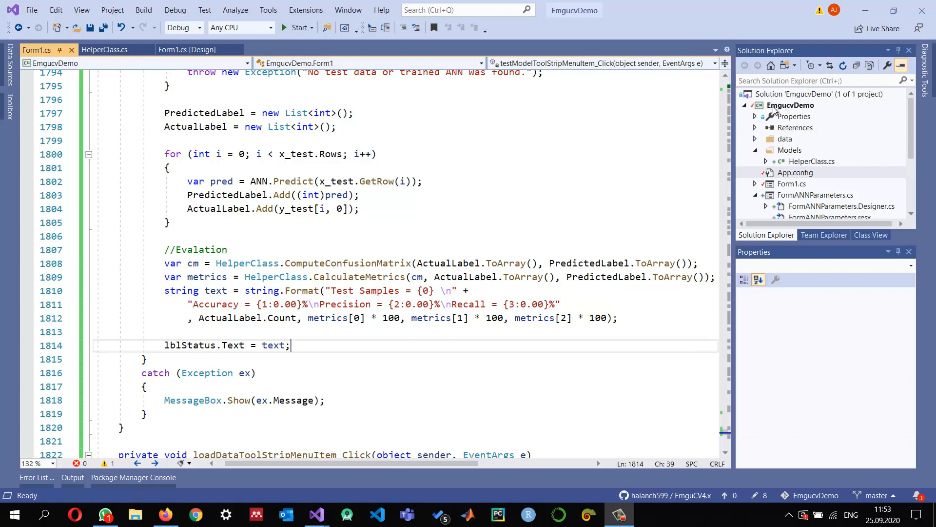
- Use Add > New Item on EmgucvDemo to create a Windows Form named FormConfusionMatrix
{"action": "right_click", "coordinate": [790, 105]}
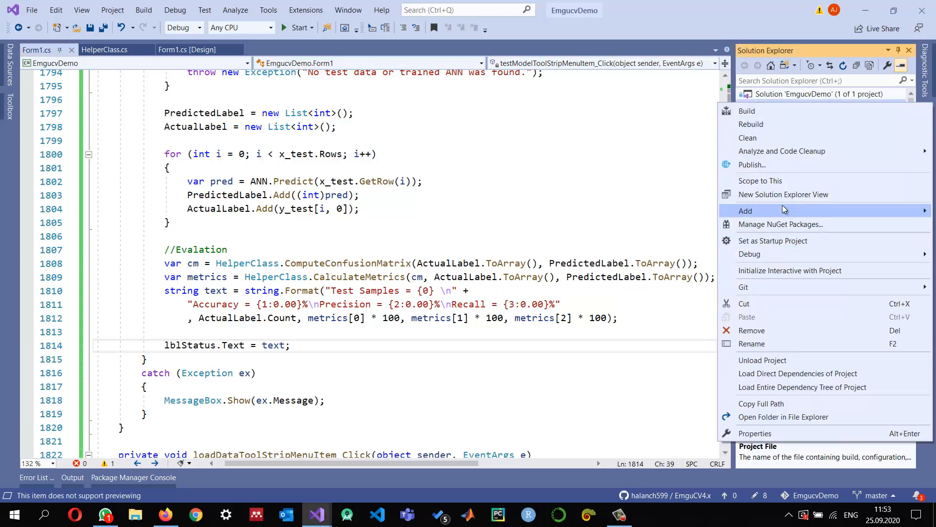
{"action": "left_click", "coordinate": [745, 210]}
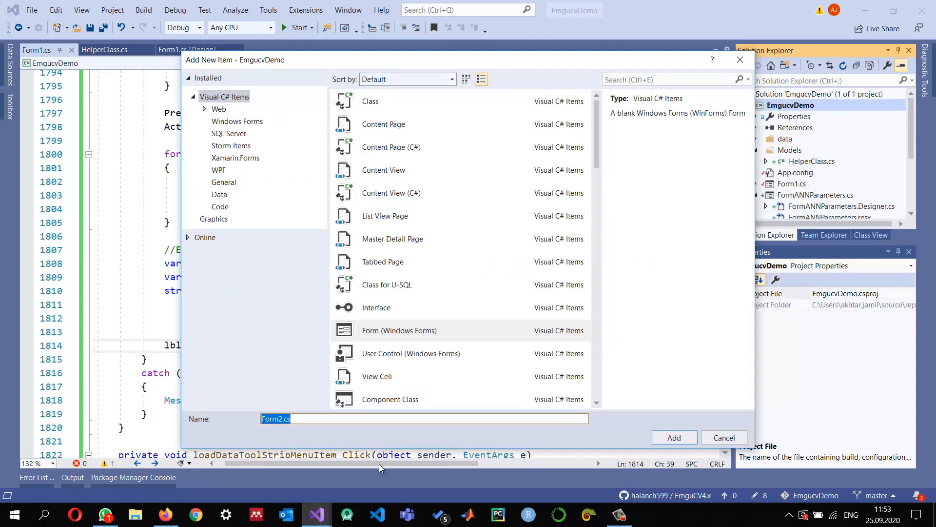
{"action": "type", "text": "Form"}
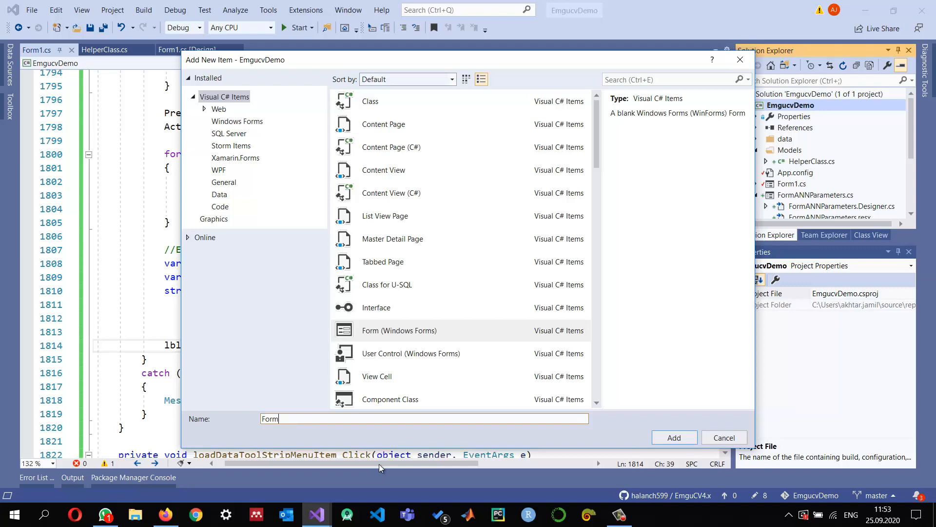
{"action": "type", "text": "Confusion"}
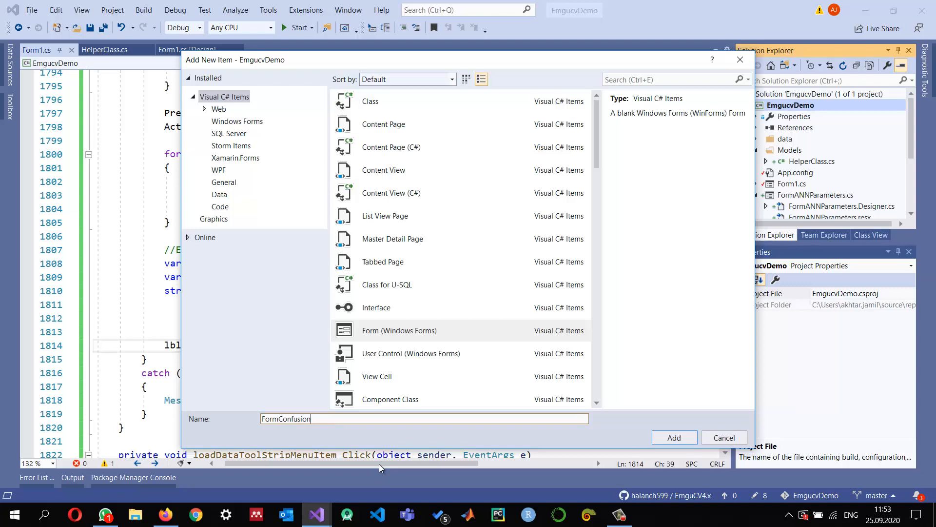
{"action": "left_click", "coordinate": [674, 437]}
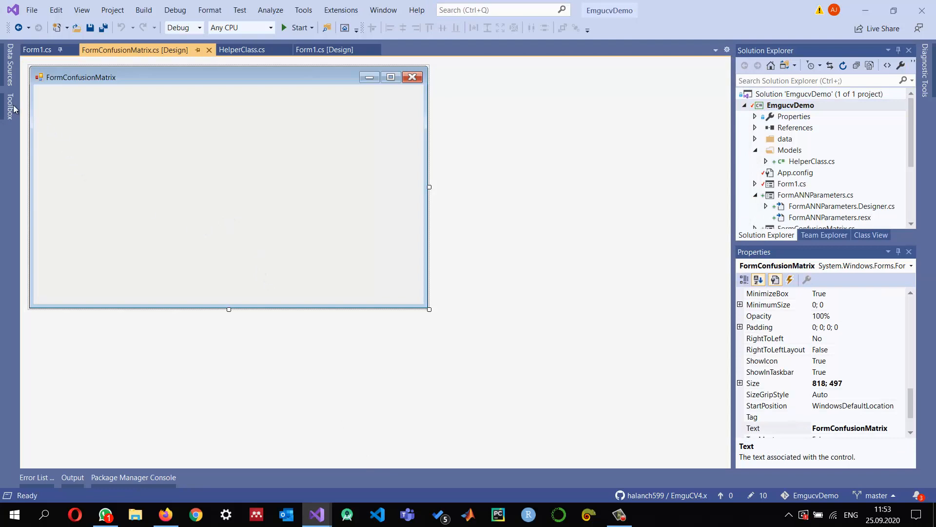
- Place a DataGridView anchored Top, Bottom, Left, Right on the form, with a RichTextBox below
{"action": "left_click", "coordinate": [10, 107]}
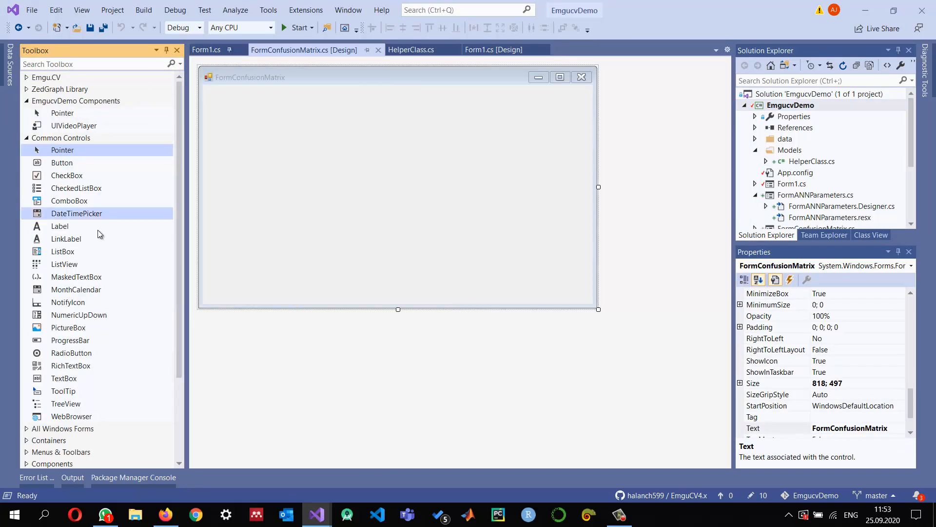
{"action": "scroll", "scroll_direction": "down", "scroll_amount": 3}
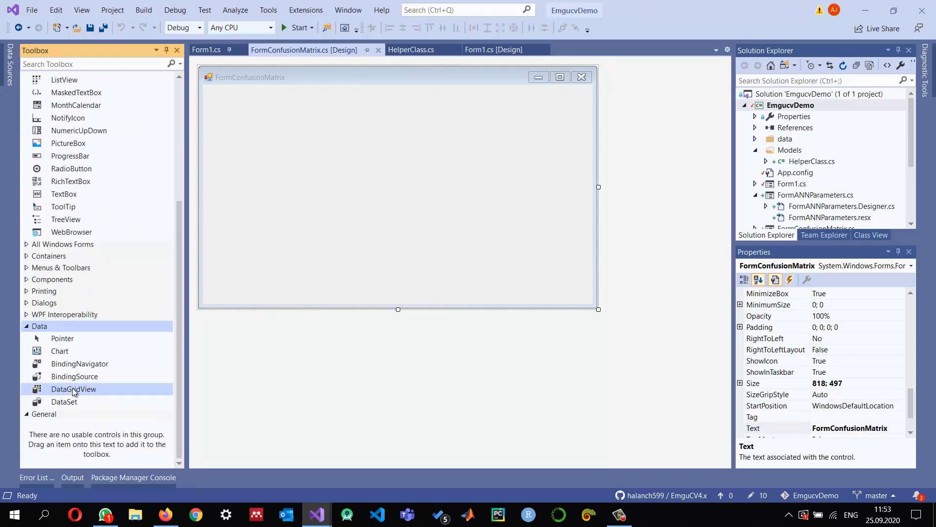
{"action": "mouse_move", "coordinate": [68, 396]}
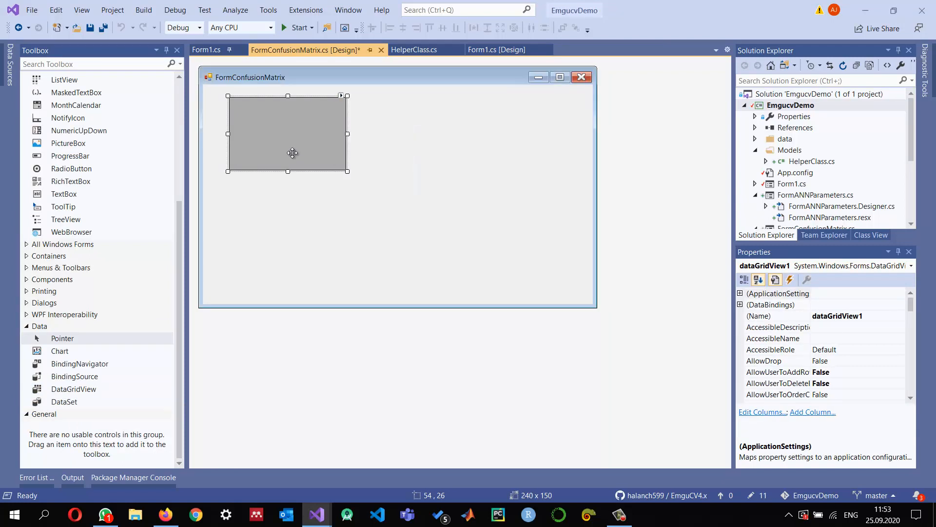
{"action": "left_click_drag", "start_coordinate": [292, 134], "coordinate": [266, 126]}
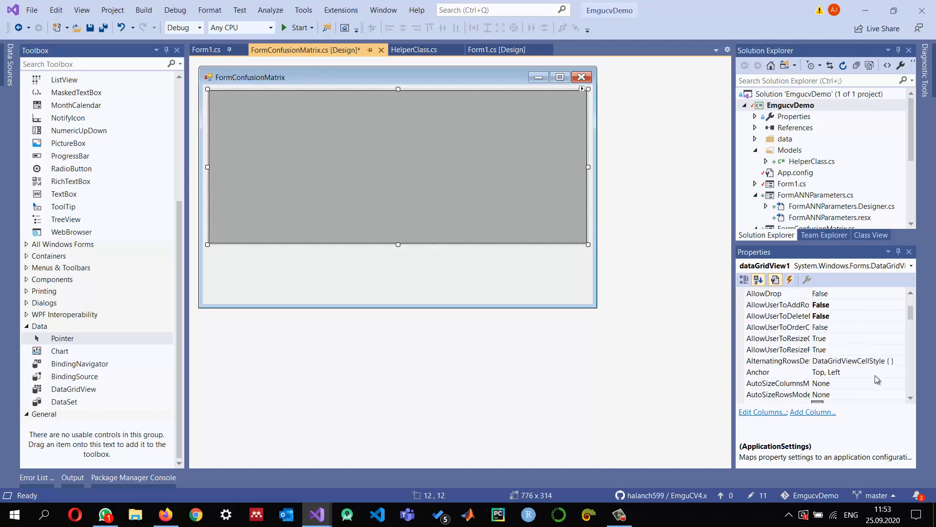
{"action": "left_click", "coordinate": [778, 338]}
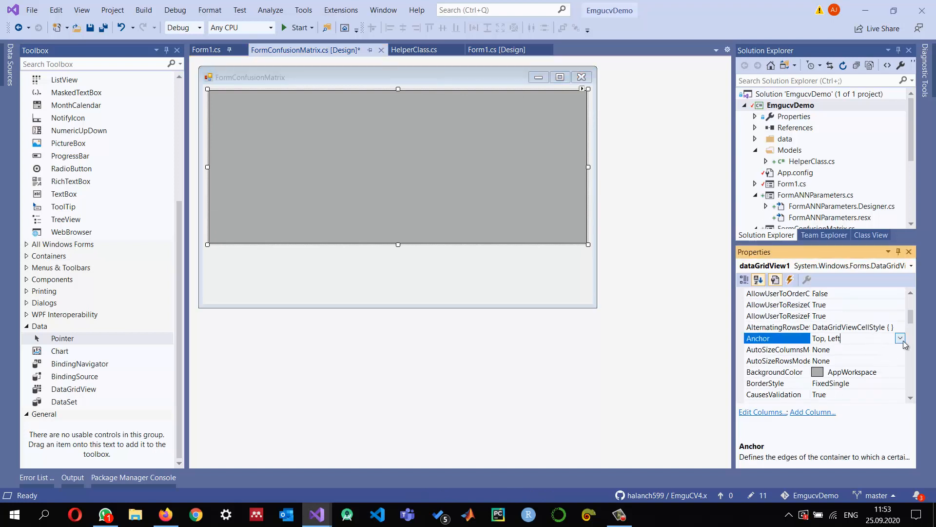
{"action": "left_click", "coordinate": [900, 337]}
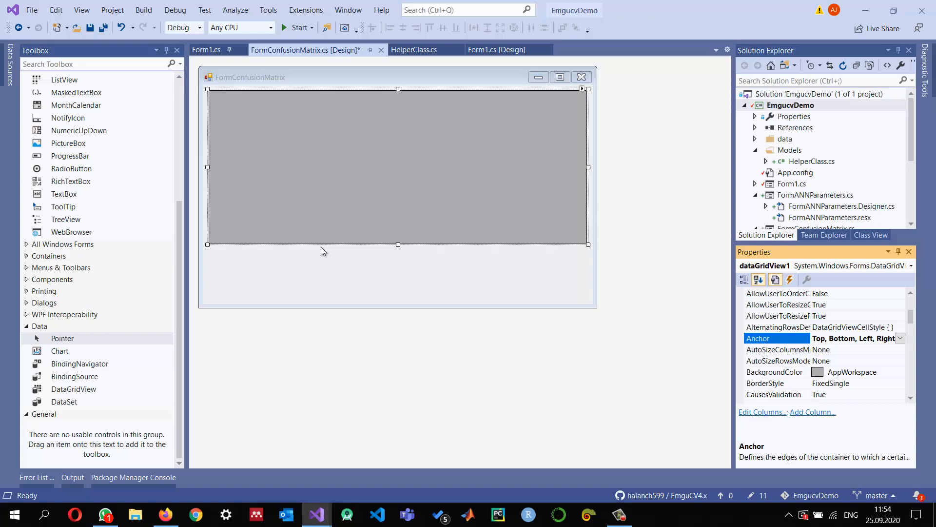
{"action": "mouse_move", "coordinate": [84, 270]}
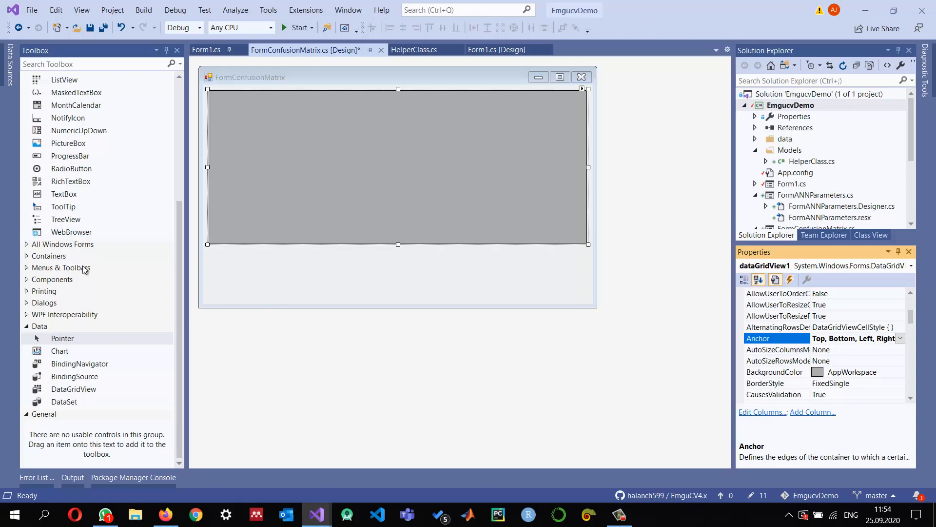
{"action": "scroll", "scroll_direction": "up", "scroll_amount": 3}
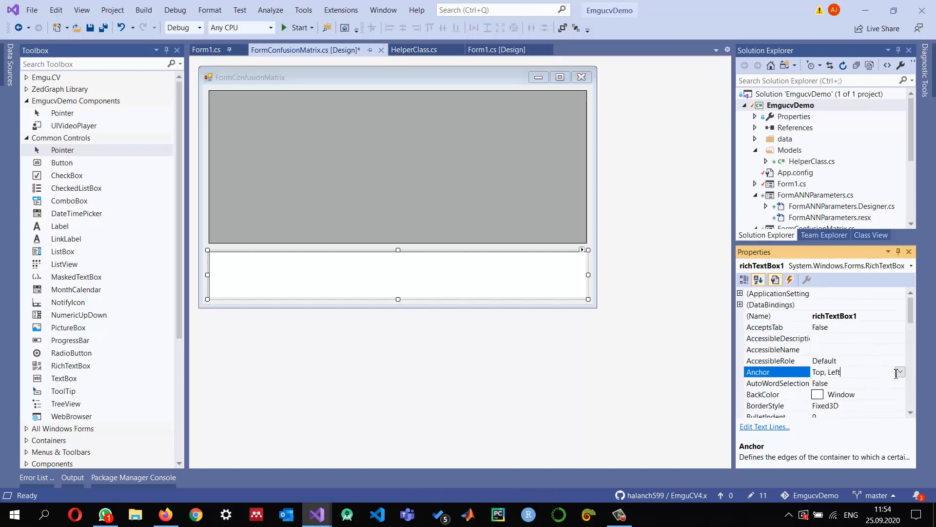
- Anchor the rich text box Bottom, Left, Right and give the grid a white system background
{"action": "left_click", "coordinate": [899, 372]}
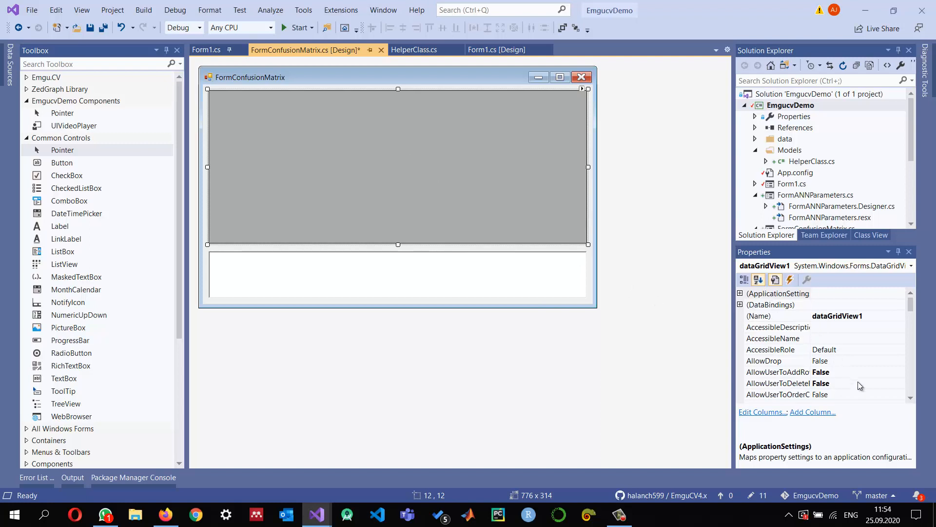
{"action": "scroll", "scroll_direction": "down", "scroll_amount": 3}
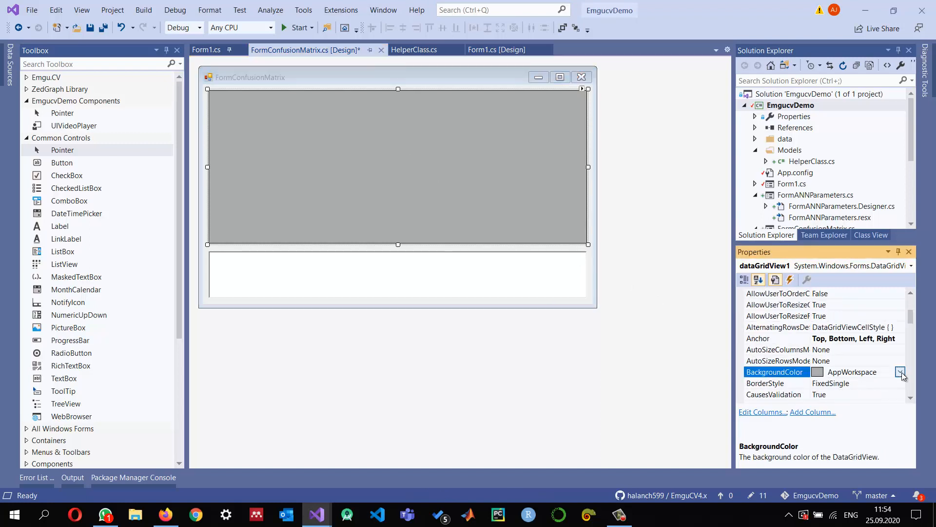
{"action": "left_click", "coordinate": [901, 371]}
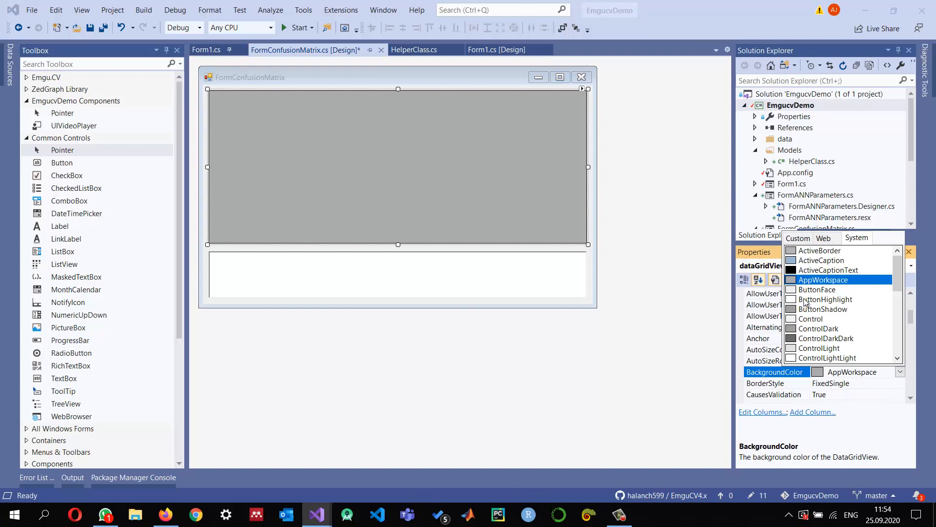
{"action": "left_click", "coordinate": [271, 82]}
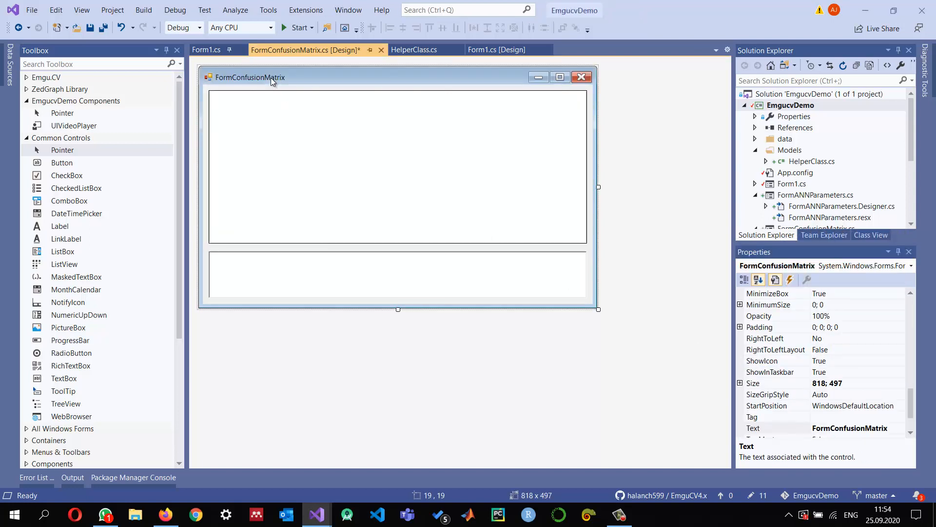
- Name the grid dgvConfusionMatrix and rename the rich text box rtbSummary
{"action": "left_click", "coordinate": [397, 167]}
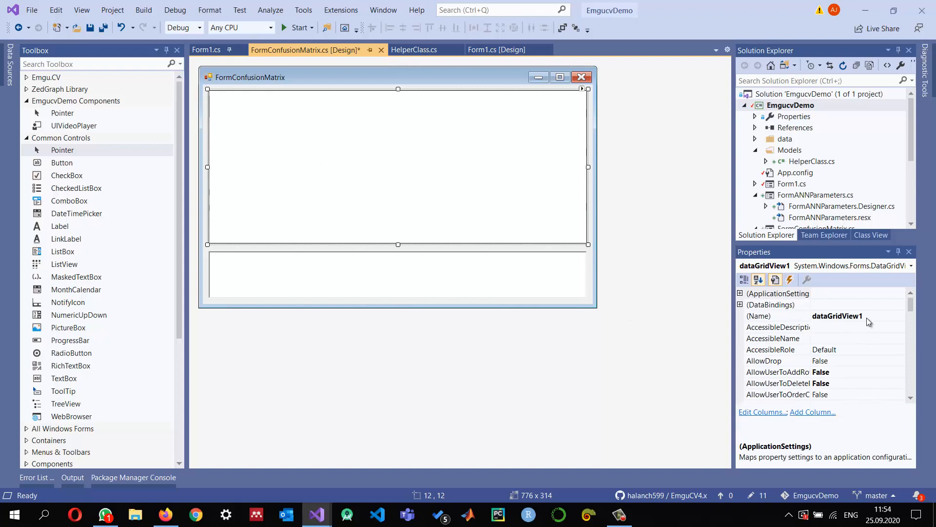
{"action": "left_click", "coordinate": [835, 315]}
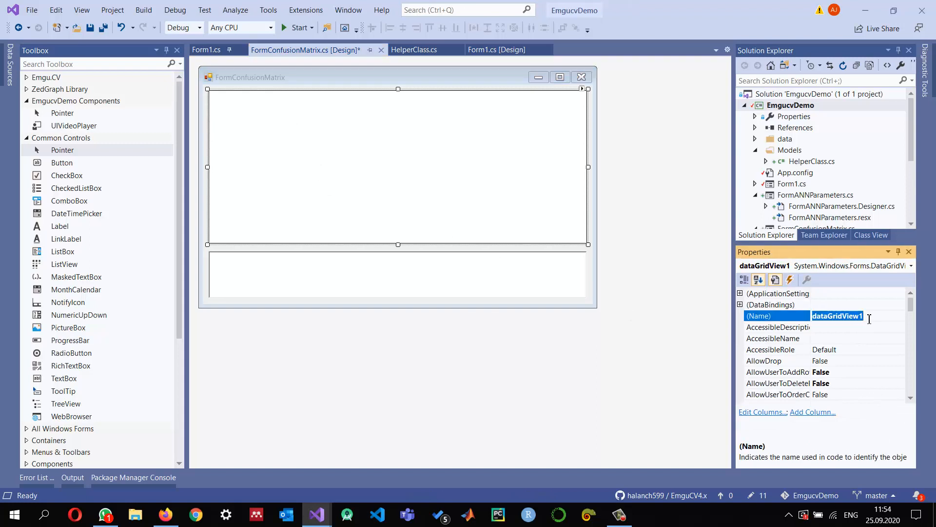
{"action": "type", "text": "dgvConfusionM"}
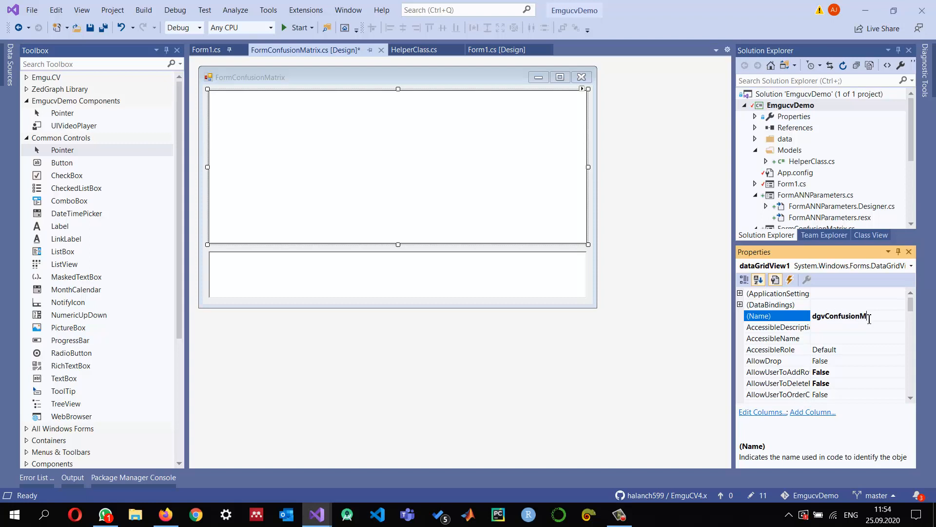
{"action": "key", "text": "Return"}
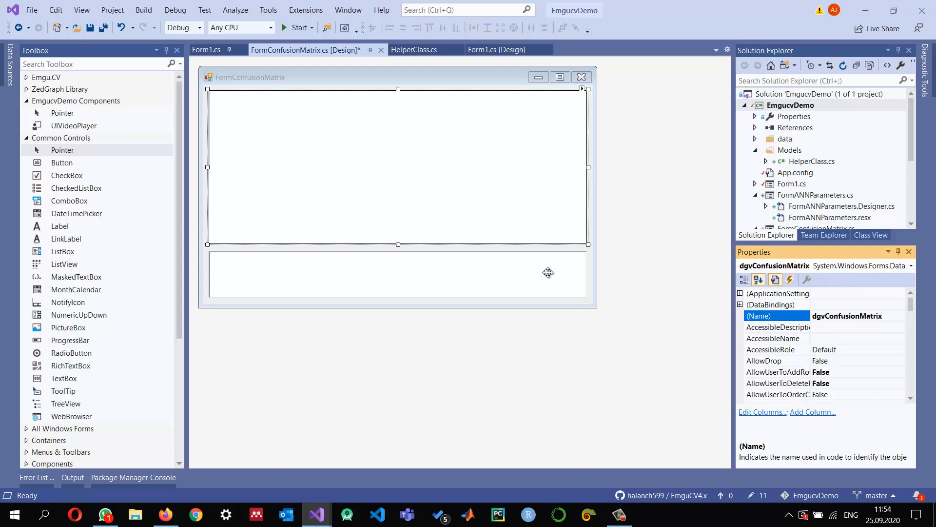
{"action": "left_click", "coordinate": [398, 274]}
{"action": "type", "text": "r"}
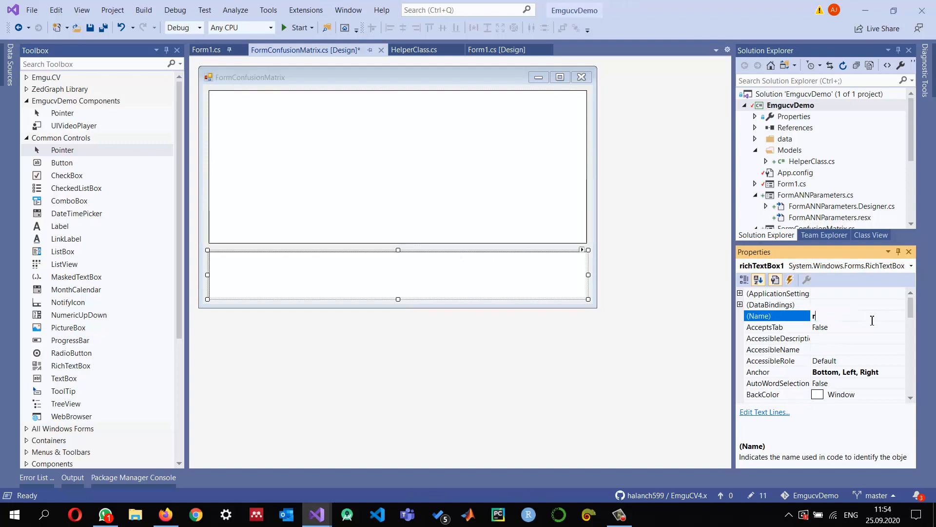
{"action": "type", "text": "tbSumm"}
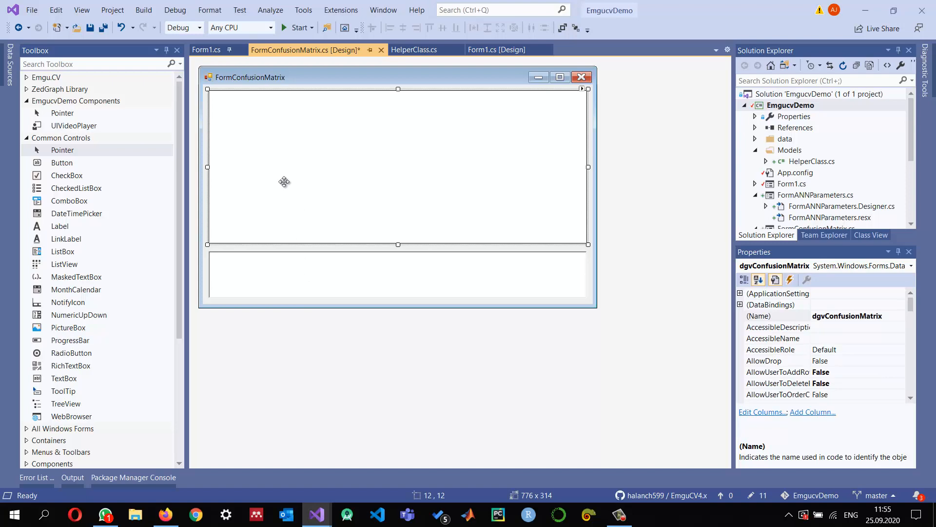
{"action": "left_click", "coordinate": [37, 50]}
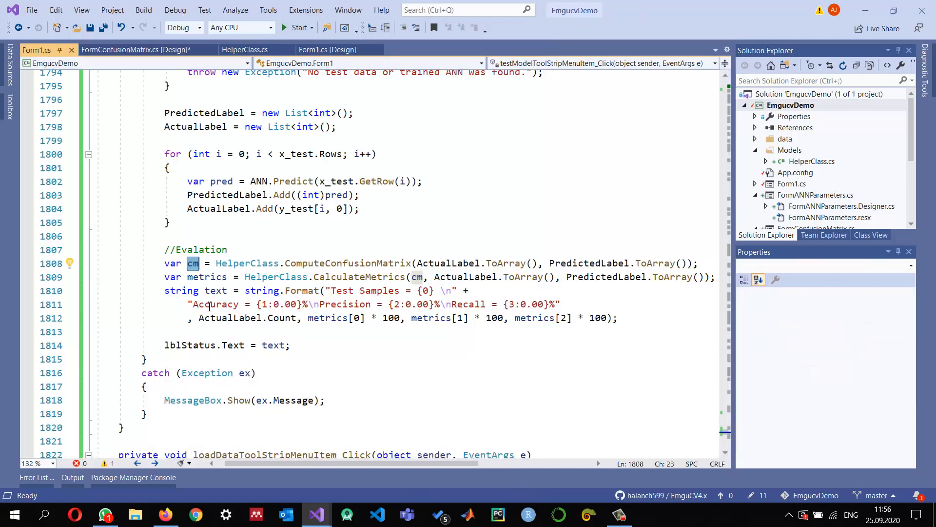
{"action": "mouse_move", "coordinate": [192, 263]}
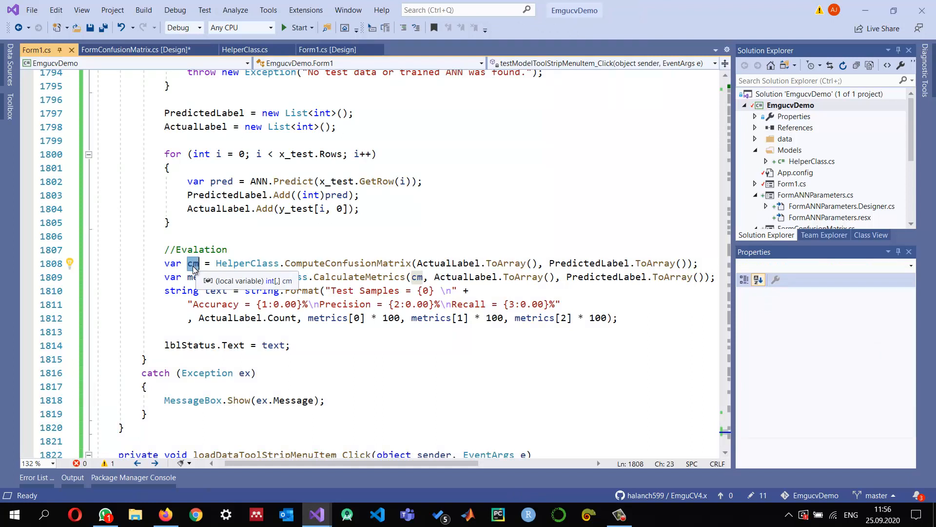
{"action": "mouse_move", "coordinate": [193, 269]}
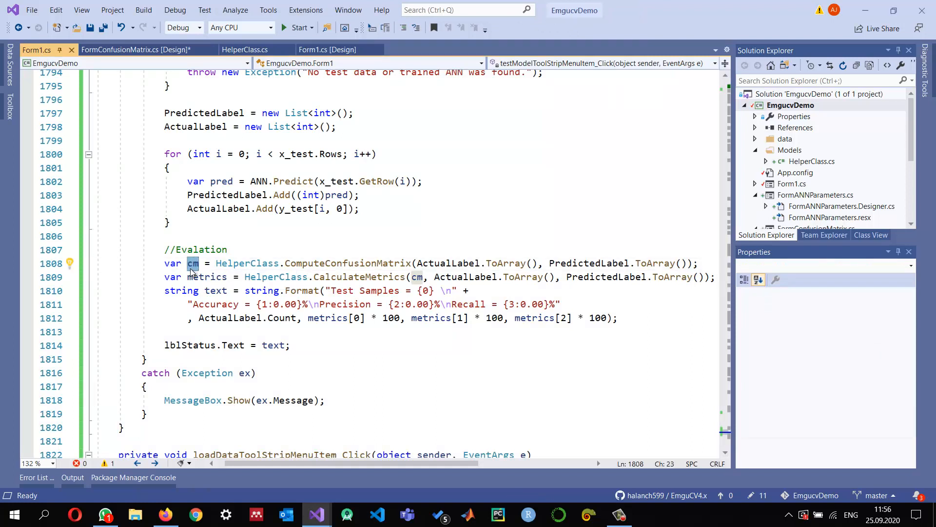
{"action": "mouse_move", "coordinate": [123, 50]}
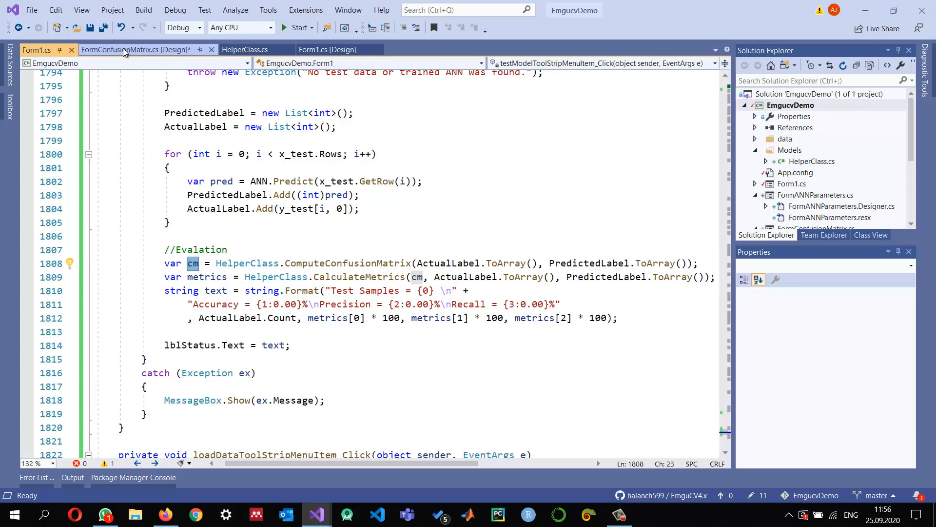
{"action": "left_click", "coordinate": [135, 49]}
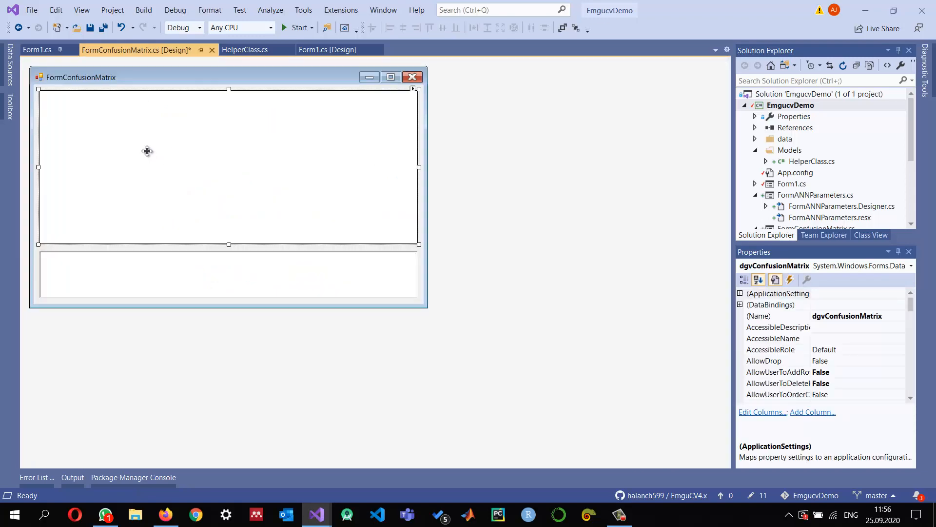
{"action": "left_click", "coordinate": [245, 50]}
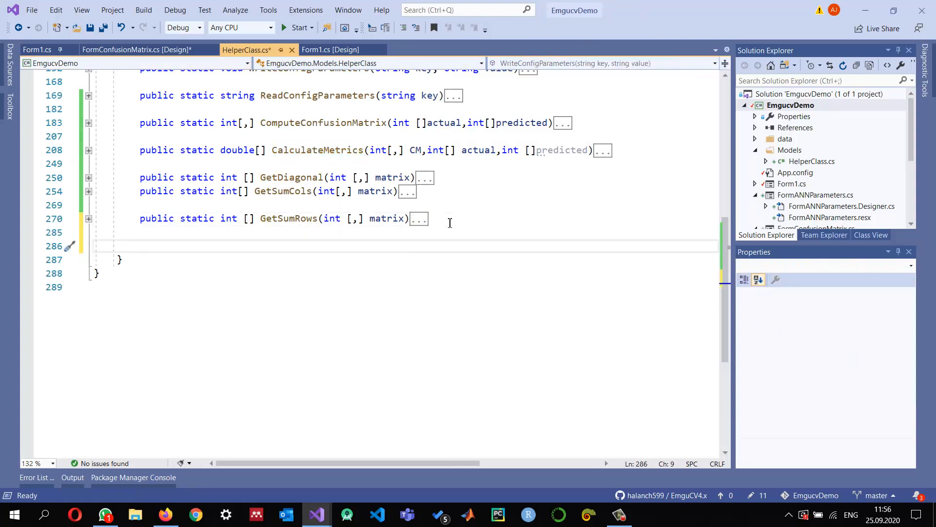
- Write the method signature public static DataTable Array2DataTable(int[,] matrix) in HelperClass
{"action": "type", "text": "pu"}
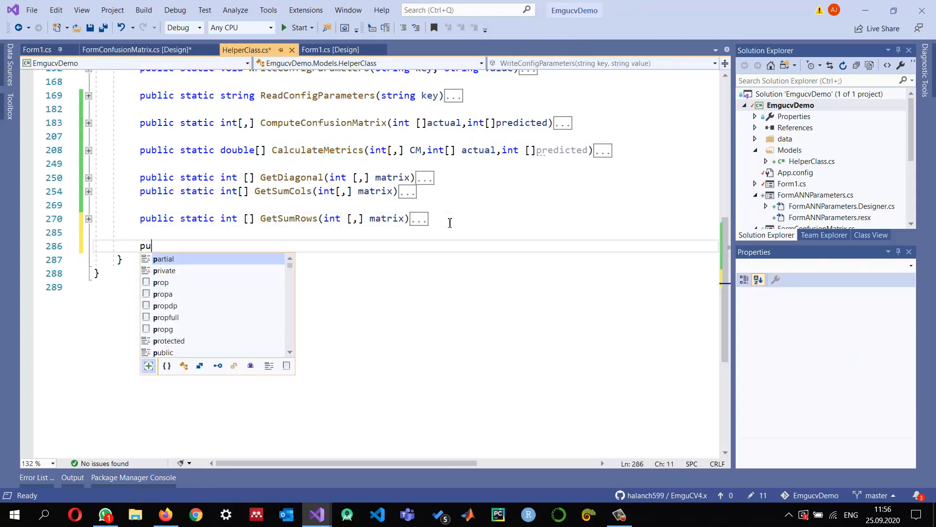
{"action": "type", "text": "b"}
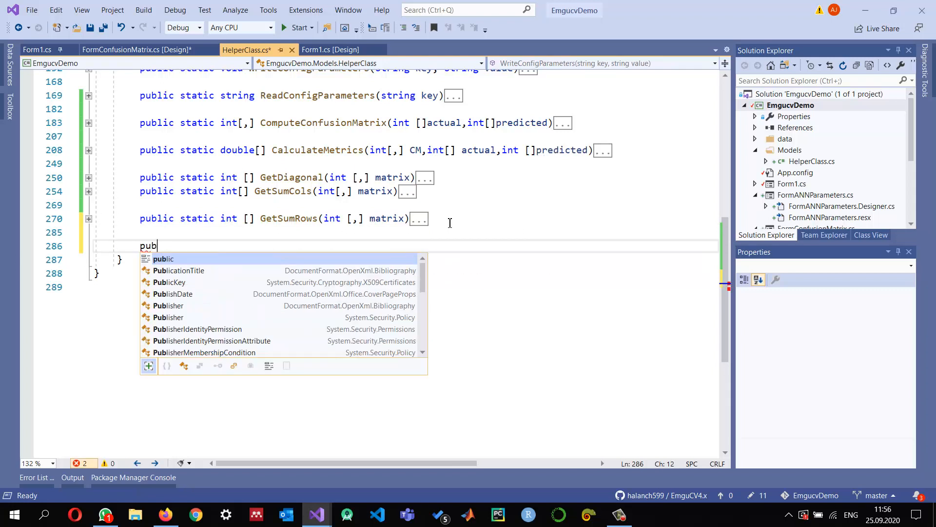
{"action": "type", "text": "lic static"}
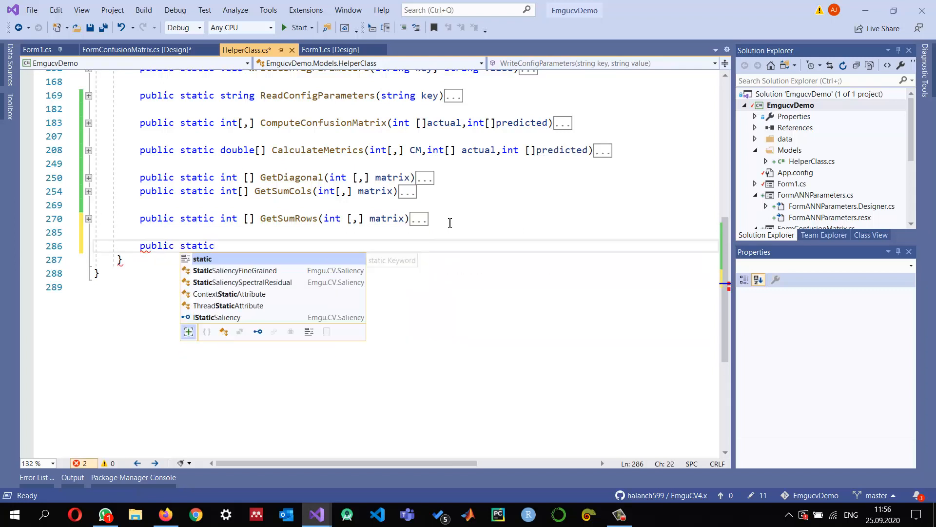
{"action": "type", "text": "Data"}
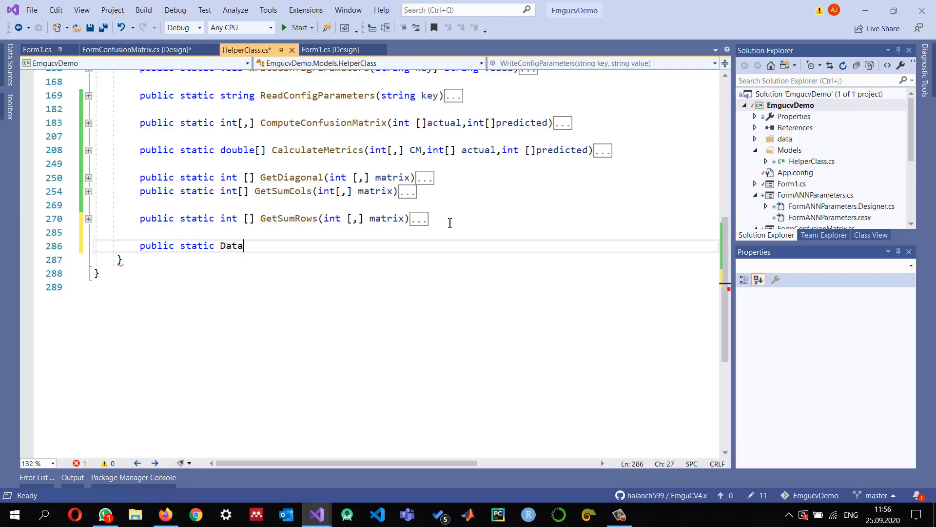
{"action": "type", "text": "Table"}
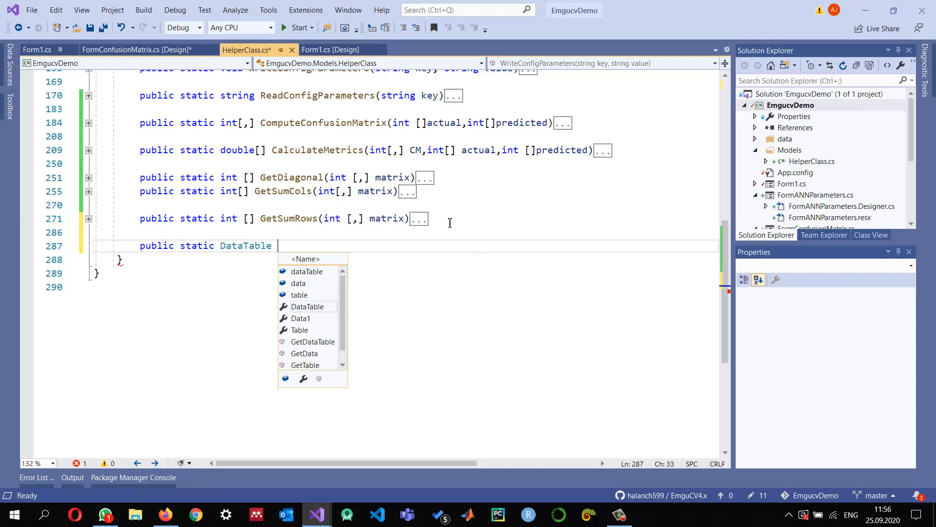
{"action": "type", "text": "Array"}
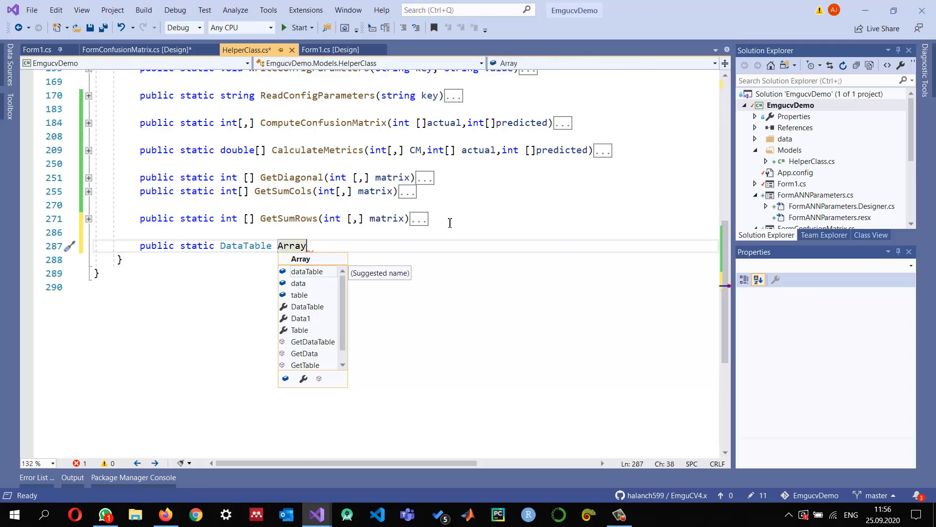
{"action": "type", "text": "2DataTable"}
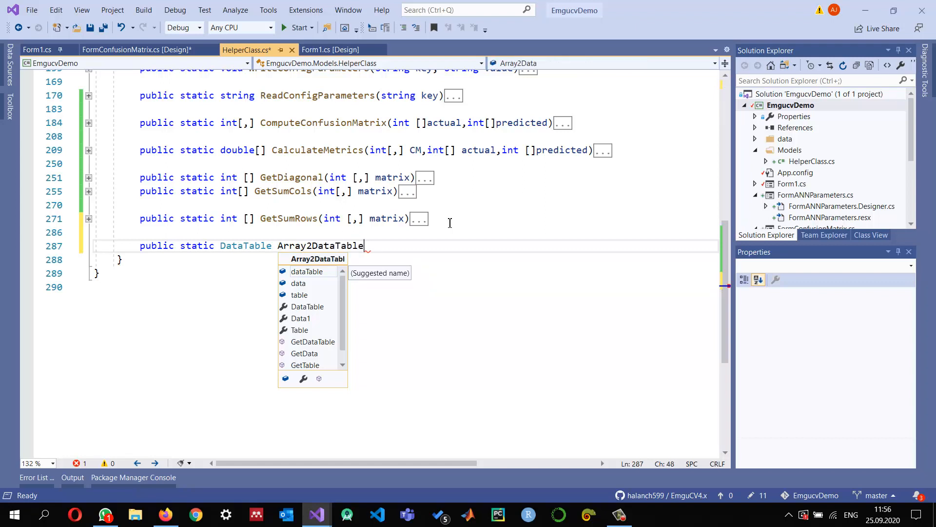
{"action": "type", "text": "(int"}
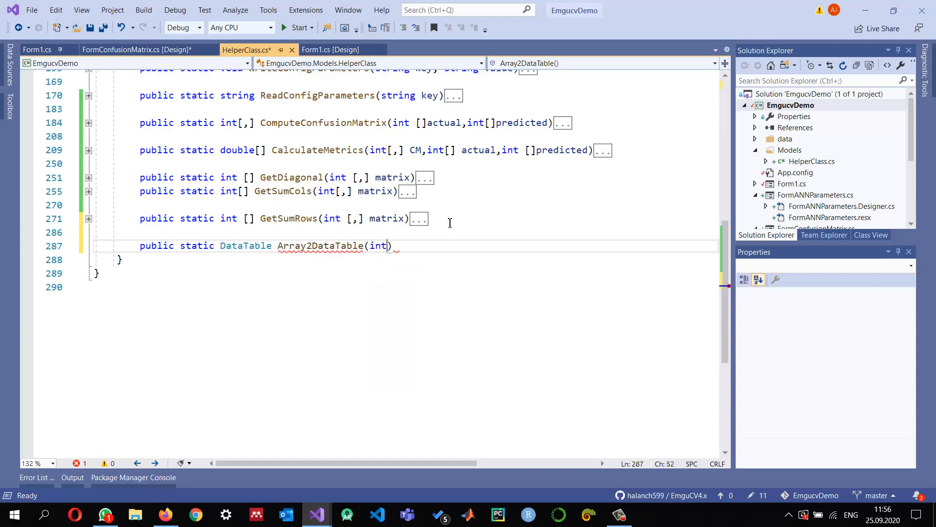
{"action": "type", "text": "[,]"}
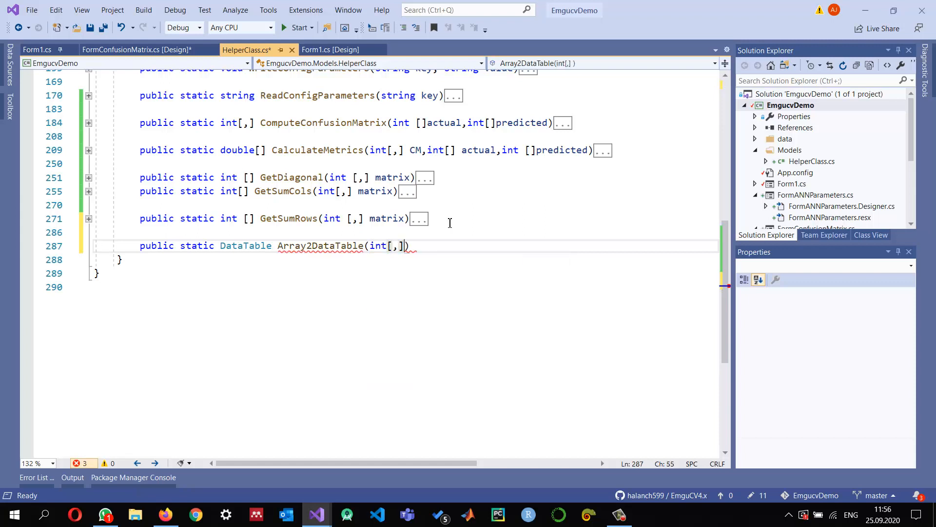
{"action": "type", "text": "matri"}
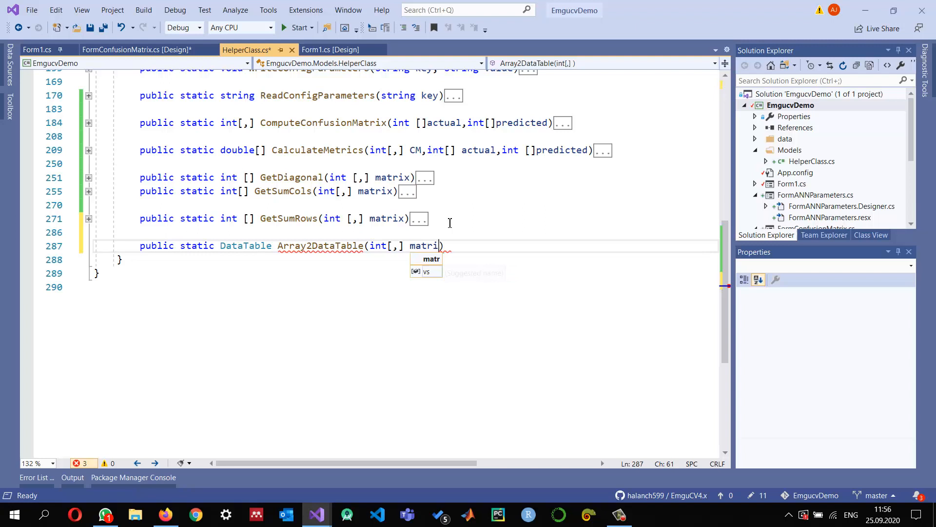
{"action": "type", "text": "x"}
{"action": "key", "text": "Enter"}
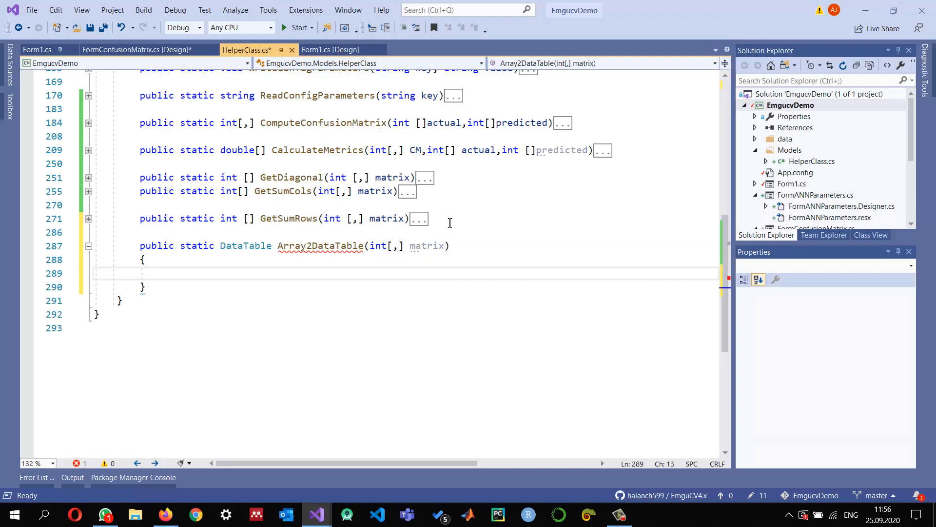
- Declare System.Data.DataTable dt = new System.Data.DataTable(); in the method body
{"action": "type", "text": "datat"}
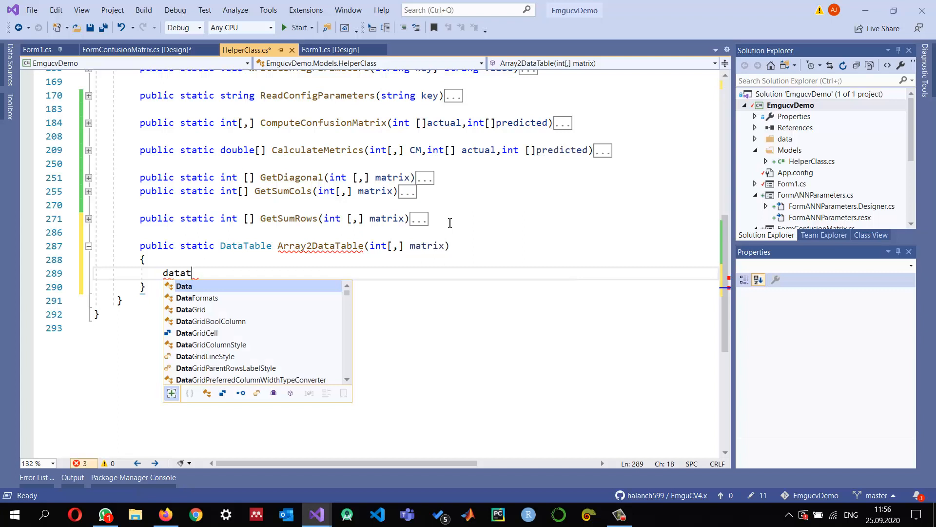
{"action": "type", "text": "DataTable d"}
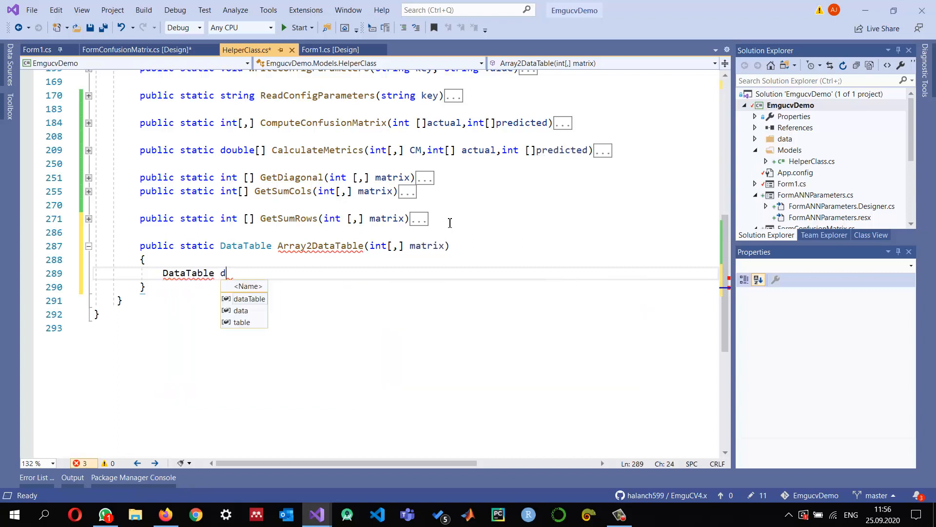
{"action": "type", "text": "t = new DataTable();"}
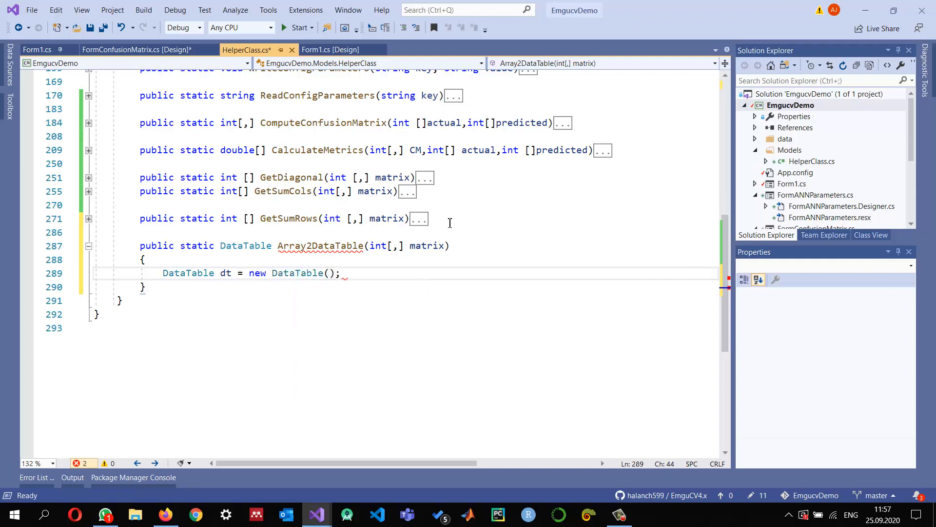
{"action": "key", "text": "Return"}
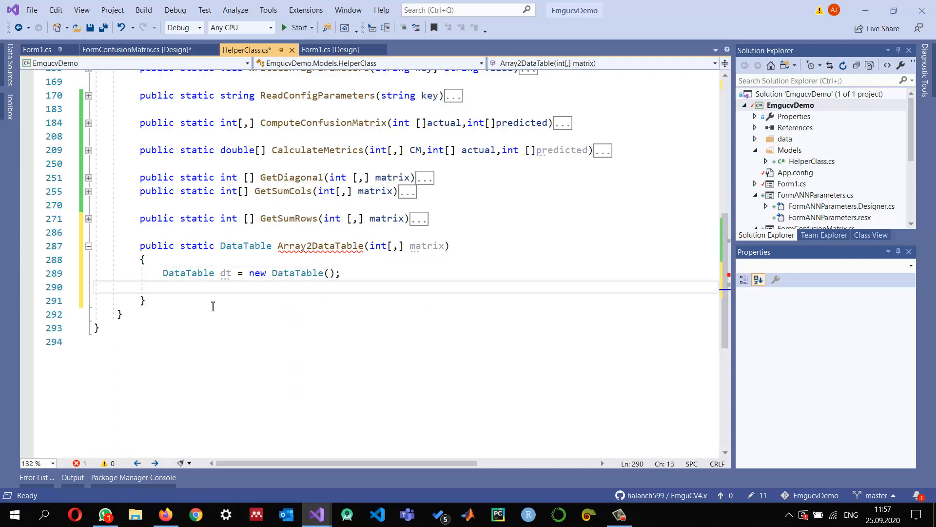
{"action": "mouse_move", "coordinate": [187, 273]}
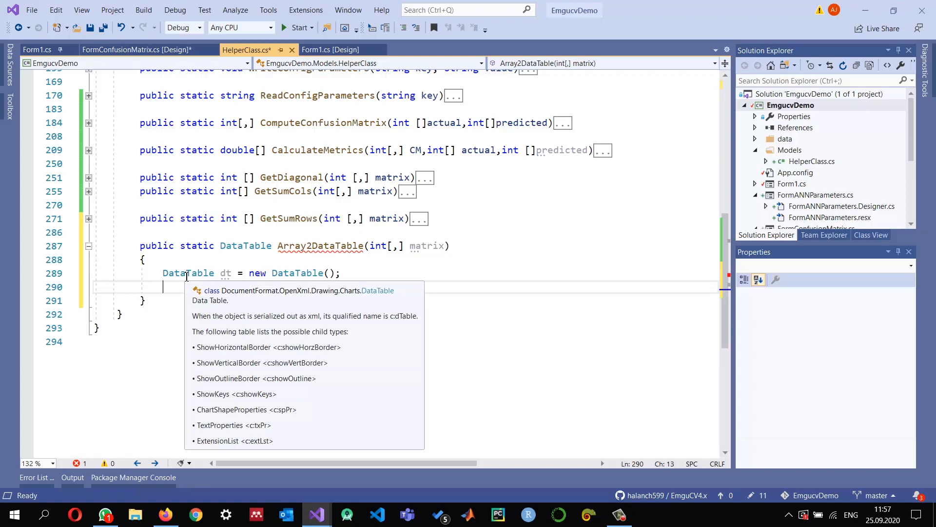
{"action": "key", "text": "Escape"}
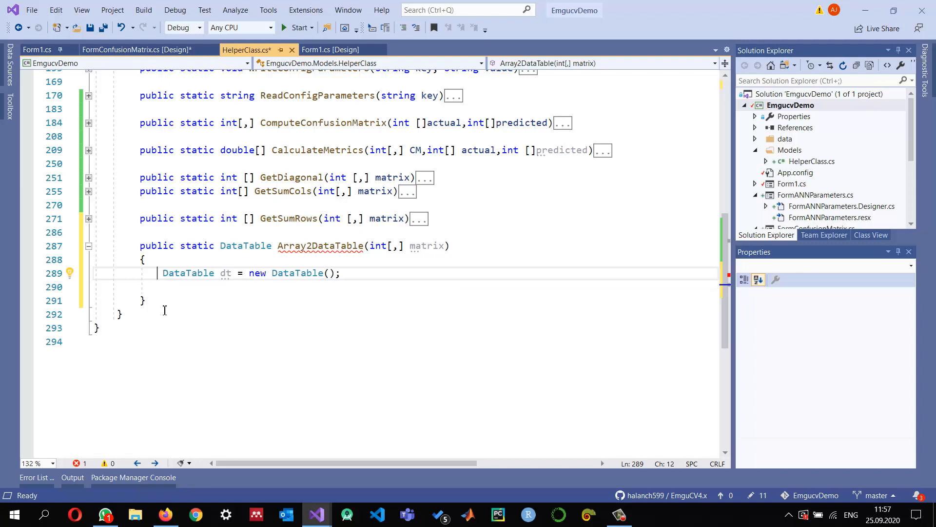
{"action": "type", "text": "System.data."}
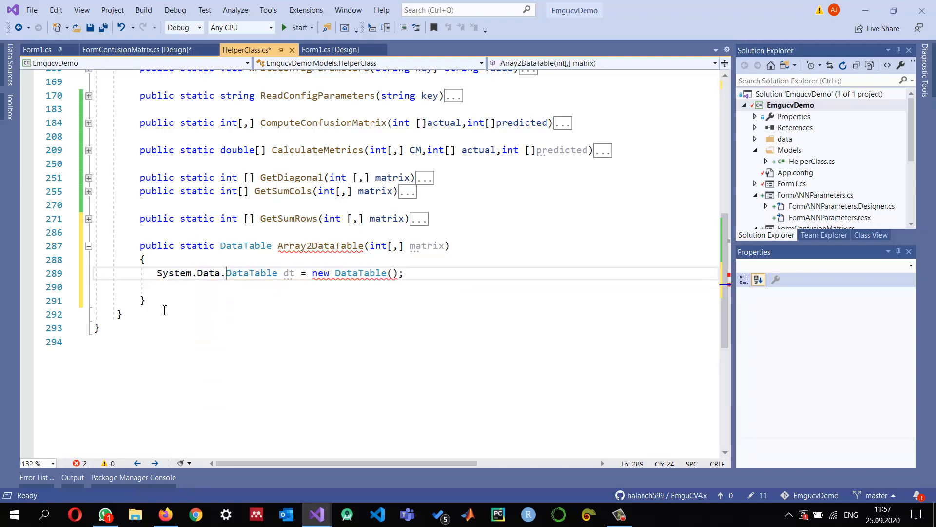
{"action": "double_click", "coordinate": [288, 273]}
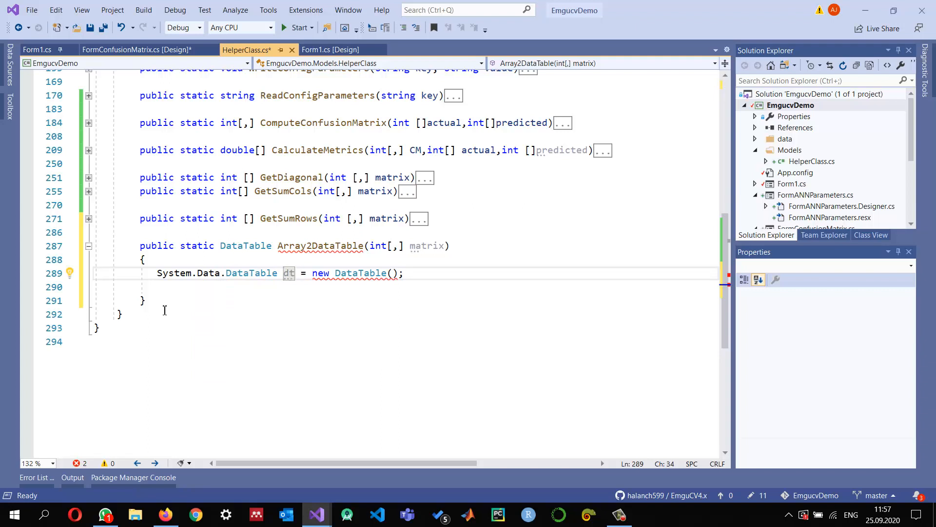
{"action": "double_click", "coordinate": [191, 273]}
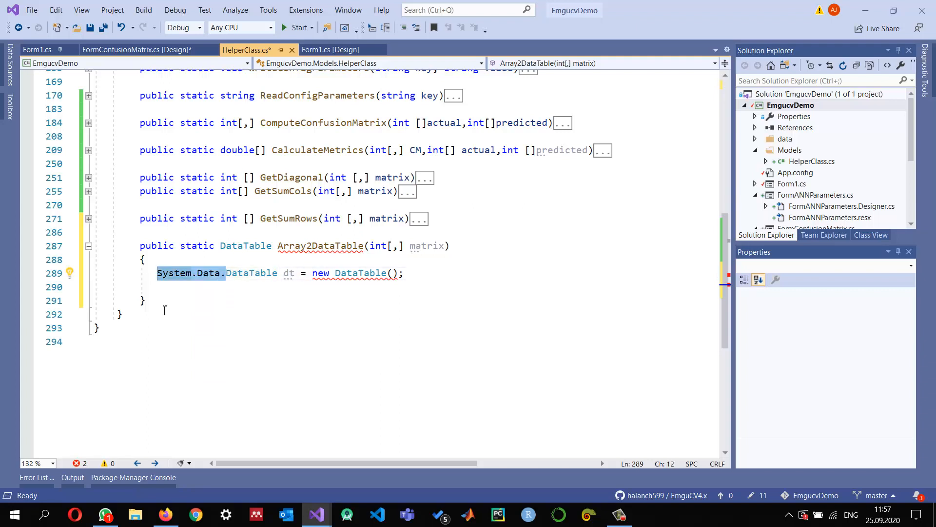
{"action": "left_click", "coordinate": [404, 273]}
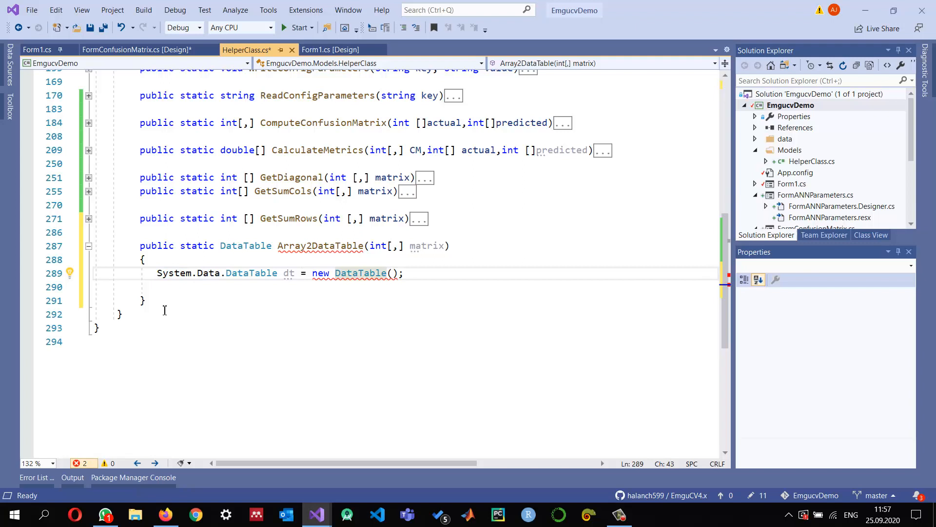
{"action": "type", "text": "System.Data."}
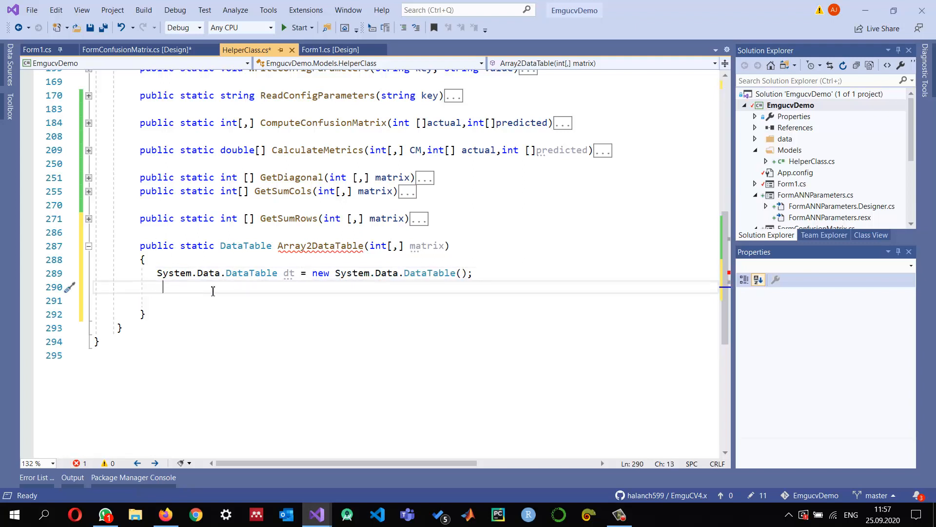
{"action": "mouse_move", "coordinate": [251, 273]}
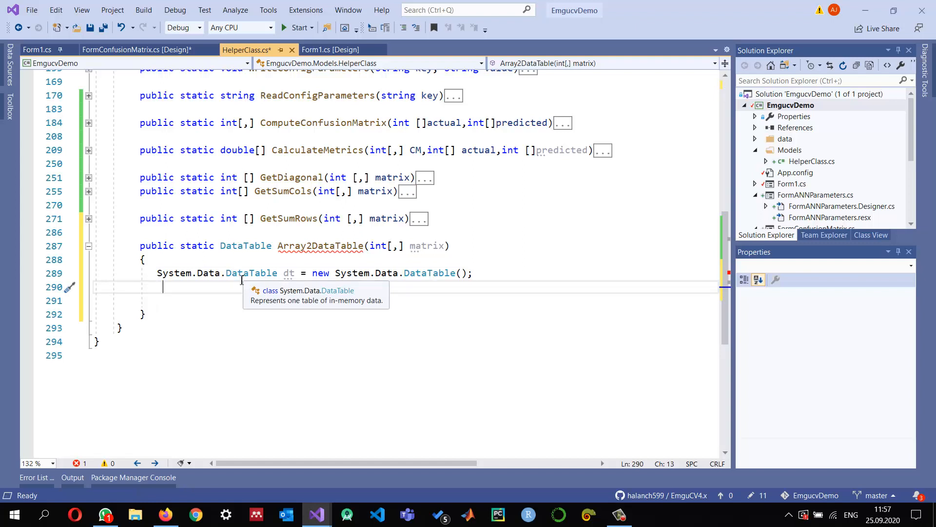
- Add a Classes column to dt and insert a for loop over the matrix columns
{"action": "type", "text": "dt."}
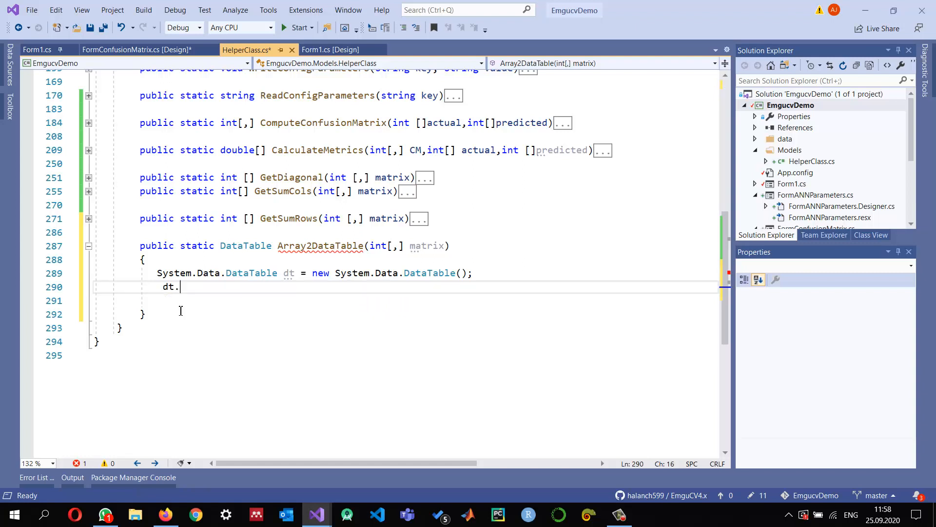
{"action": "type", "text": "Columns.a"}
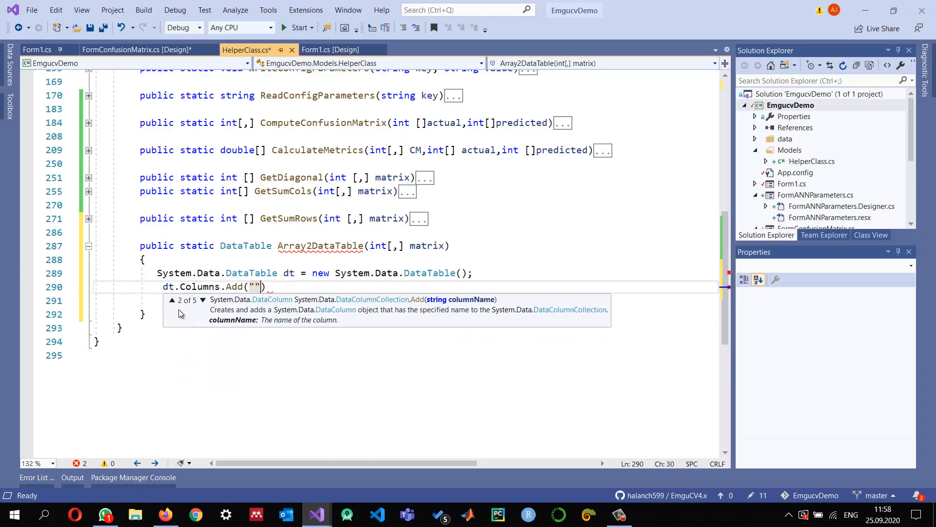
{"action": "type", "text": "Classes"}
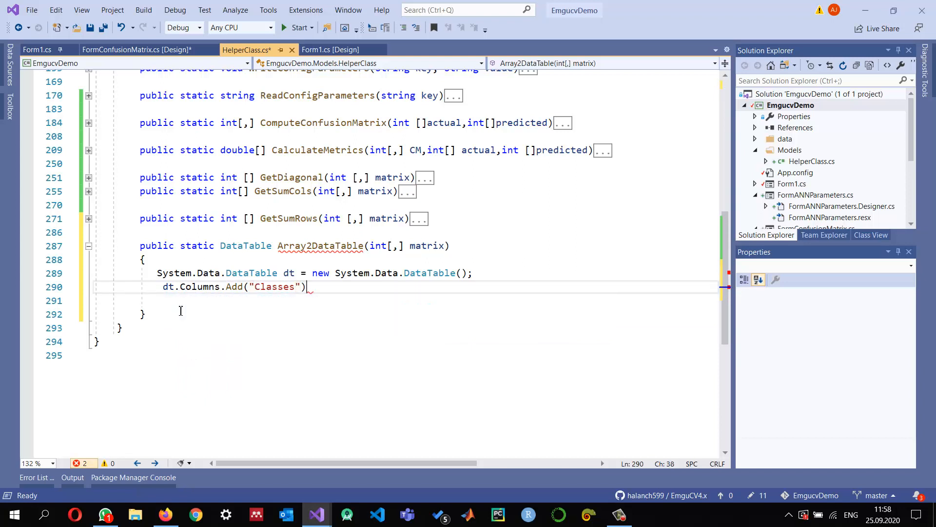
{"action": "type", "text": ";"}
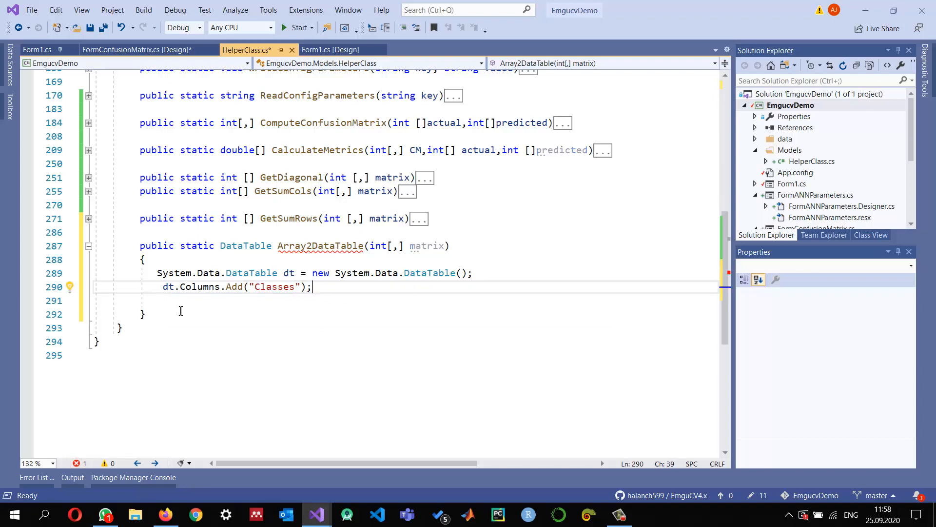
{"action": "type", "text": "for (int i = 0; i < length; i++"}
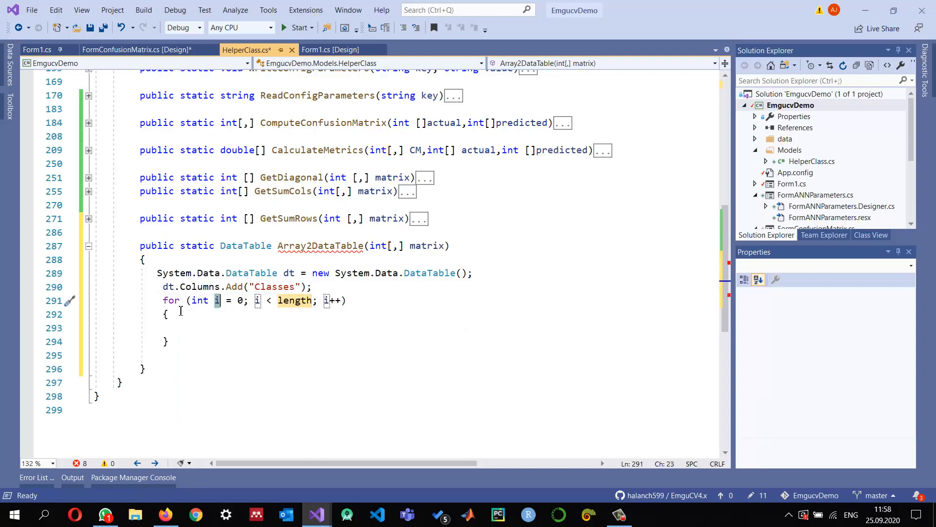
{"action": "type", "text": "matrix.GetL"}
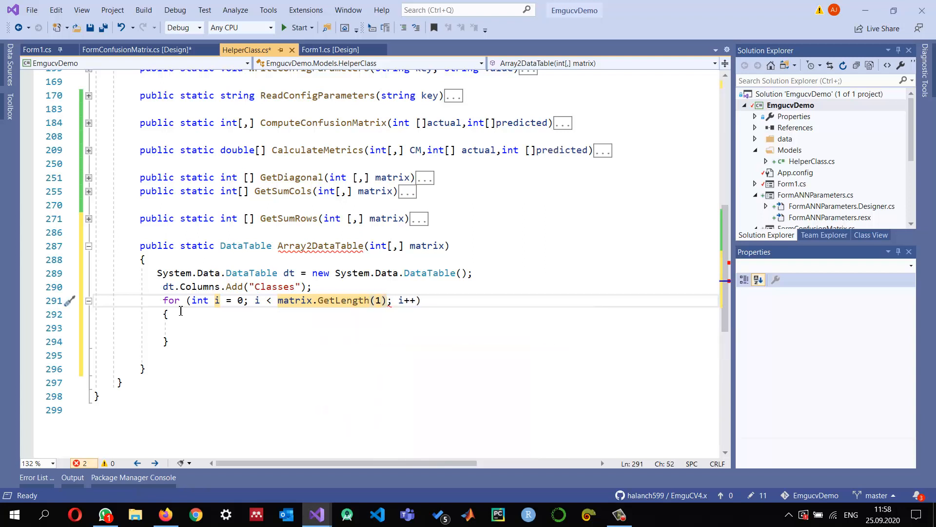
- Inside the loop, add dt.Columns.Add("Class" + (i)); for each matrix column
{"action": "left_click", "coordinate": [173, 327]}
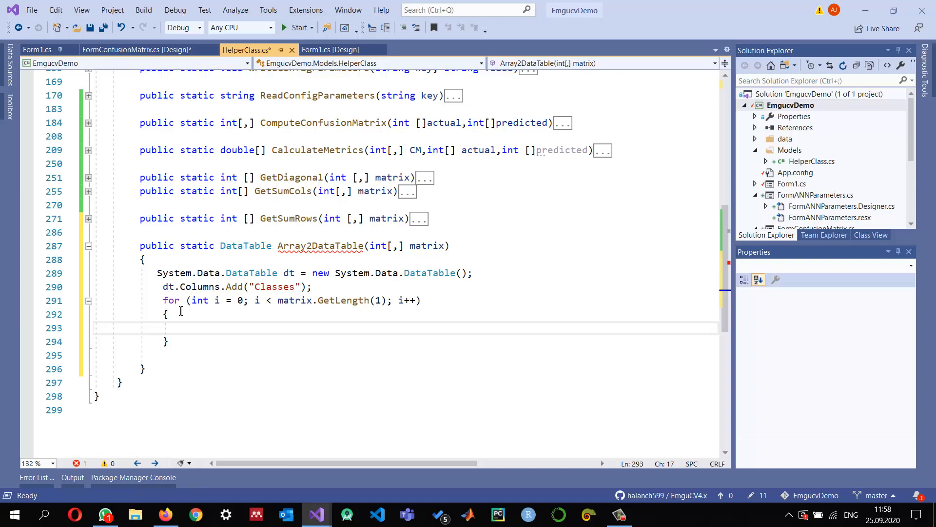
{"action": "type", "text": "dt"}
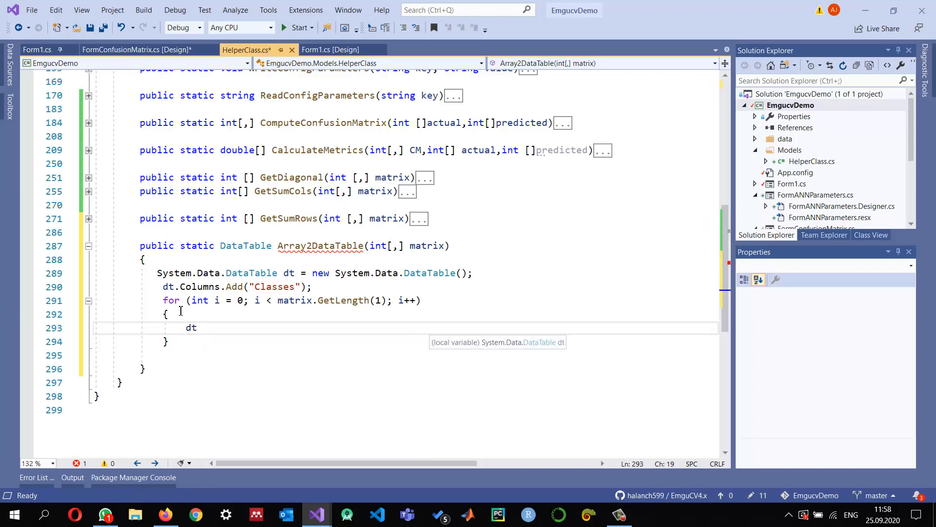
{"action": "type", "text": "."}
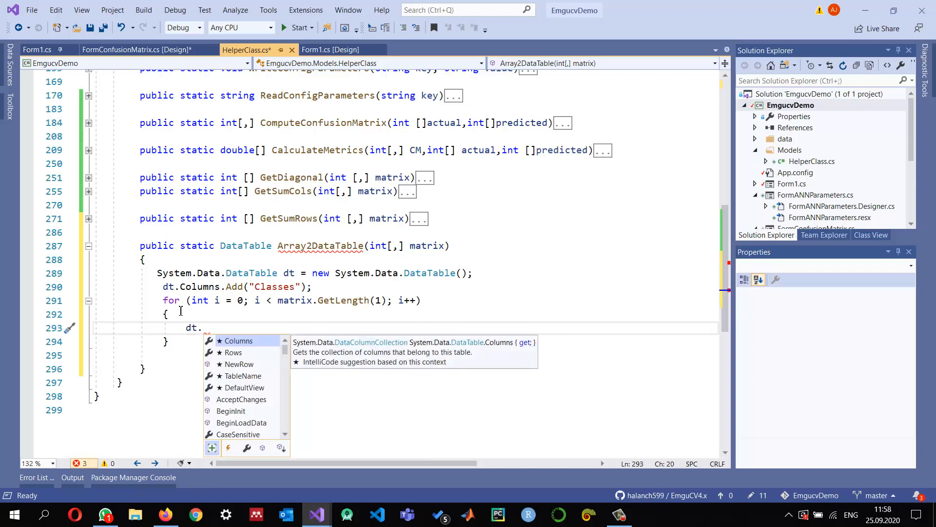
{"action": "type", "text": "Columns.ad"}
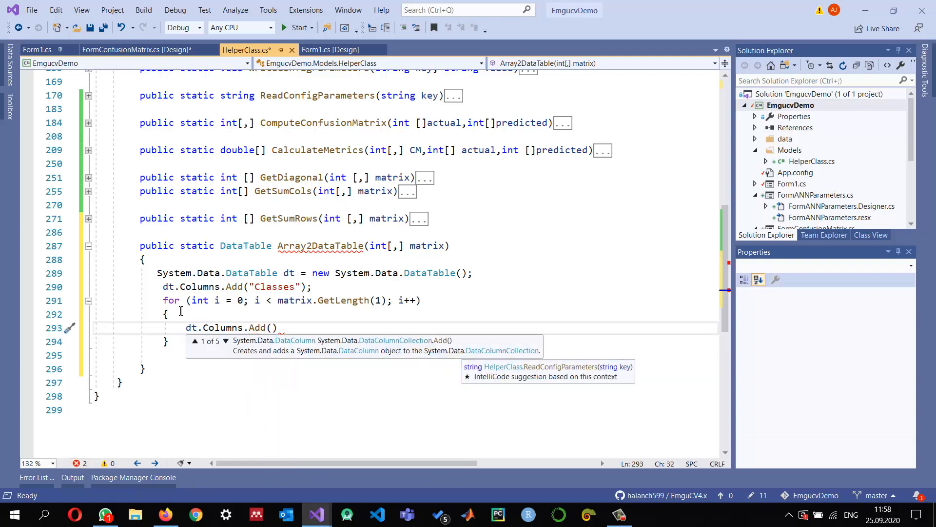
{"action": "type", "text": "\"Class\""}
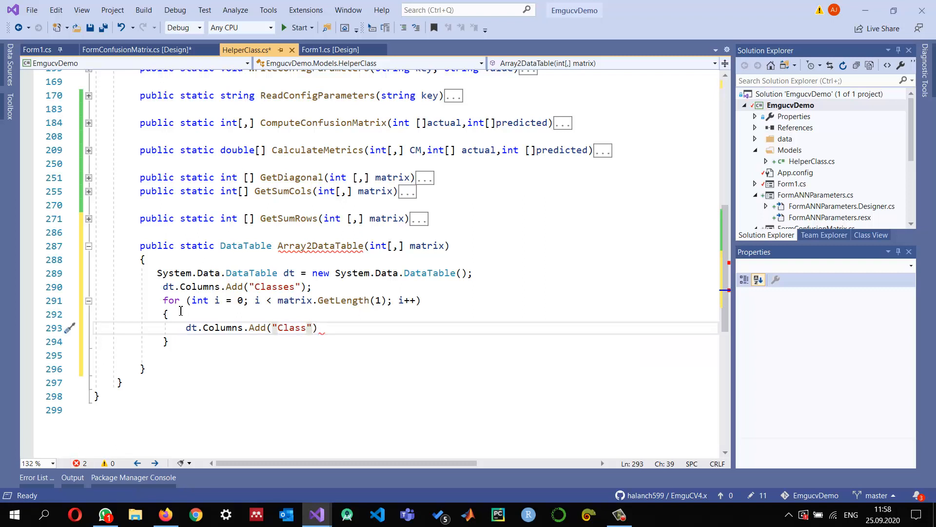
{"action": "type", "text": "+ ("}
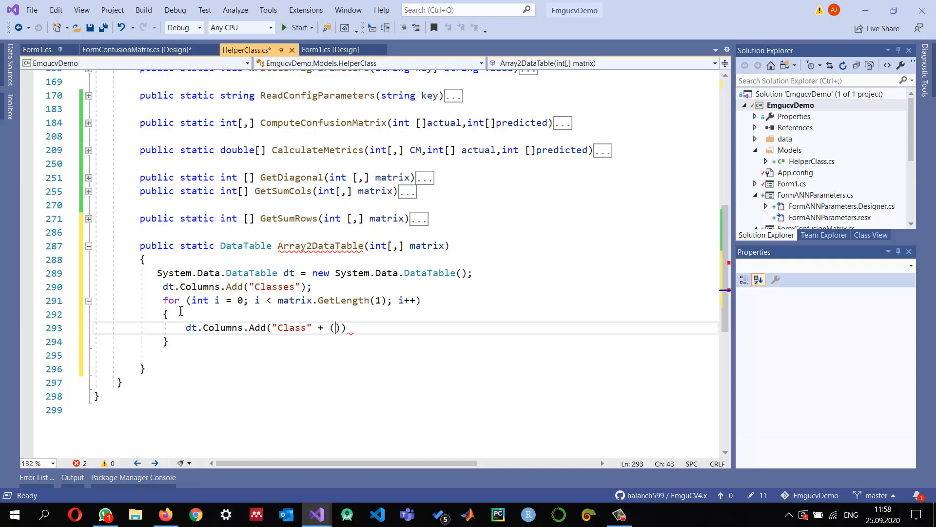
{"action": "type", "text": "i+1"}
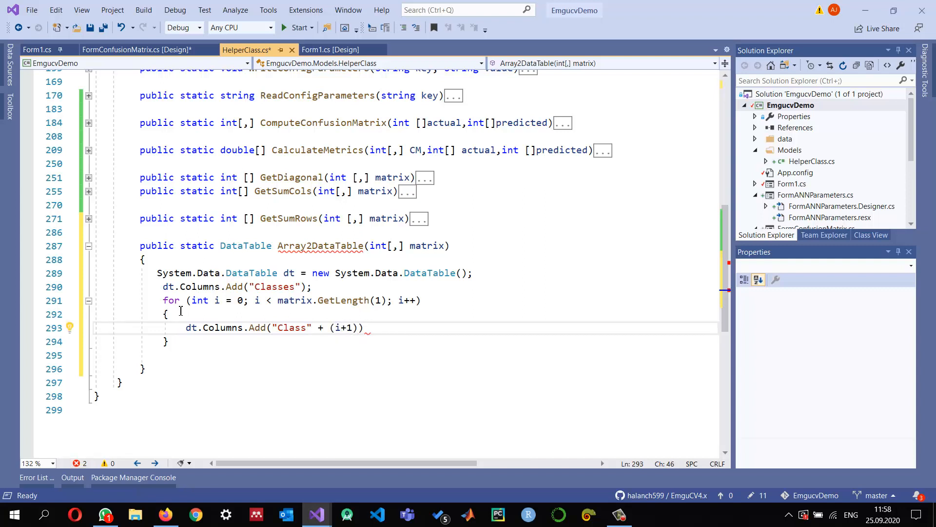
{"action": "key", "text": "BackSpace"}
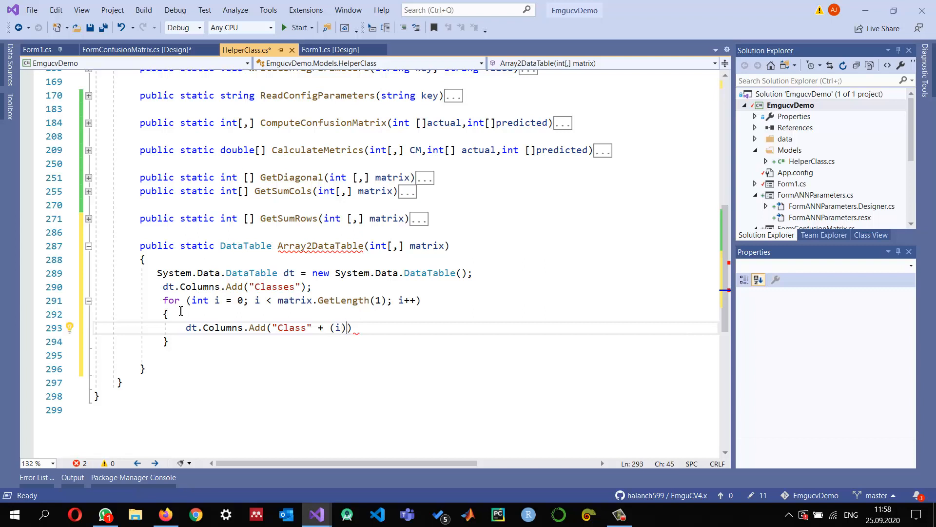
{"action": "type", "text": ";"}
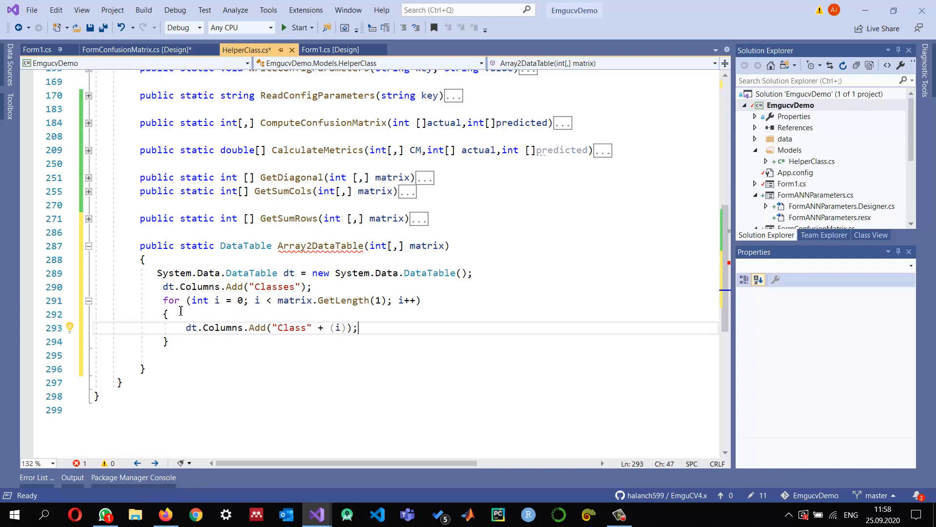
{"action": "key", "text": "Enter"}
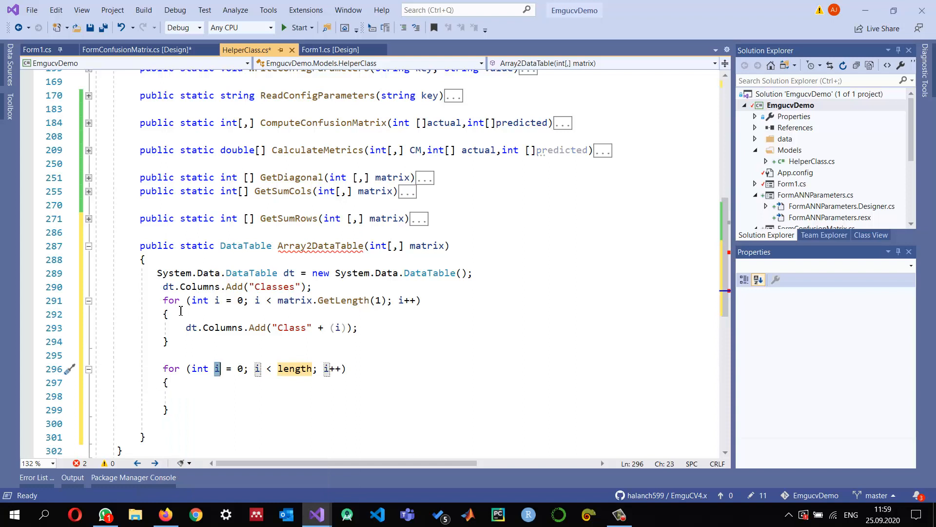
- Bound the second loop by matrix.GetLength(0) and create DataRow row = dt.NewRow()
{"action": "double_click", "coordinate": [295, 368]}
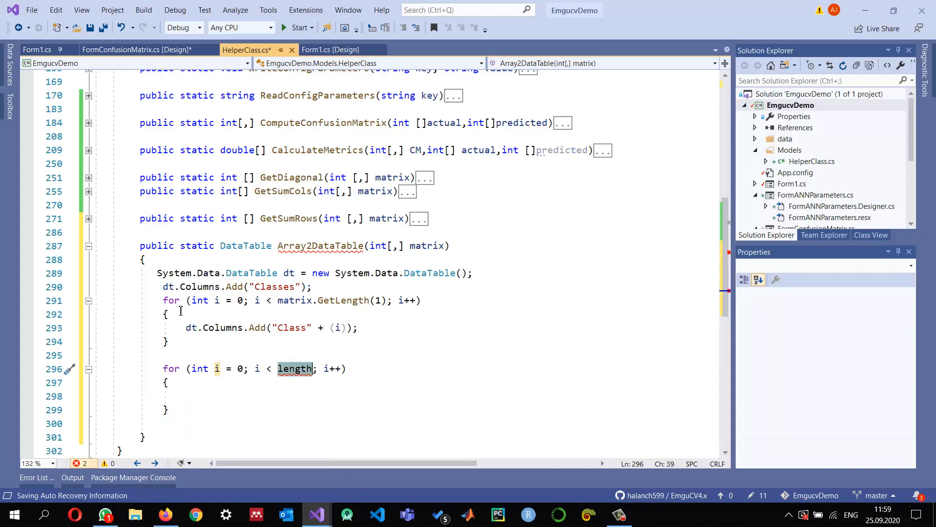
{"action": "type", "text": "matrix.r"}
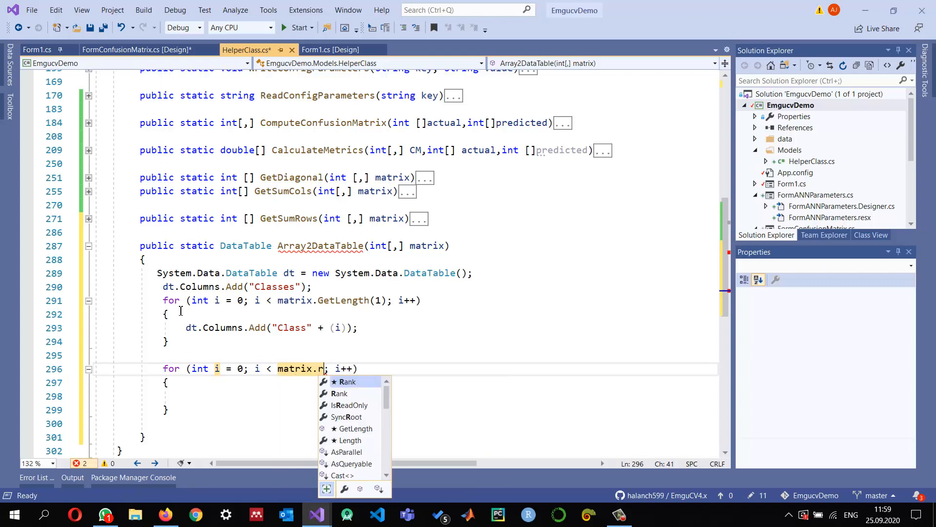
{"action": "type", "text": "etLength(0"}
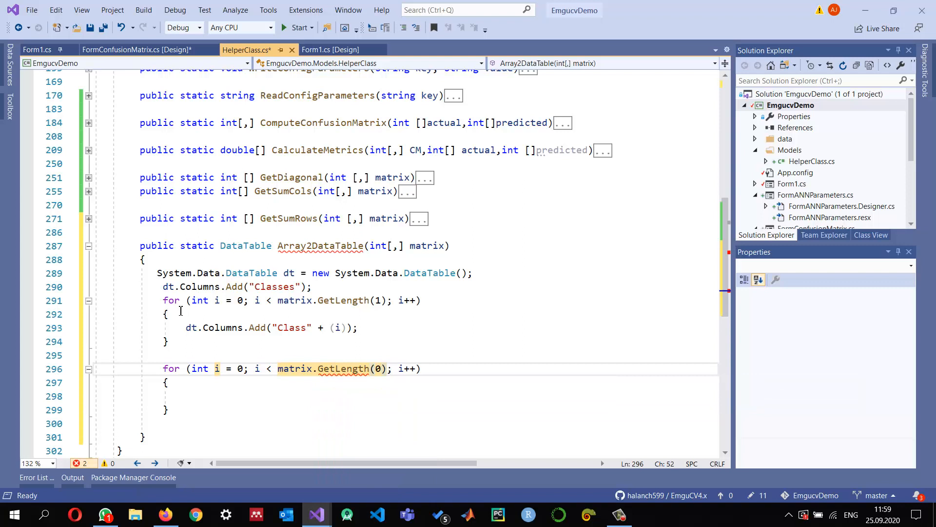
{"action": "type", "text": "DataRow row"}
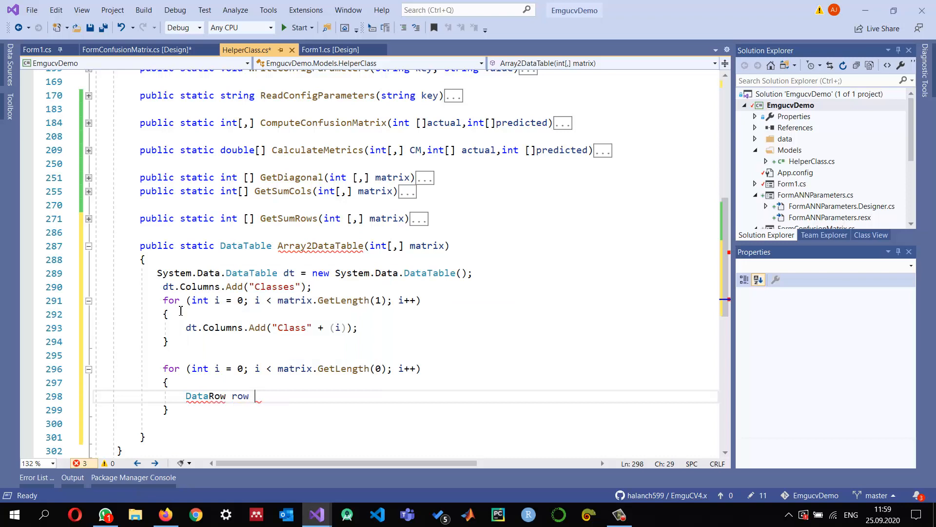
{"action": "type", "text": "= dt"}
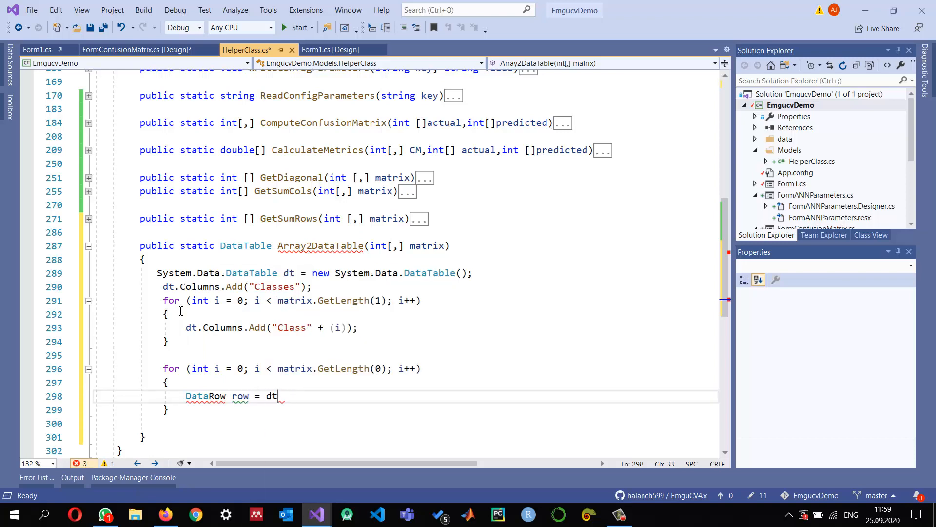
{"action": "type", "text": ".n"}
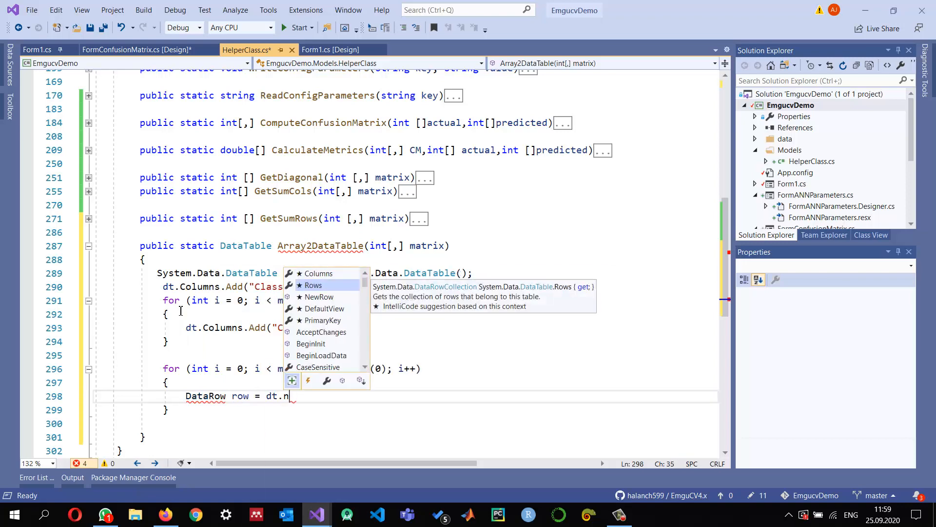
{"action": "type", "text": "ewr"}
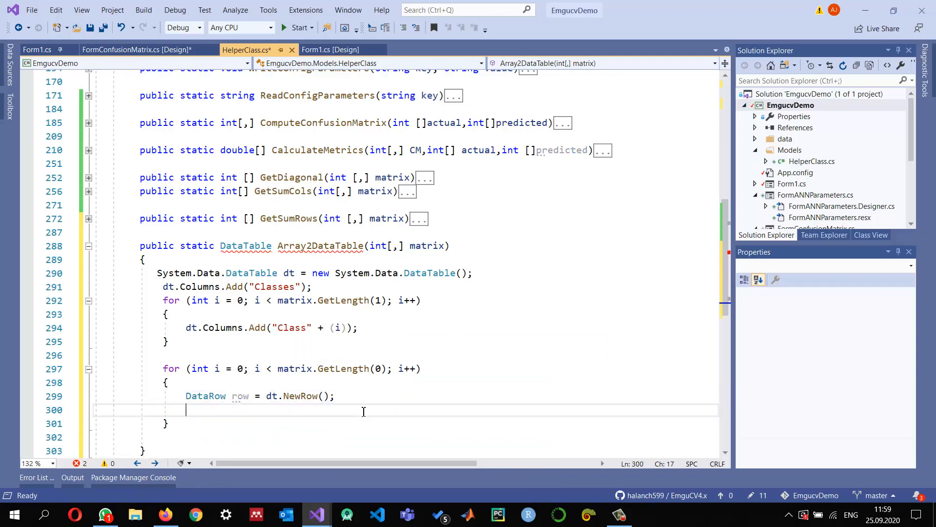
- Set the row's first cell with row[0] = "Class" + i;
{"action": "type", "text": "r"}
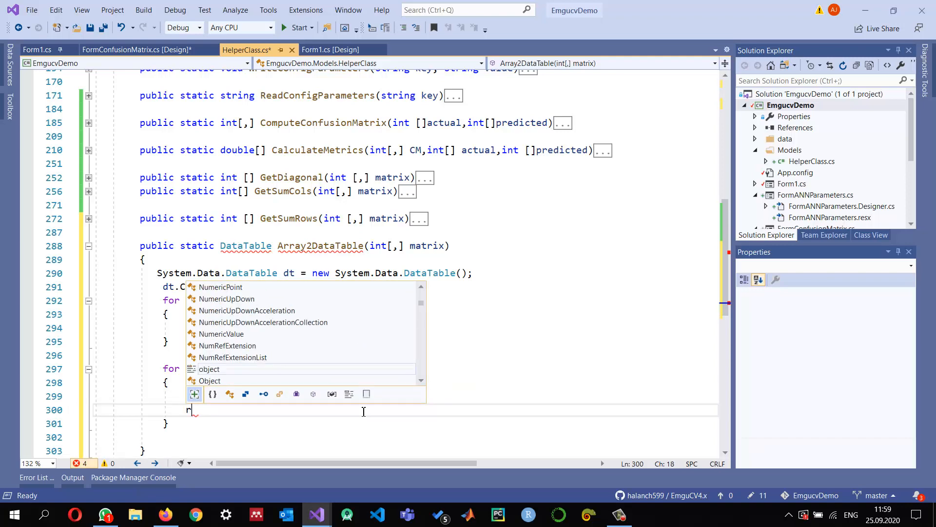
{"action": "type", "text": "ow[0"}
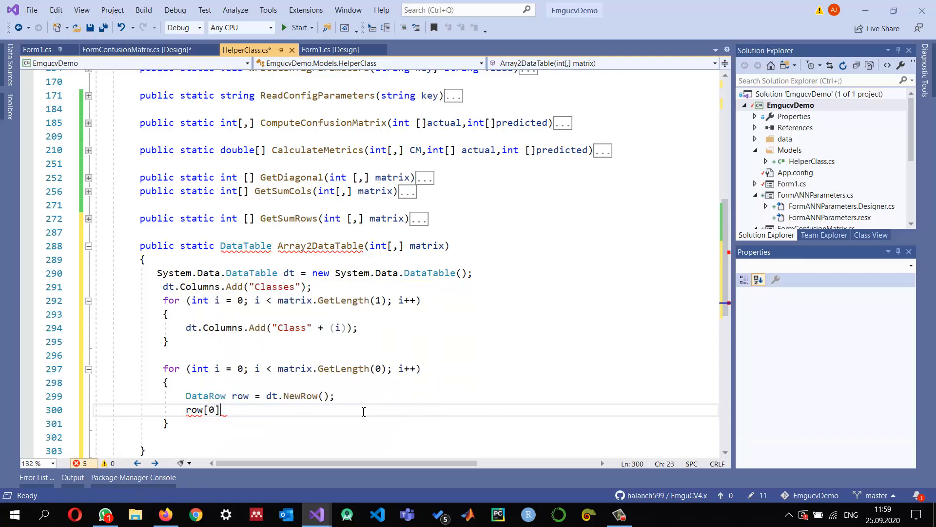
{"action": "type", "text": "="}
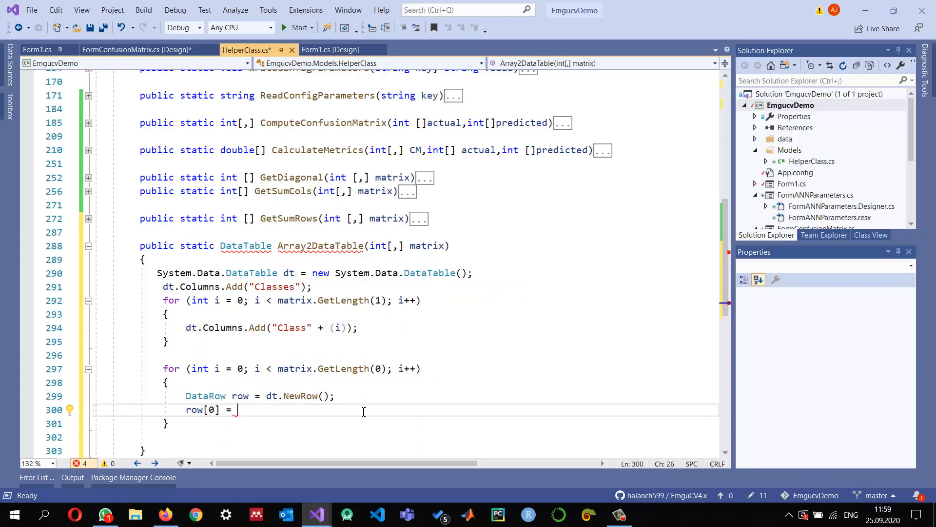
{"action": "type", "text": "\"C\""}
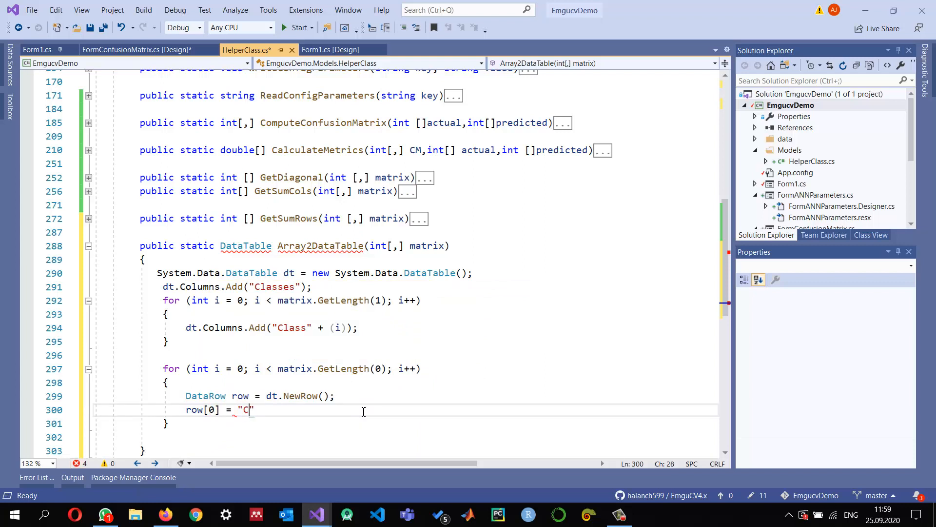
{"action": "type", "text": "lass\" +"}
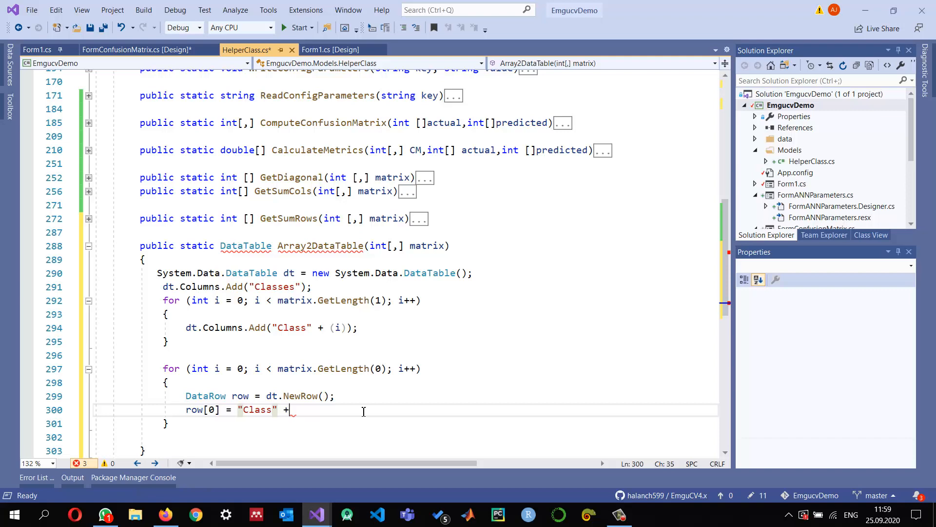
{"action": "type", "text": "i;"}
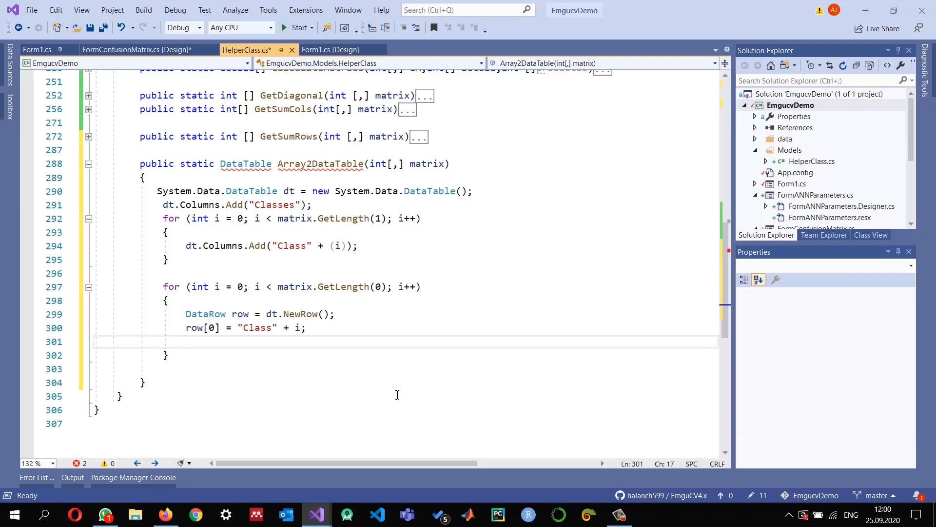
- Nest an inner for loop with j over the matrix columns
{"action": "type", "text": "for (int i = 0; i < length; i++)"}
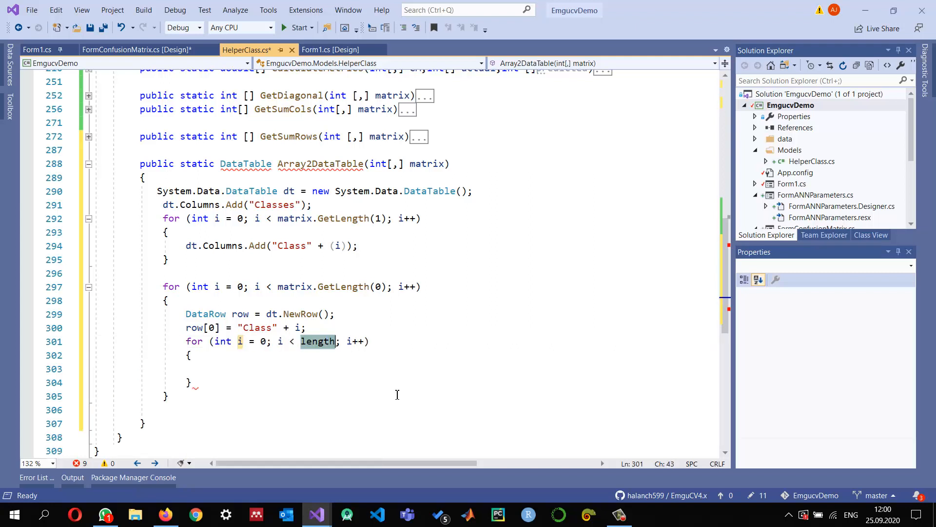
{"action": "type", "text": "j"}
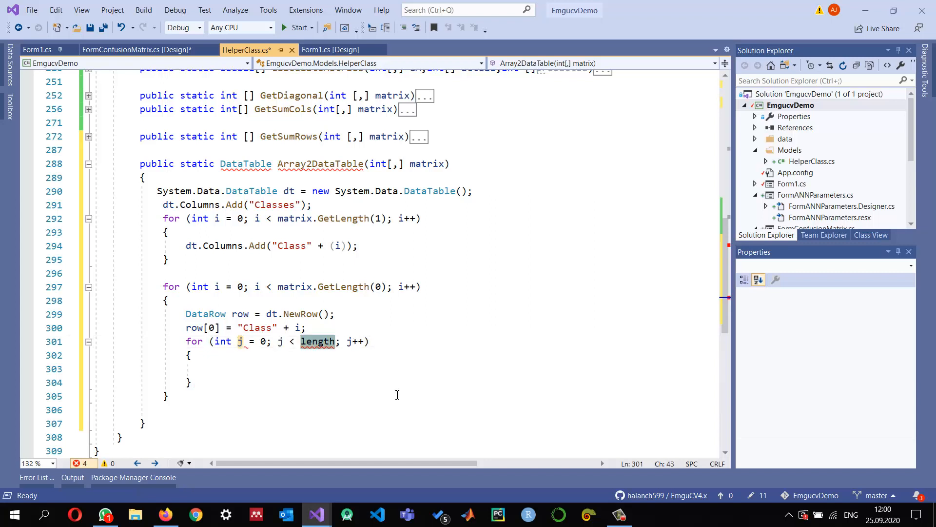
{"action": "type", "text": "matrix"}
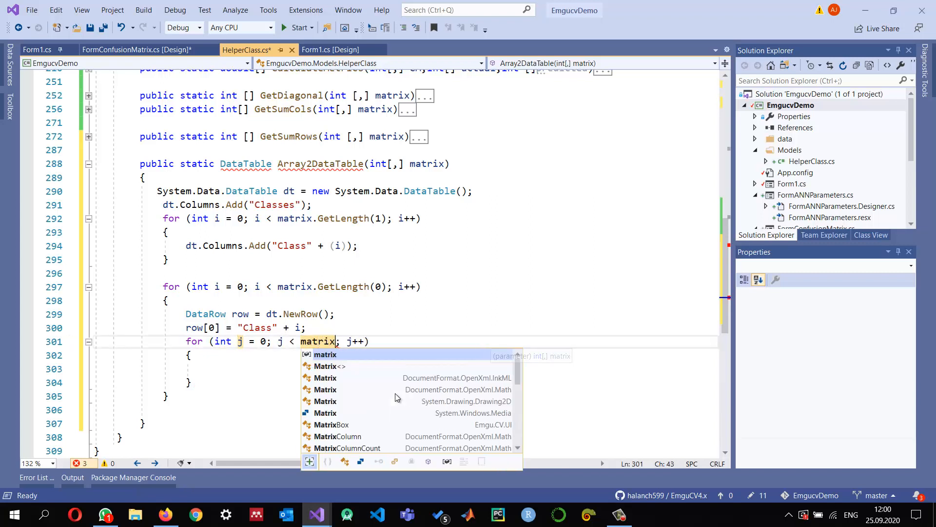
{"action": "type", "text": ".get"}
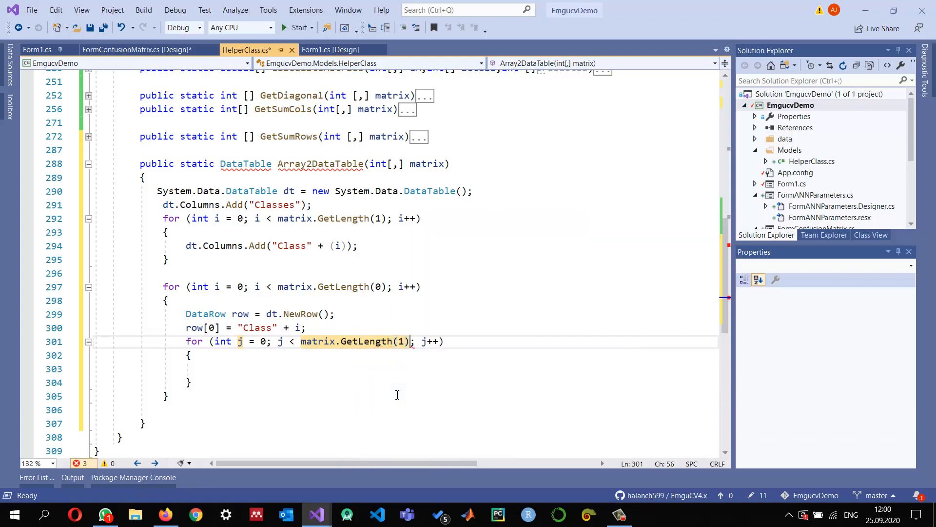
- Fill the row with row[j+1] = matrix[i,j] and start the inner loop at 1
{"action": "left_click", "coordinate": [208, 369]}
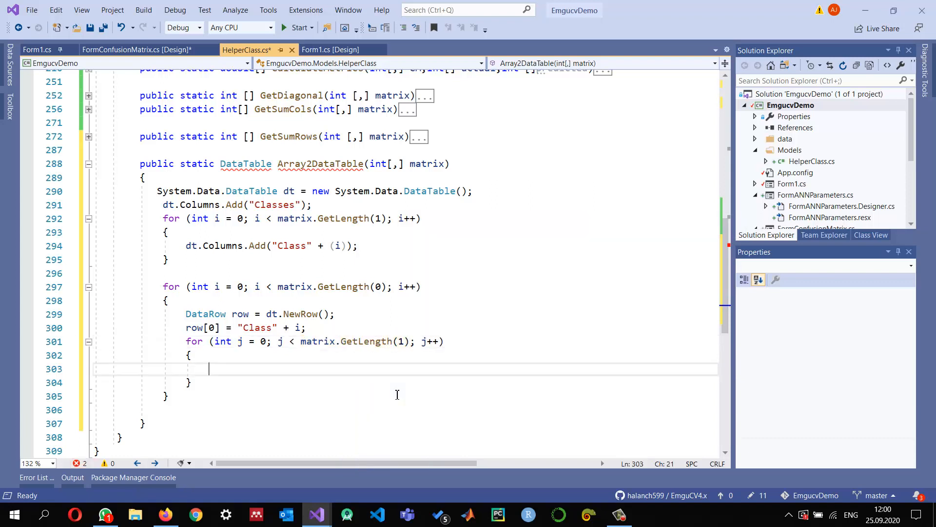
{"action": "type", "text": "row"}
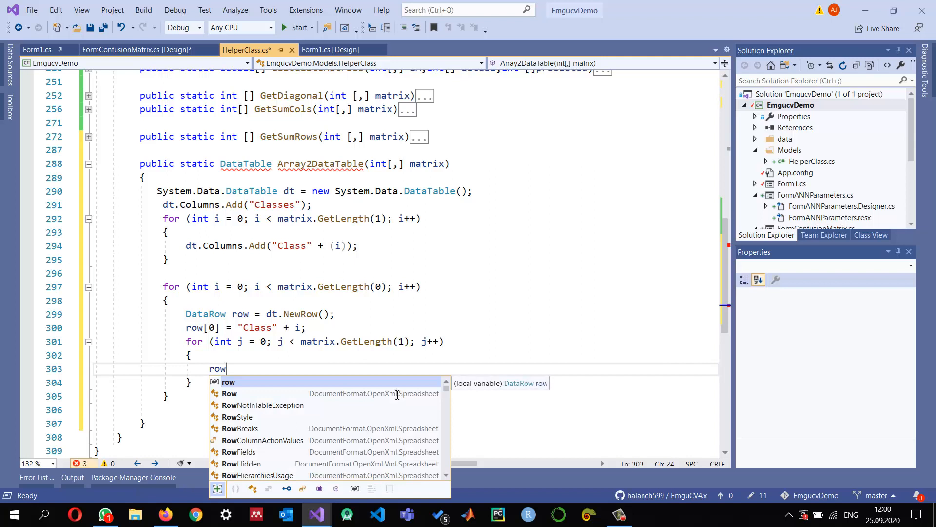
{"action": "type", "text": "[j+1]"}
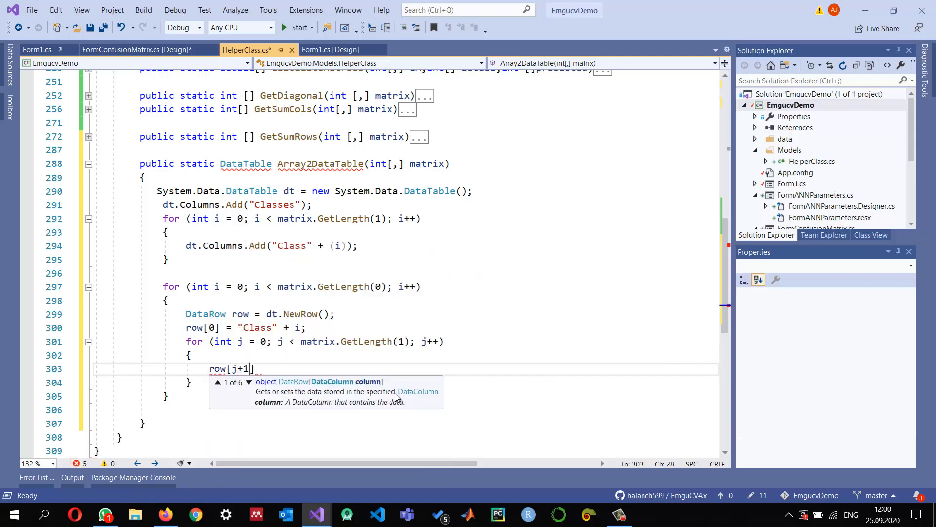
{"action": "type", "text": "="}
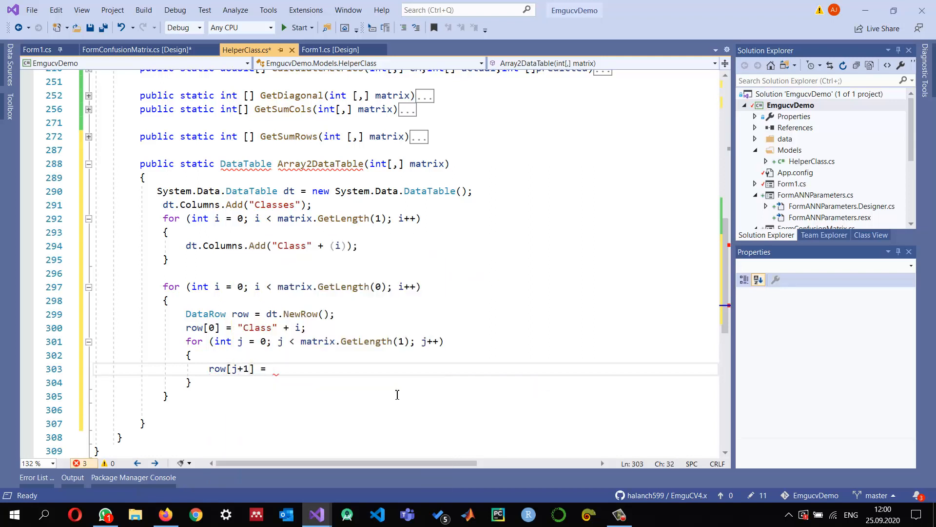
{"action": "type", "text": "matrix[i"}
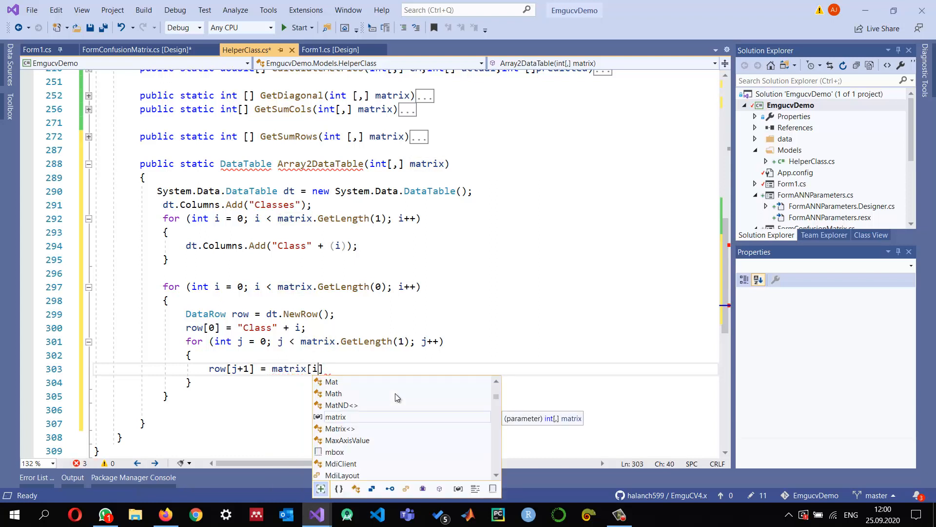
{"action": "type", "text": ",j]"}
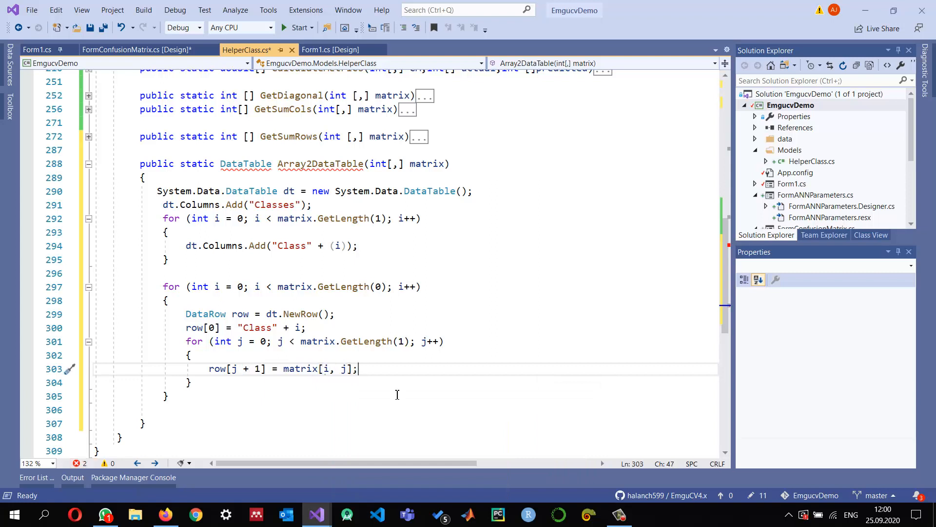
{"action": "left_click", "coordinate": [266, 341]}
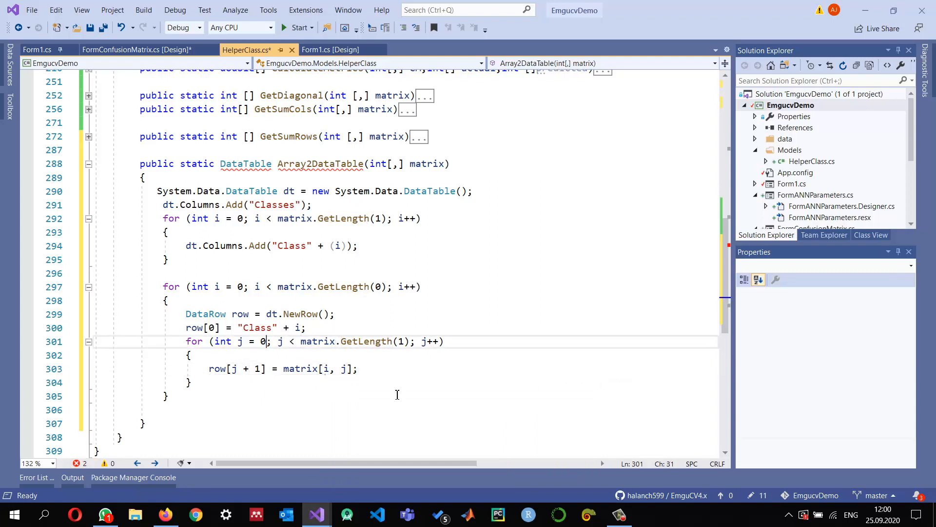
{"action": "left_click", "coordinate": [263, 369]}
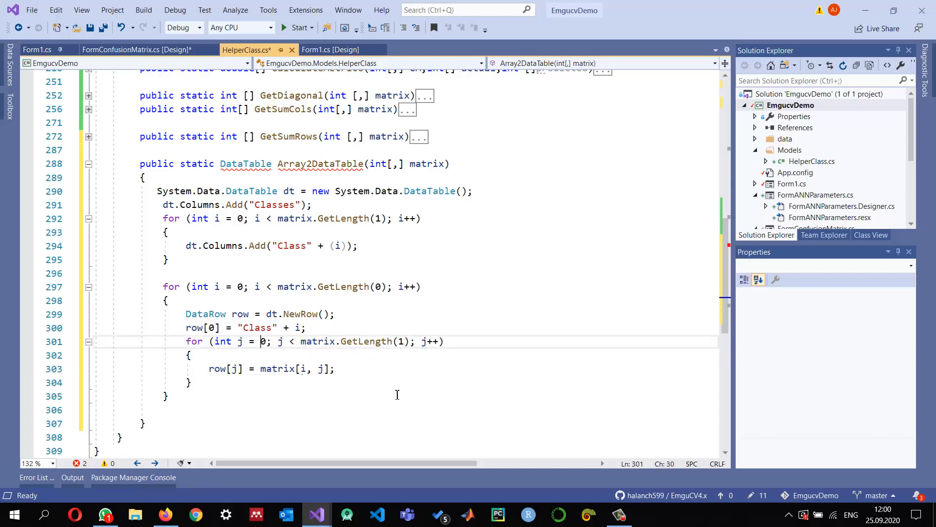
{"action": "type", "text": "1"}
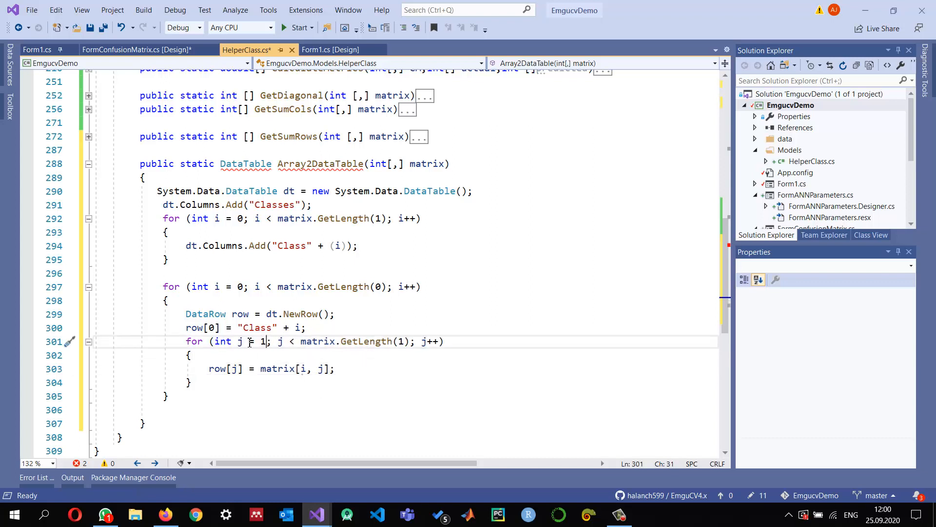
{"action": "mouse_move", "coordinate": [257, 327]}
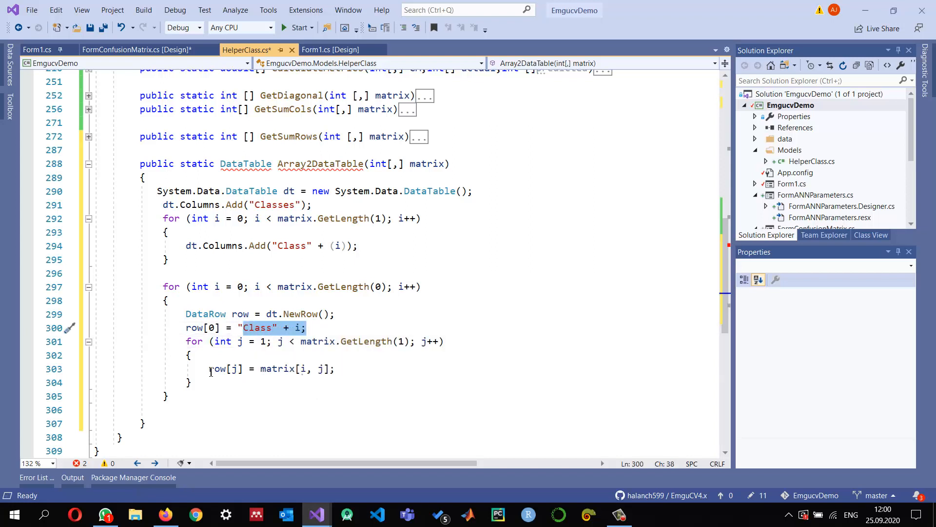
- Add dt.Rows.Add(row), return dt, and go back to the FormConfusionMatrix designer
{"action": "double_click", "coordinate": [225, 368]}
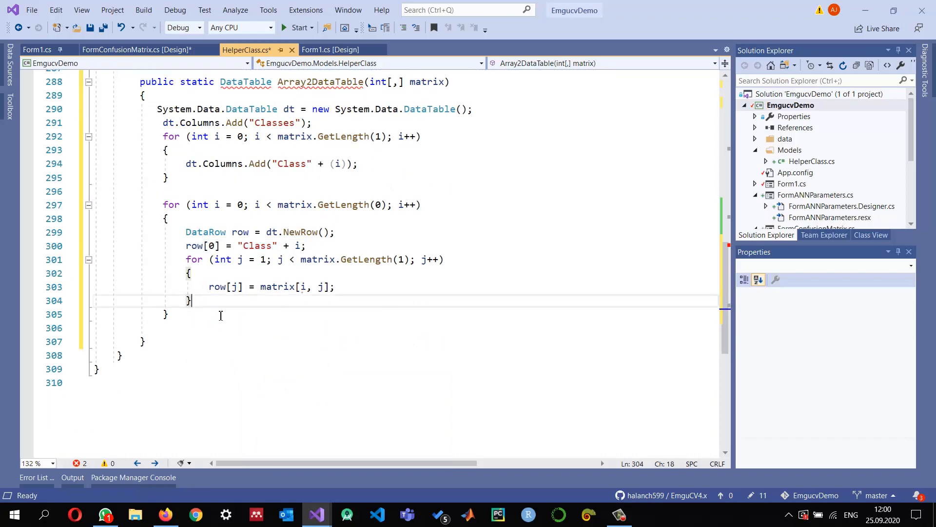
{"action": "type", "text": "d"}
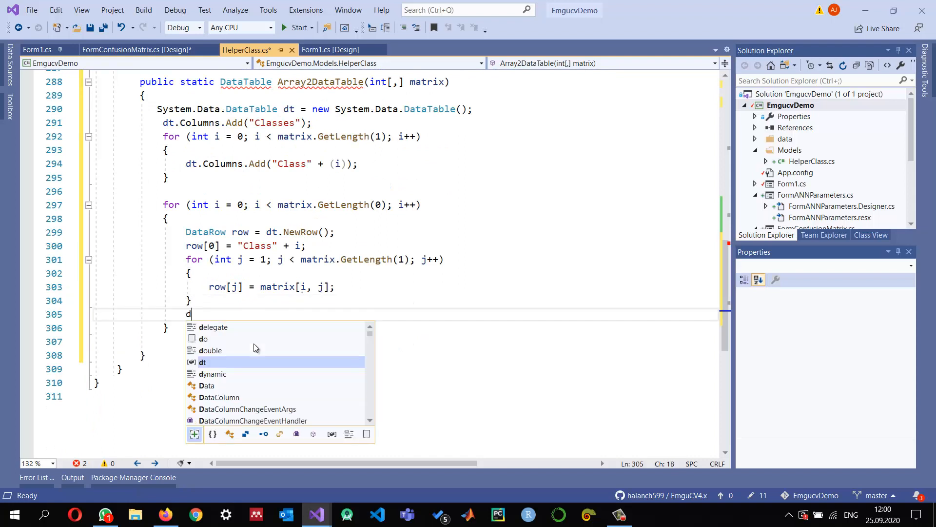
{"action": "type", "text": "t."}
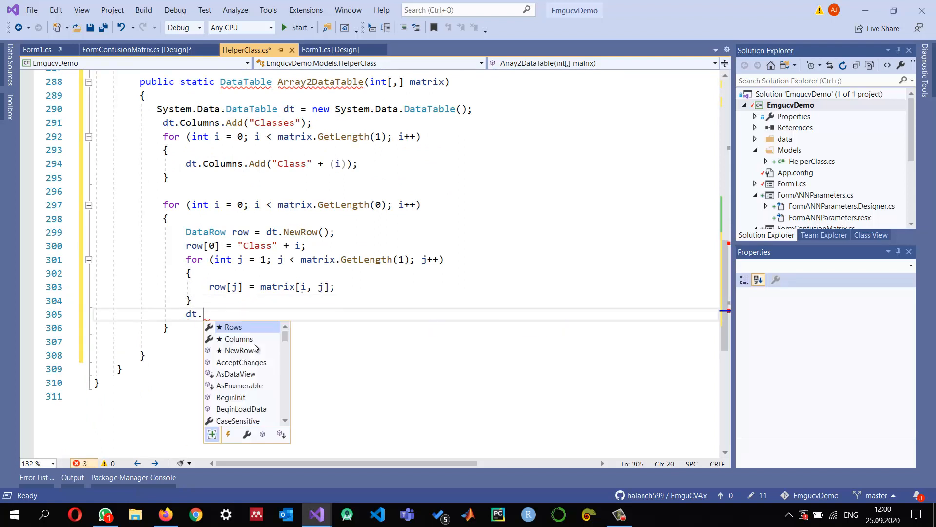
{"action": "type", "text": "ro"}
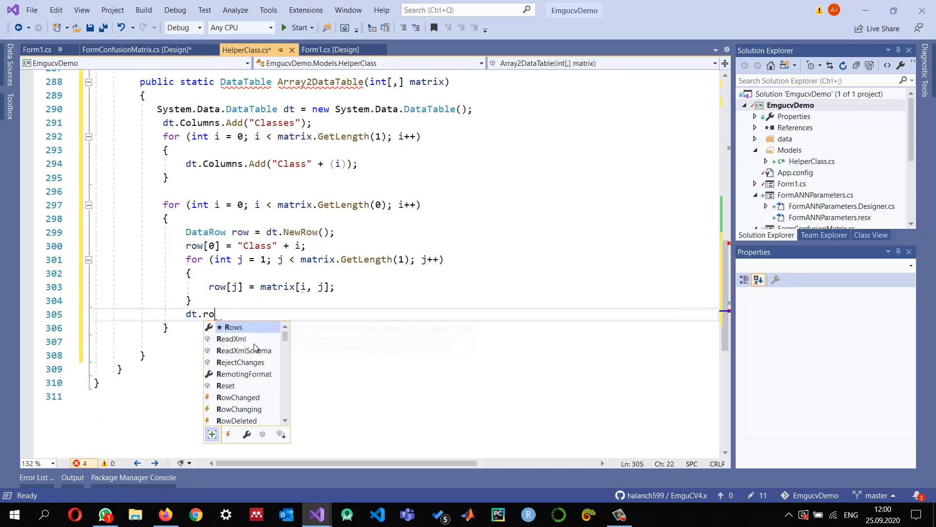
{"action": "type", "text": "ws.Add(row);"}
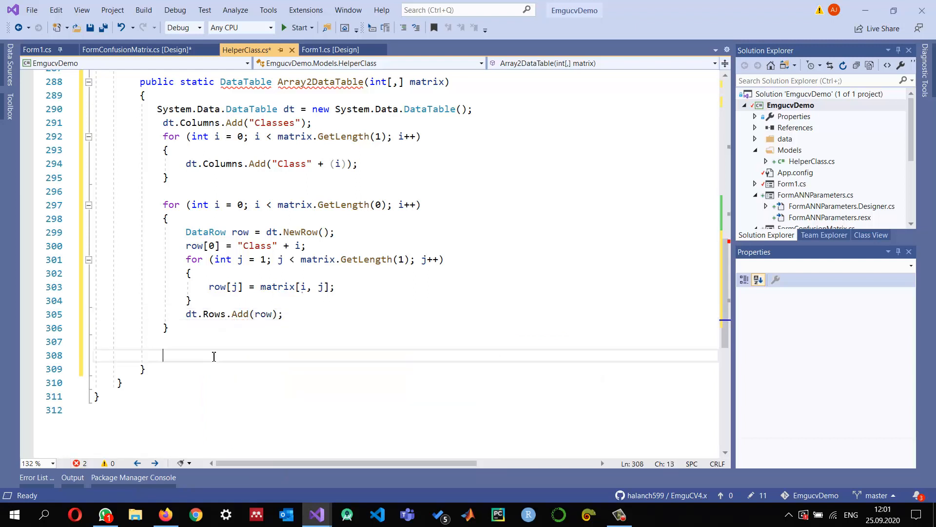
{"action": "type", "text": "return dt;"}
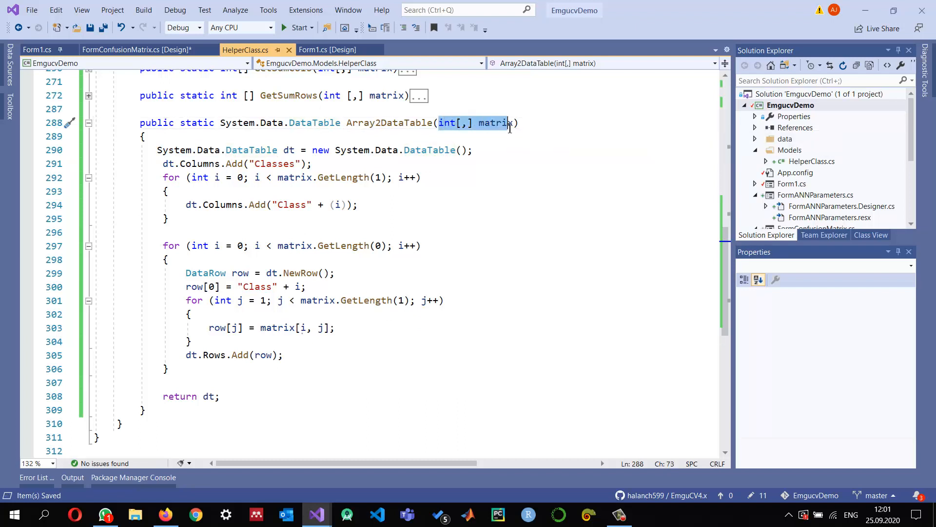
{"action": "double_click", "coordinate": [289, 149]}
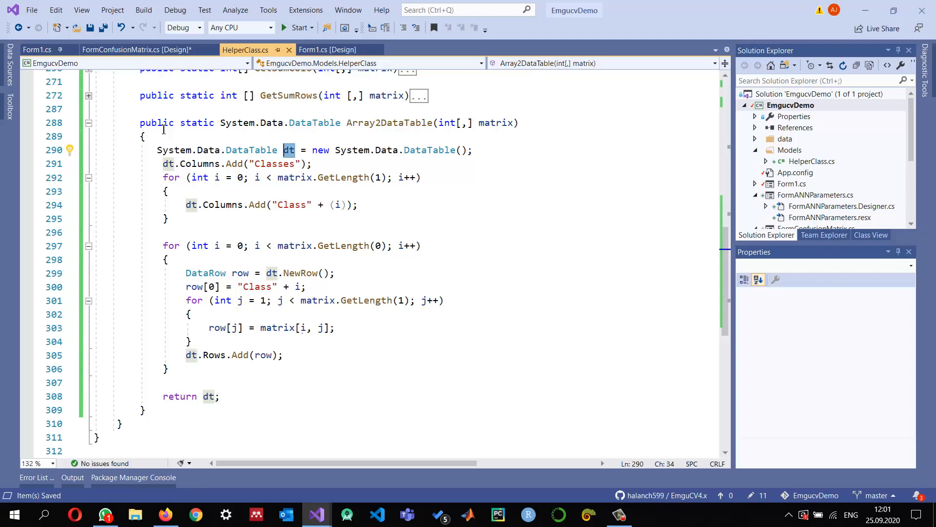
{"action": "left_click", "coordinate": [136, 50]}
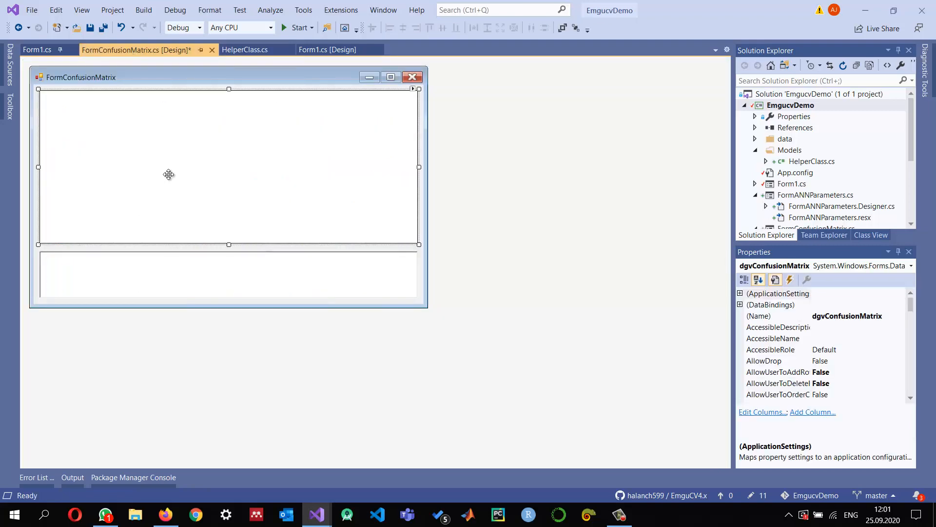
- Open FormConfusionMatrix's code and give the constructor parameters int[,] CM and string txt=""
{"action": "left_click", "coordinate": [245, 50]}
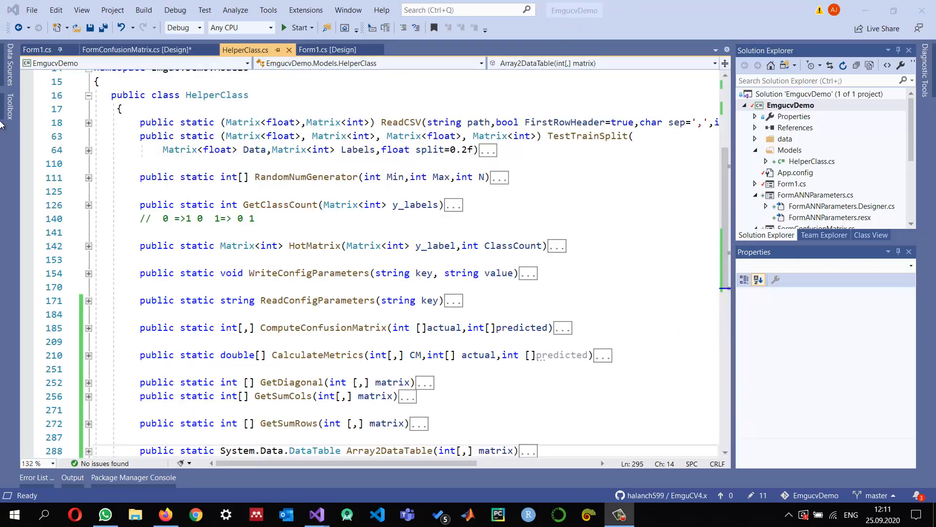
{"action": "left_click", "coordinate": [138, 50]}
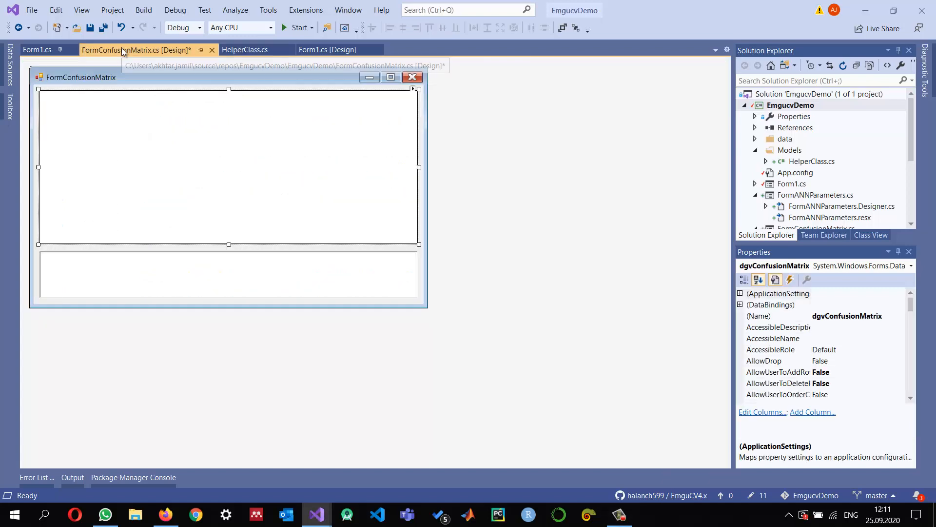
{"action": "left_click", "coordinate": [227, 167]}
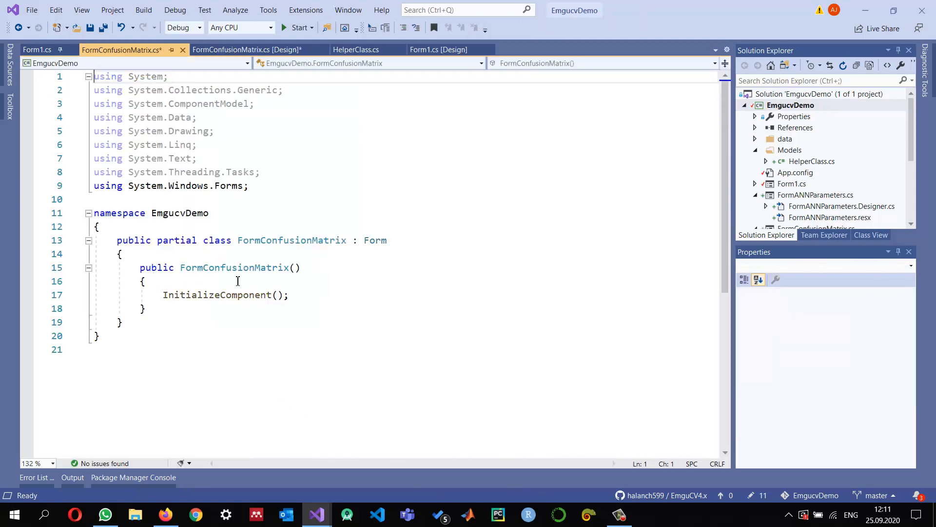
{"action": "left_click", "coordinate": [295, 267]}
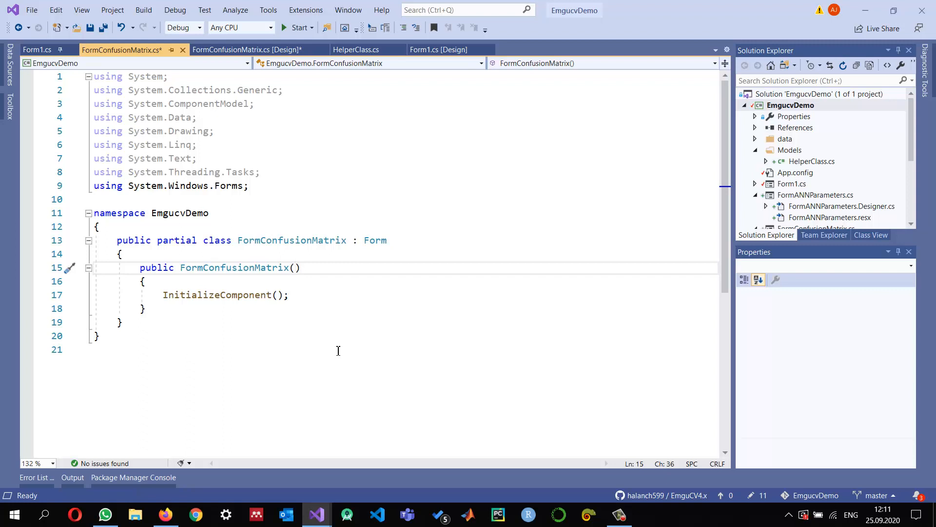
{"action": "type", "text": "int"}
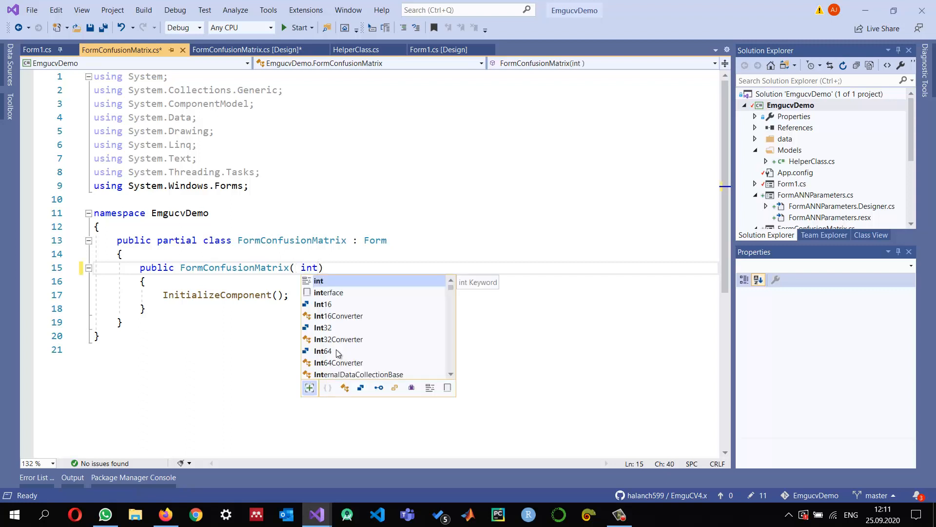
{"action": "type", "text": "[]"}
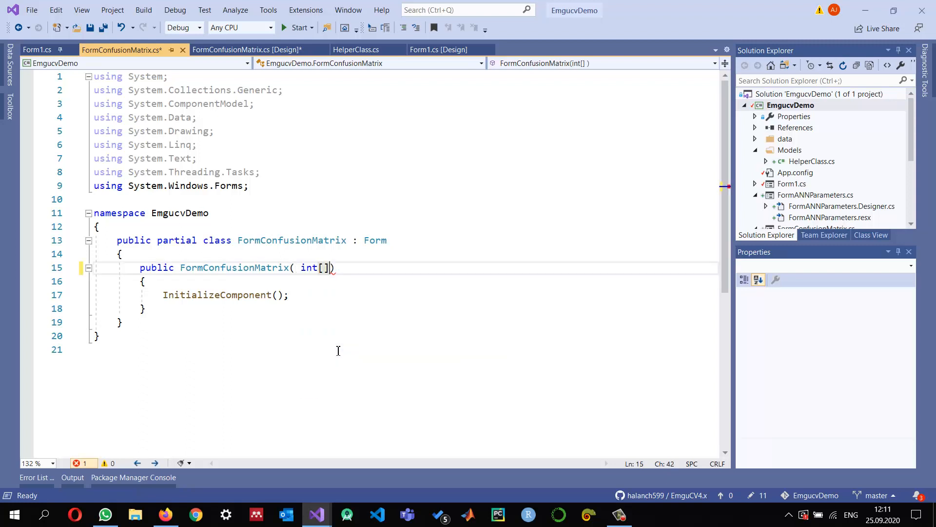
{"action": "type", "text": ","}
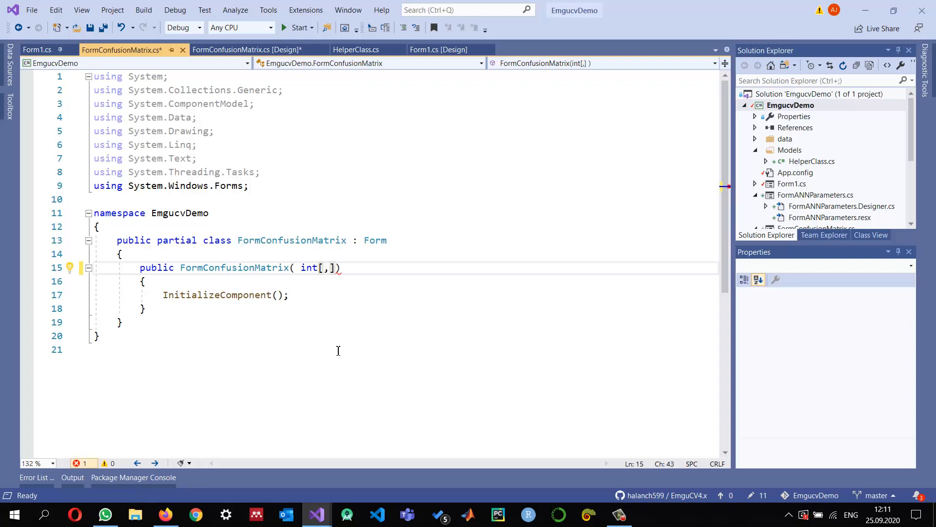
{"action": "type", "text": "CM"}
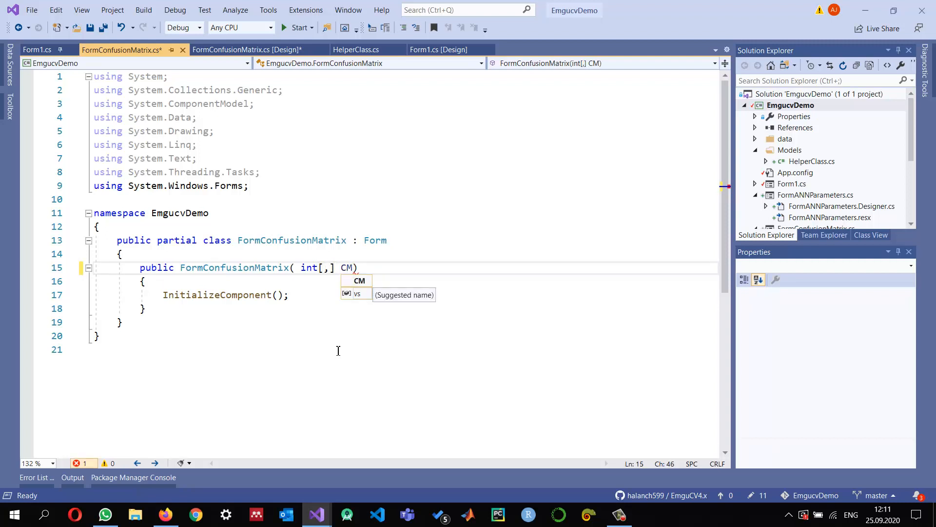
{"action": "type", "text": ",string"}
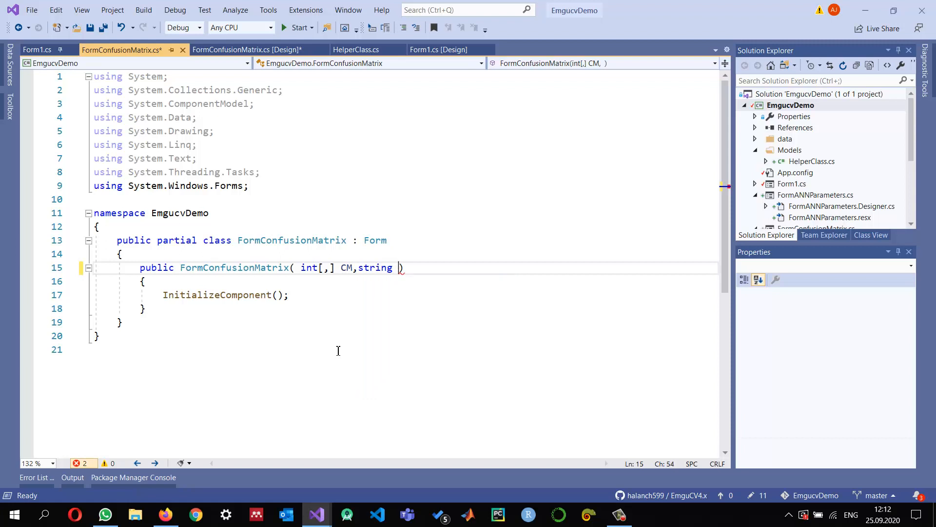
{"action": "type", "text": "t"}
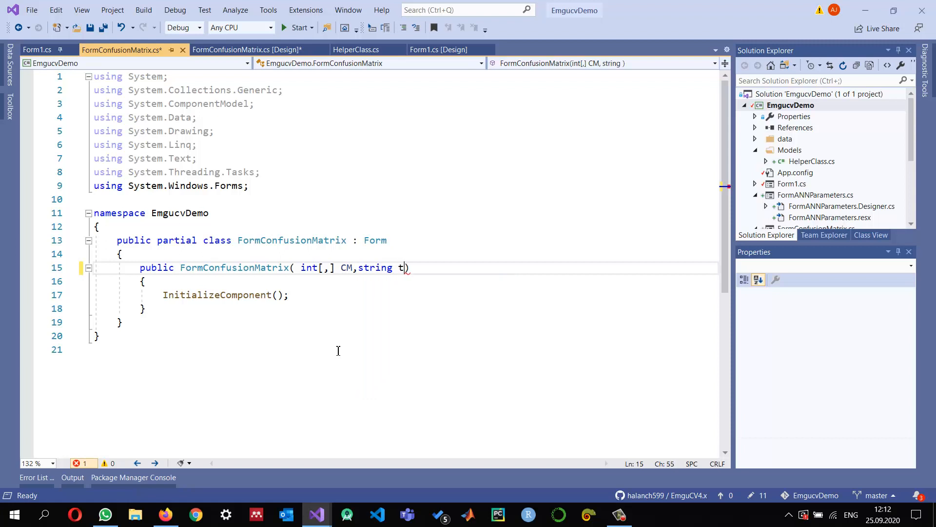
{"action": "type", "text": "xt"}
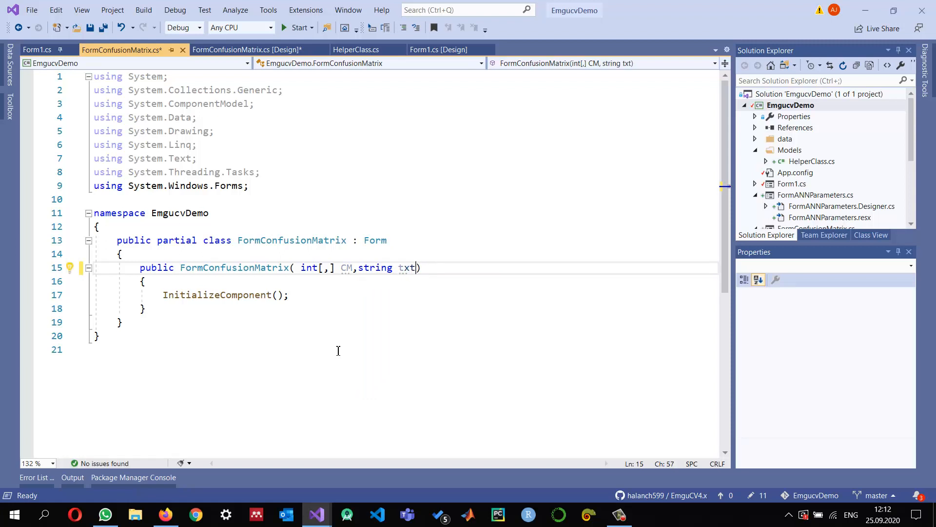
{"action": "type", "text": "=\"\""}
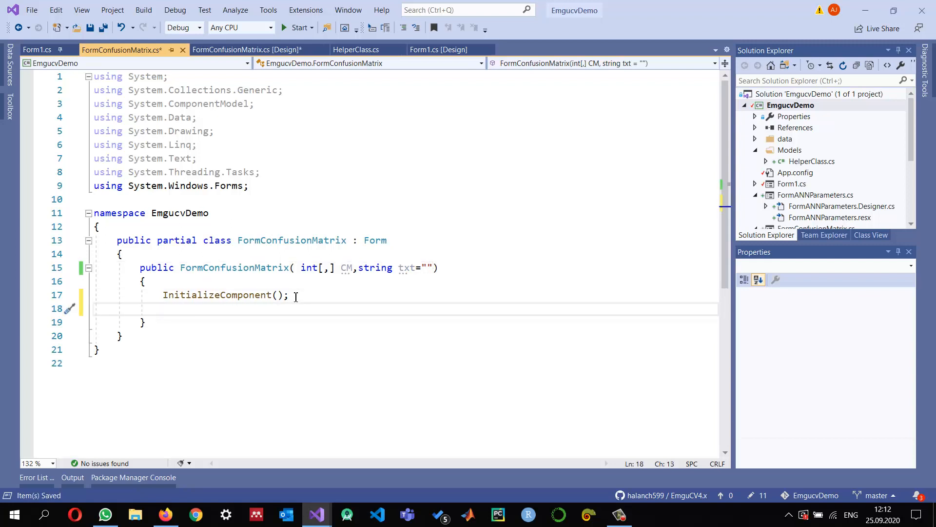
- Set rtbSummary.Text = txt and dgvConfusionMatrix.DataSource = HelperClass.Array2DataTable(CM)
{"action": "type", "text": "rtbSummary.Text = txt;"}
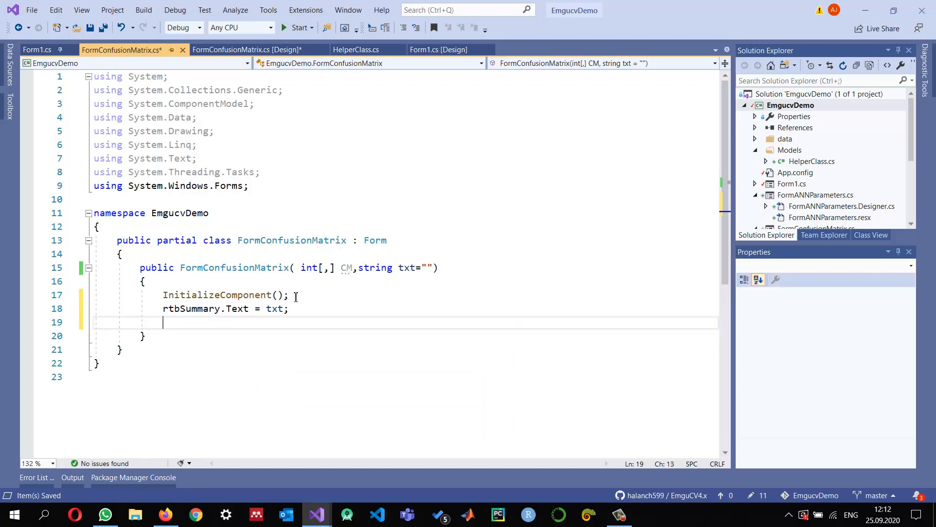
{"action": "type", "text": "dgvConfusionMatrix.DataSource="}
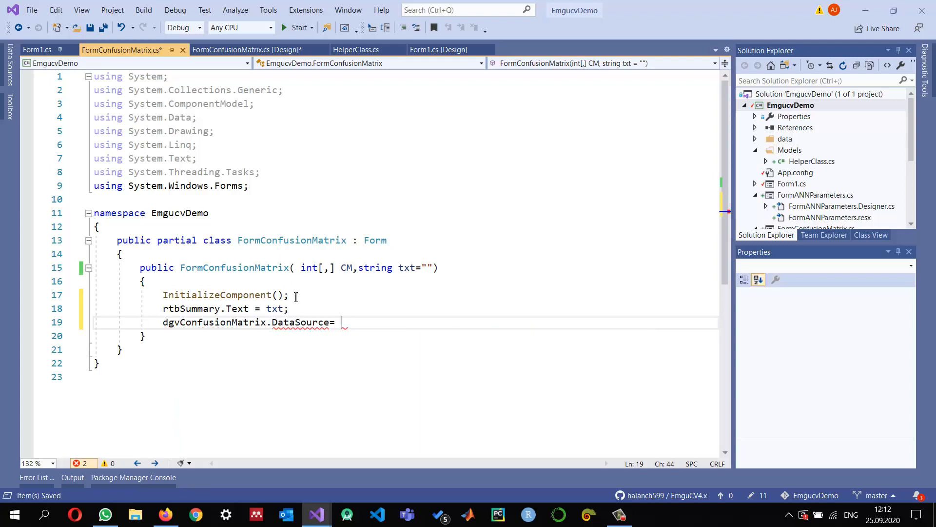
{"action": "type", "text": "helperClass.Array2DataTable("}
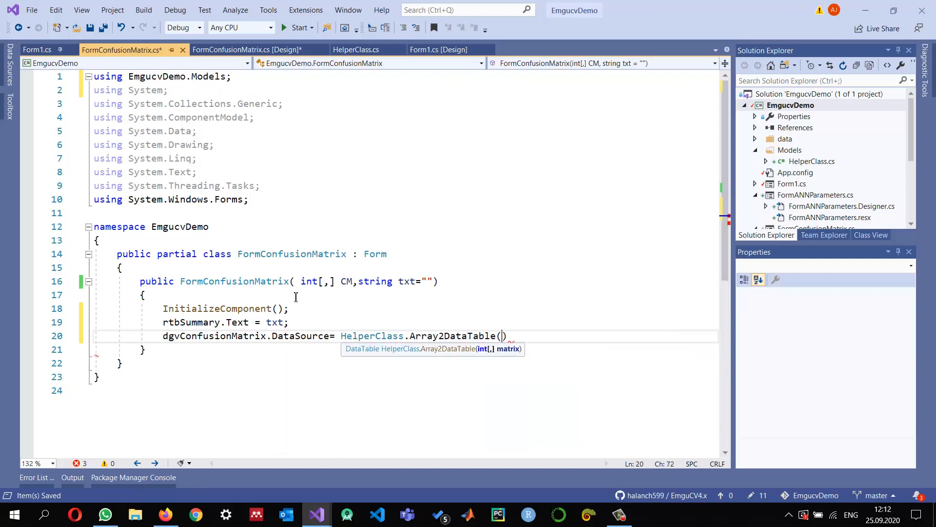
{"action": "type", "text": "CM"}
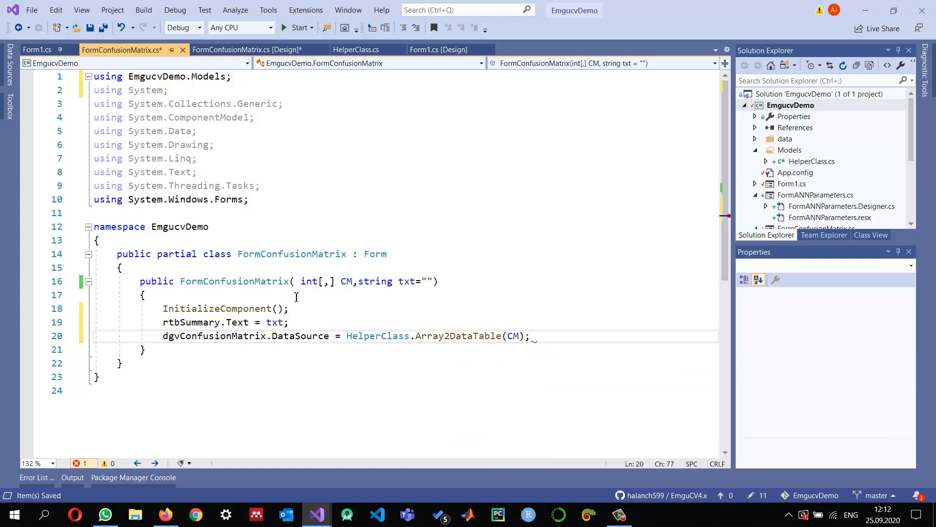
{"action": "left_click", "coordinate": [290, 335]}
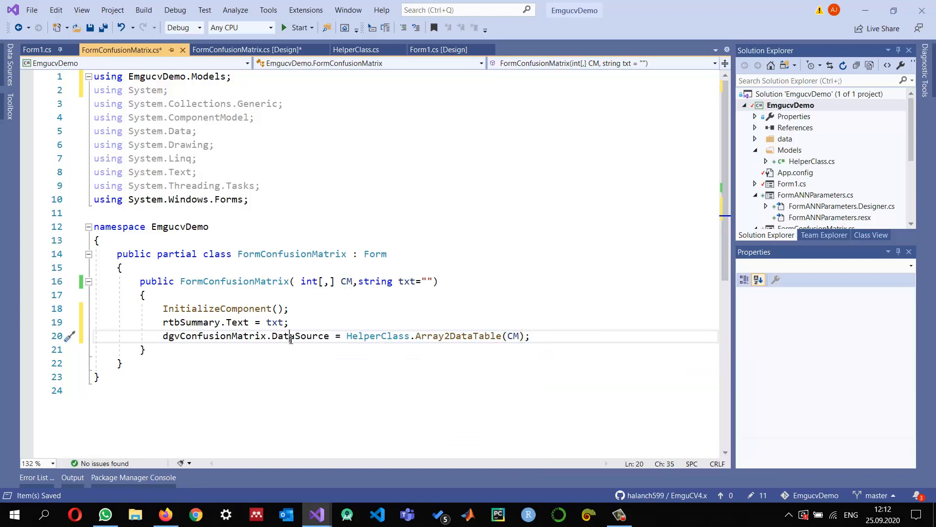
{"action": "double_click", "coordinate": [214, 336]}
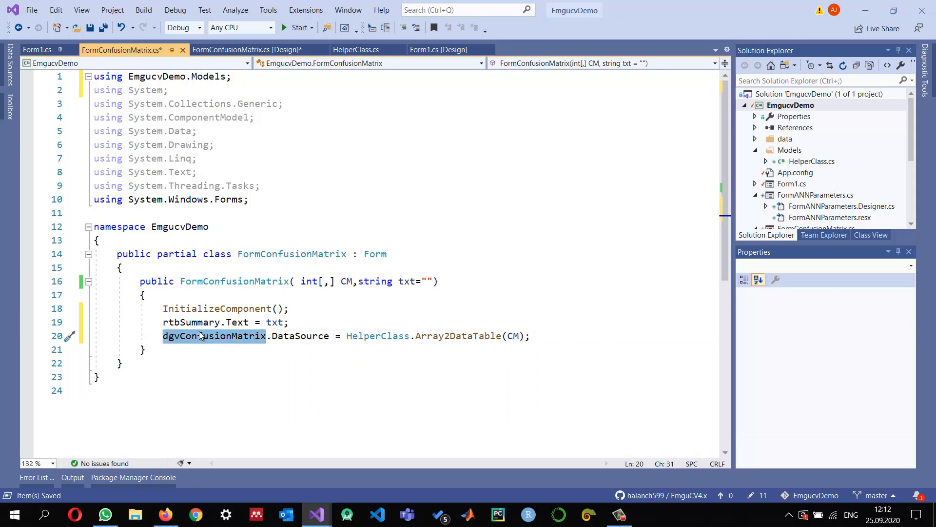
- In Form1.cs, comment out lblStatus.Text = text and ShowDialog a new FormConfusionMatrix(cm, text)
{"action": "left_click", "coordinate": [36, 49]}
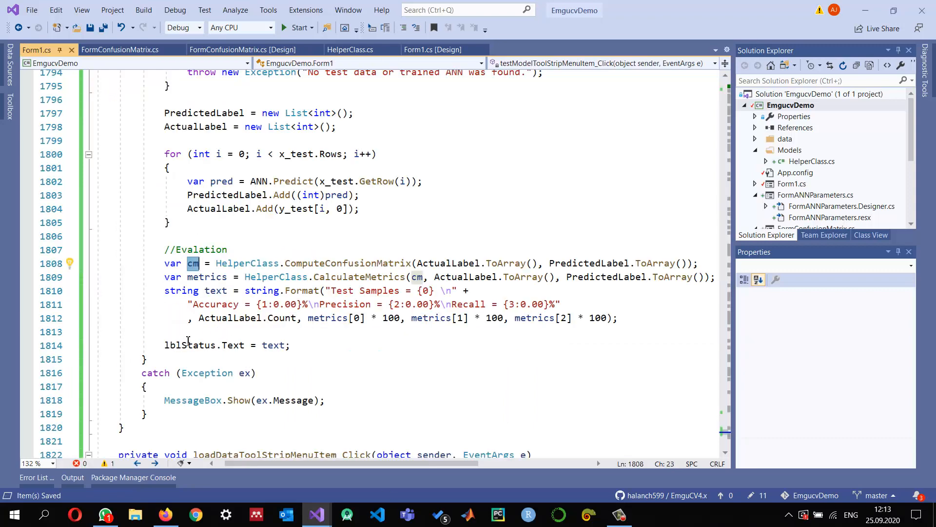
{"action": "left_click", "coordinate": [166, 345]}
{"action": "type", "text": "//"}
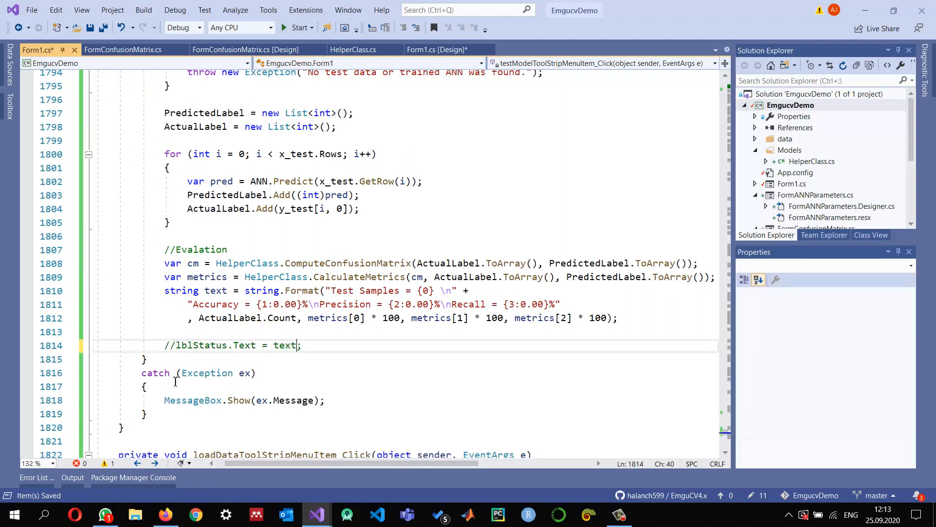
{"action": "key", "text": "enter"}
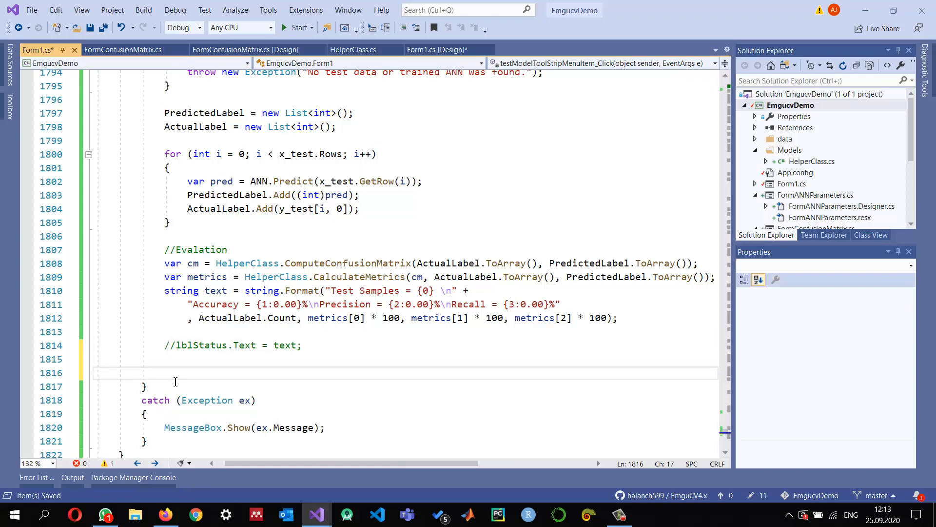
{"action": "type", "text": "FormConfusionMatrix form = new FormConfusionMatrix("}
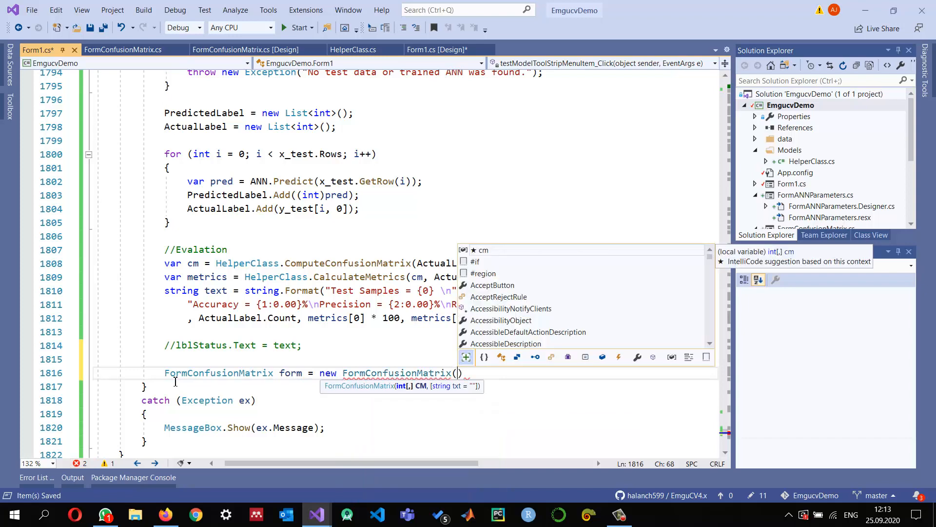
{"action": "type", "text": "cm,"}
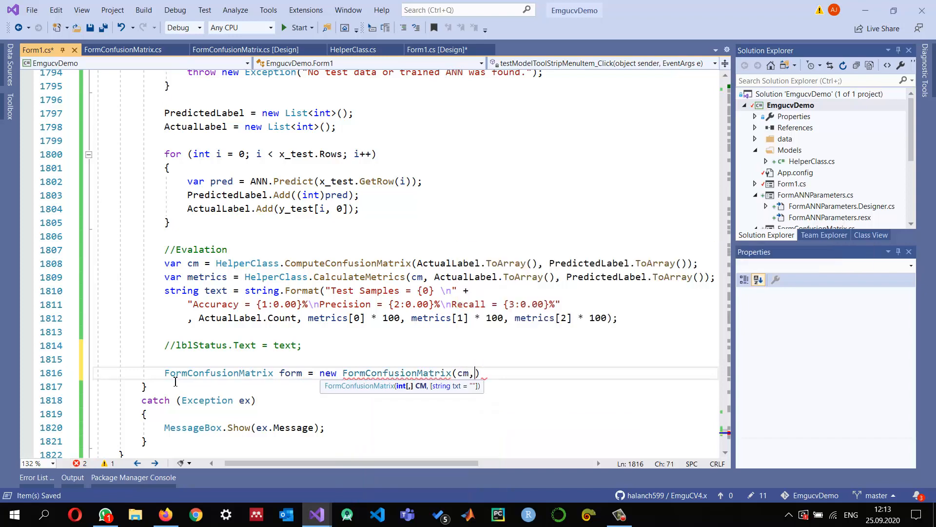
{"action": "type", "text": "text"}
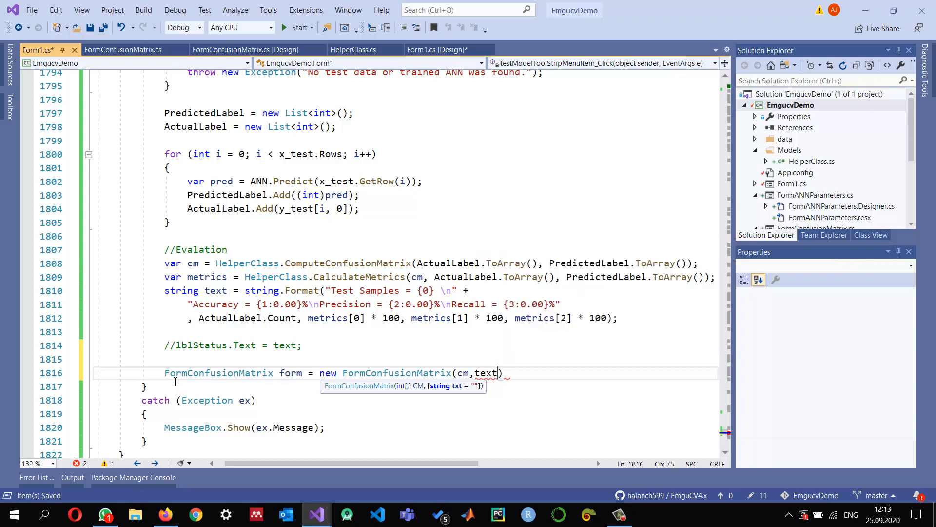
{"action": "type", "text": ");"}
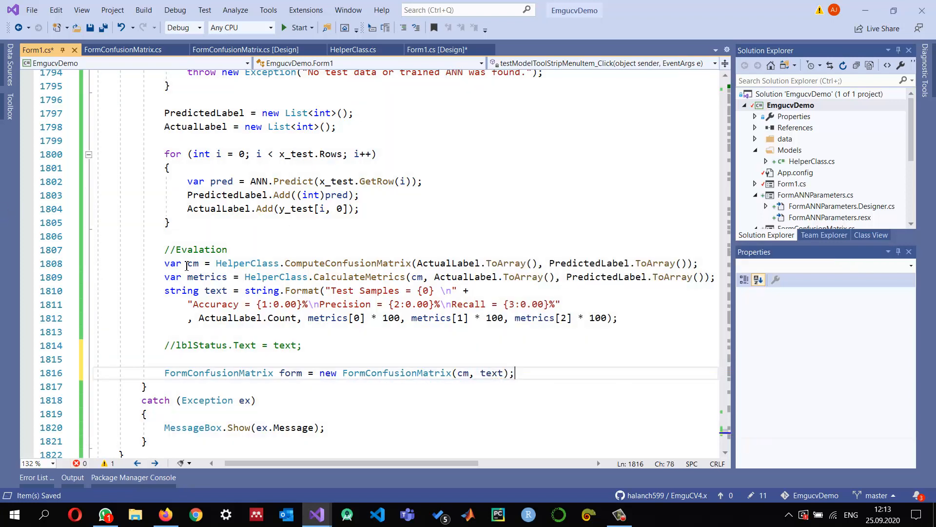
{"action": "left_click", "coordinate": [220, 291]}
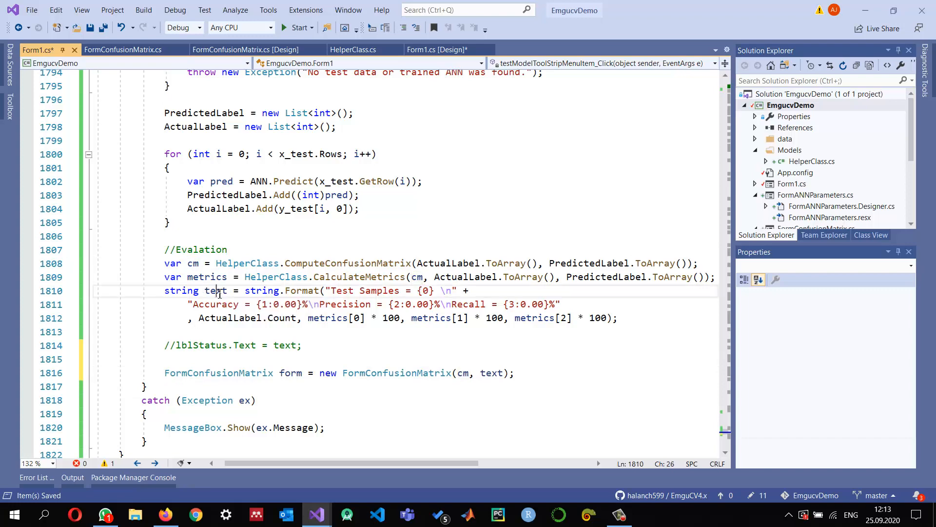
{"action": "left_click", "coordinate": [528, 372]}
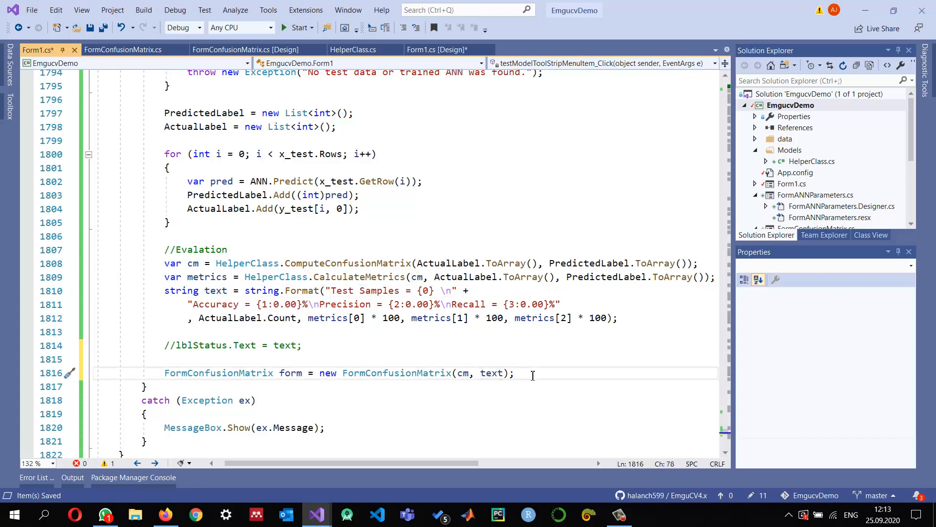
{"action": "type", "text": "form.sh"}
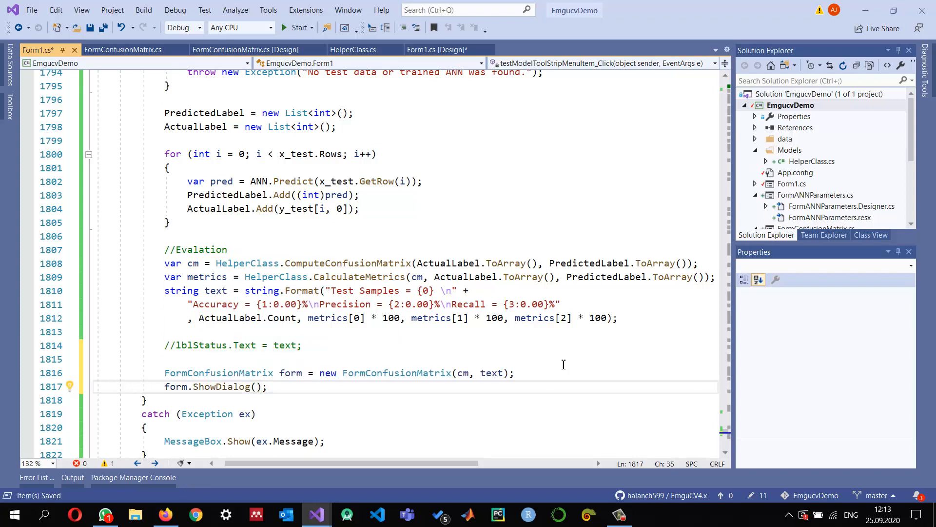
{"action": "mouse_move", "coordinate": [296, 27]}
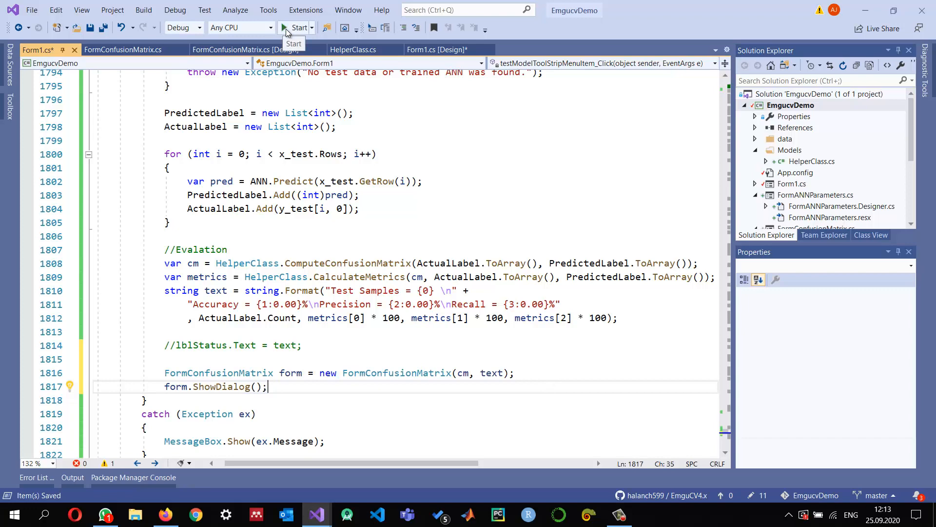
- Build and run the EmguCV demo, then load the diabetes dataset
{"action": "left_click", "coordinate": [296, 28]}
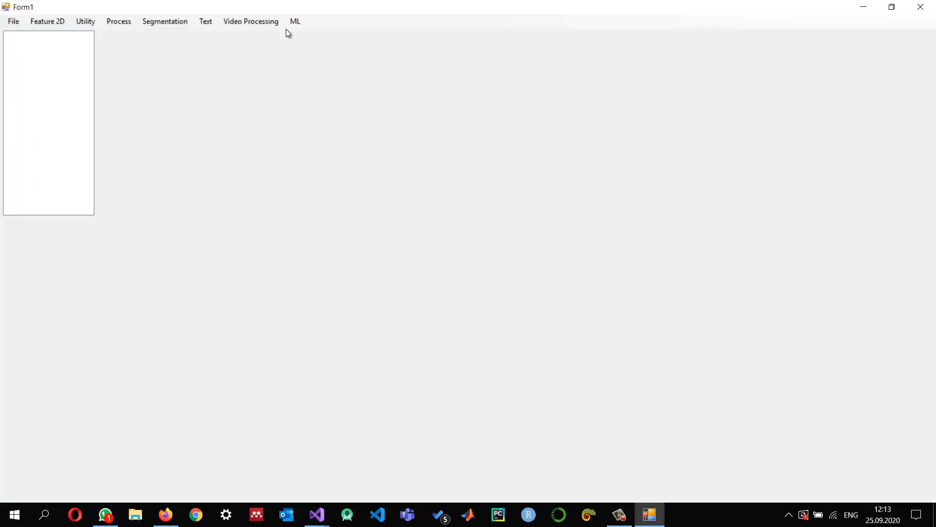
{"action": "left_click", "coordinate": [294, 21]}
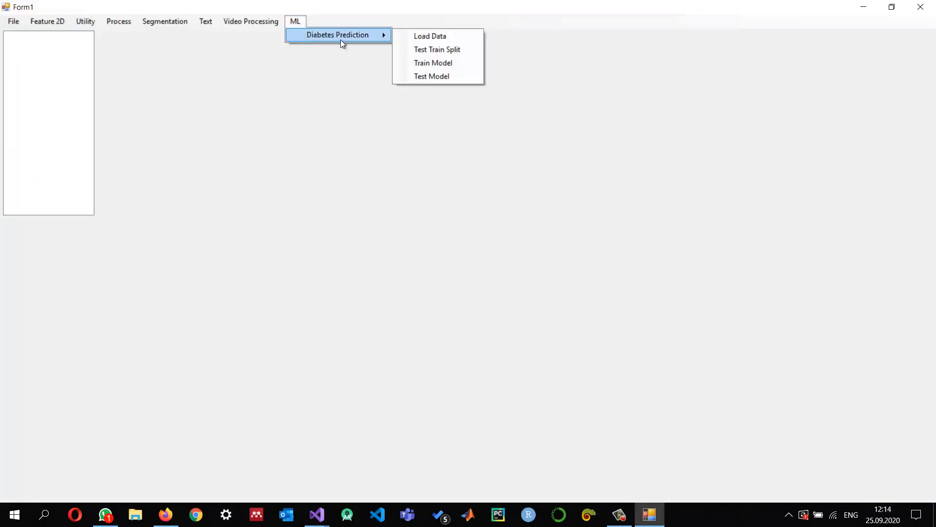
{"action": "left_click", "coordinate": [431, 36]}
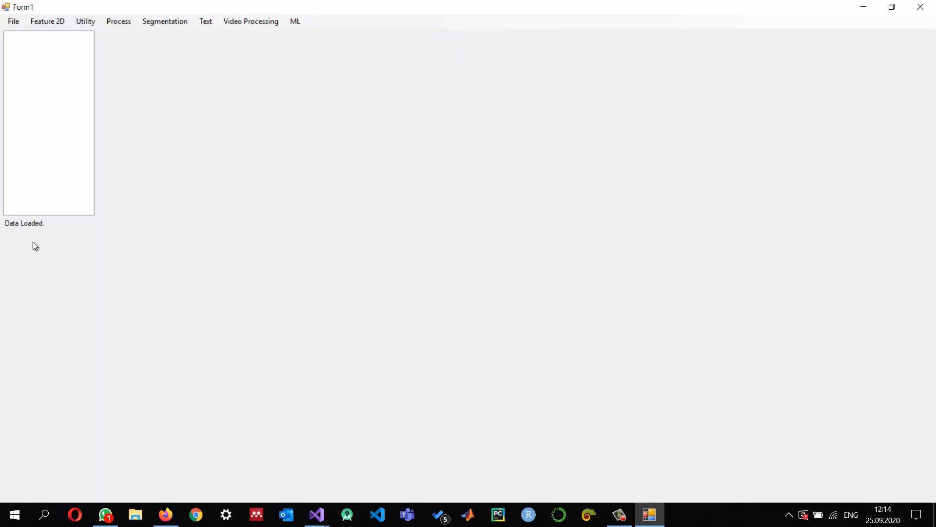
- Split the diabetes data into test and train sets and start training the model
{"action": "left_click", "coordinate": [295, 21]}
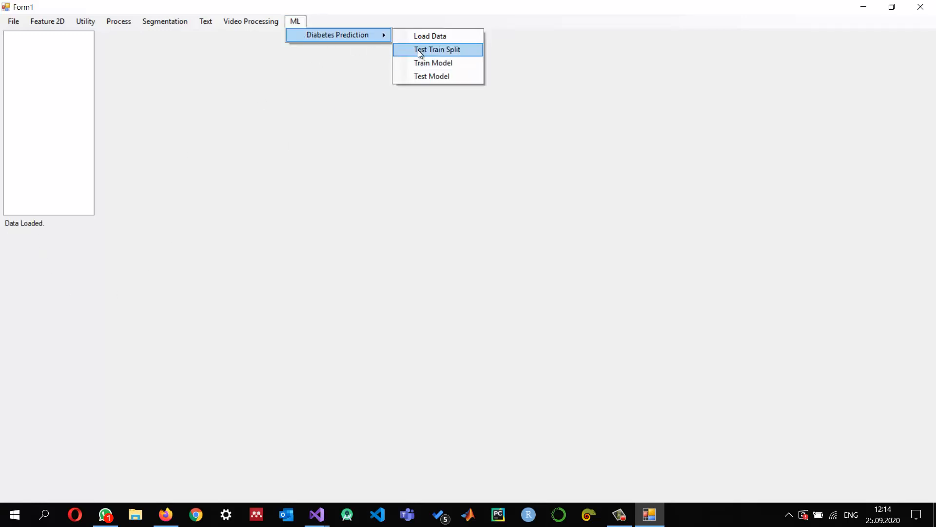
{"action": "left_click", "coordinate": [437, 50]}
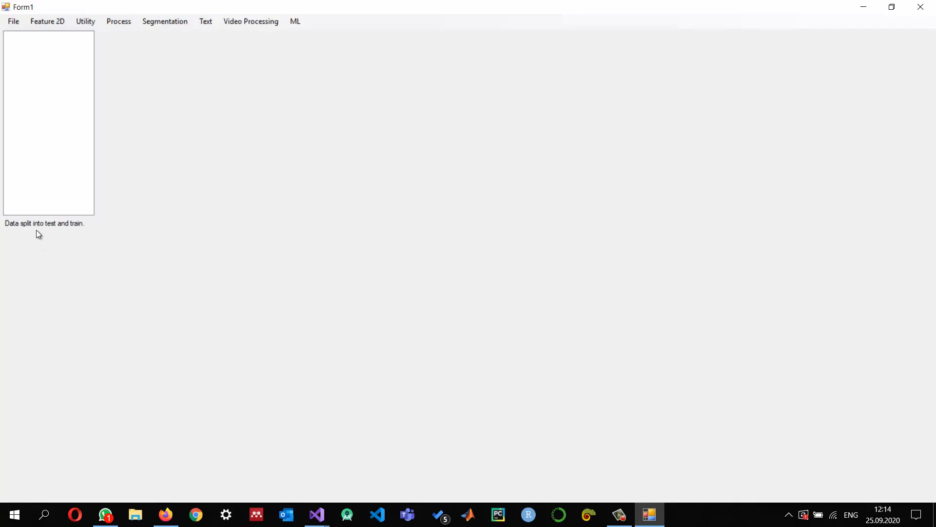
{"action": "left_click", "coordinate": [295, 21]}
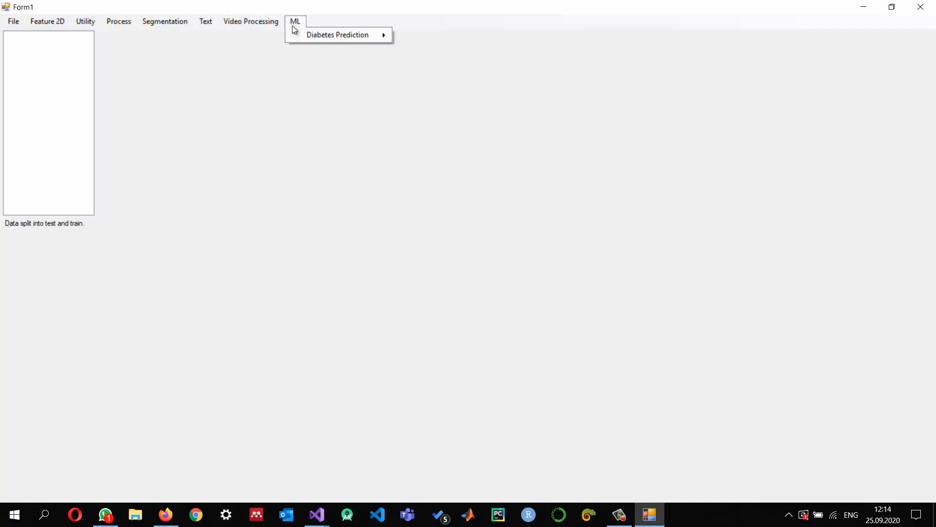
{"action": "mouse_move", "coordinate": [337, 34]}
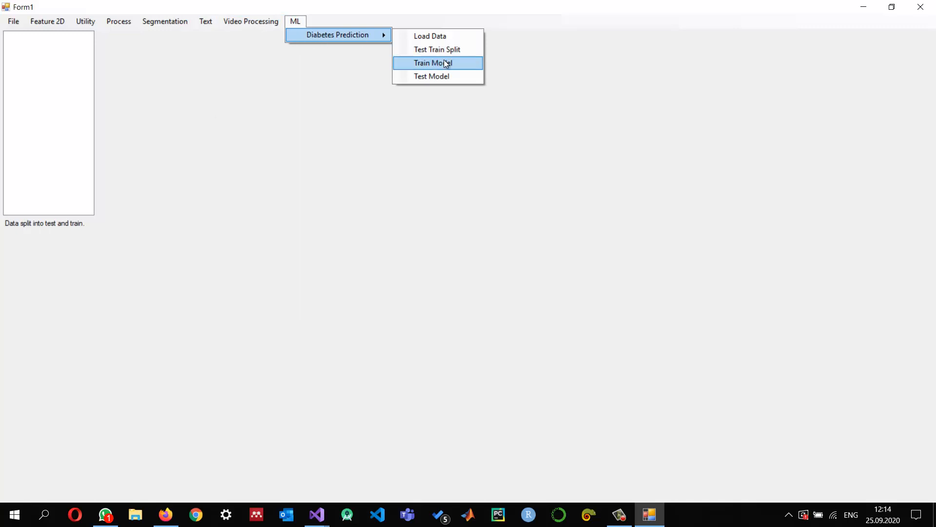
{"action": "mouse_move", "coordinate": [425, 69]}
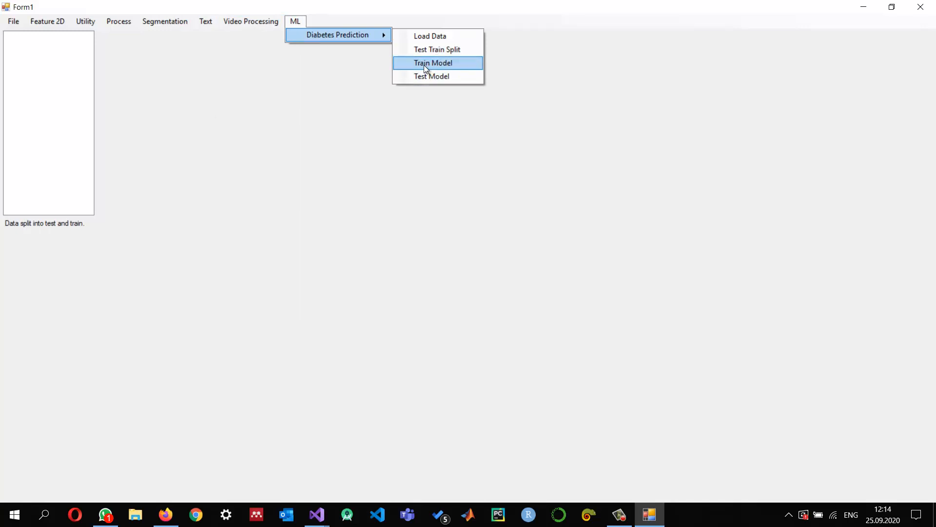
{"action": "left_click", "coordinate": [433, 63]}
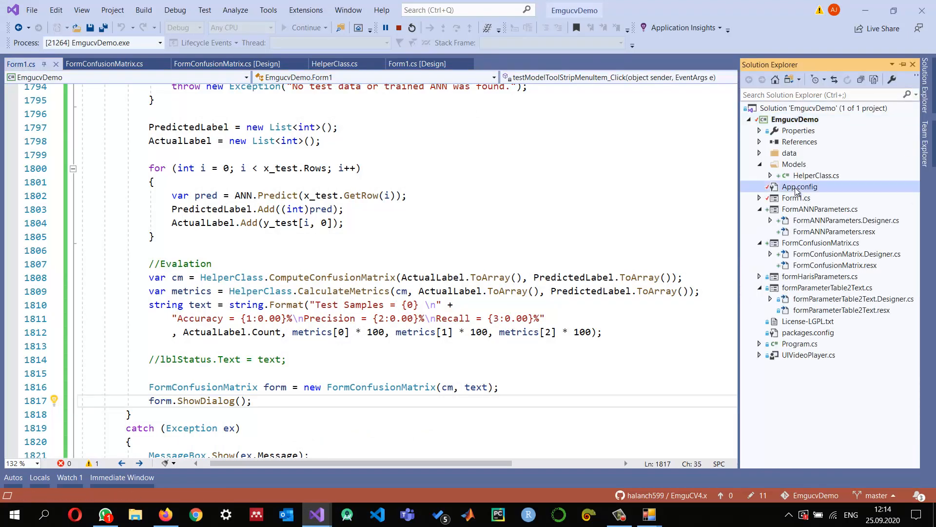
- Open App.config from Solution Explorer to view the stored ANN settings
{"action": "double_click", "coordinate": [800, 186]}
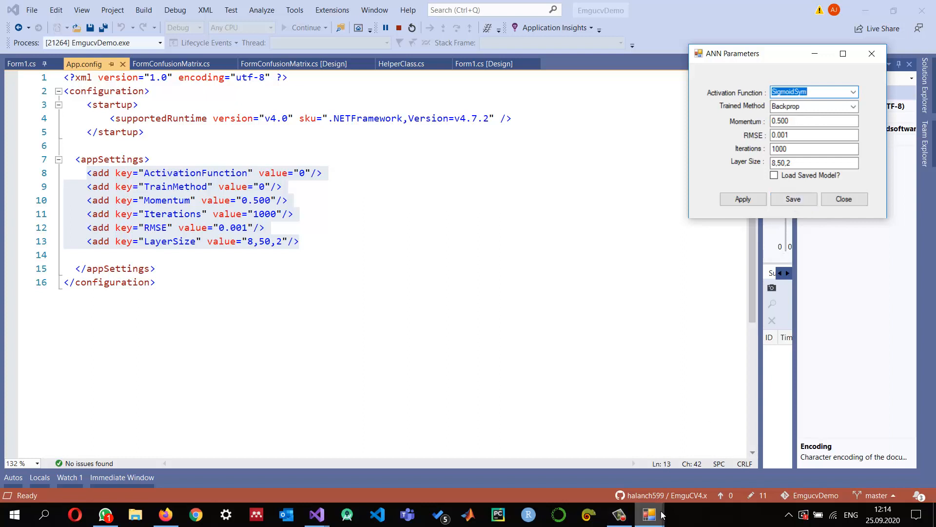
- Apply the ANN parameters to train, then test: 153 samples at 62.75% accuracy
{"action": "left_click", "coordinate": [743, 199]}
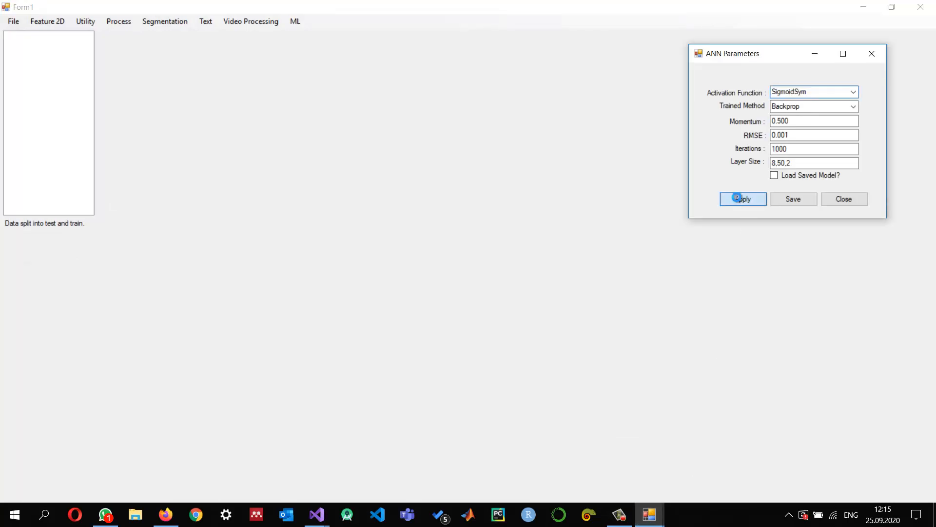
{"action": "left_click", "coordinate": [742, 199]}
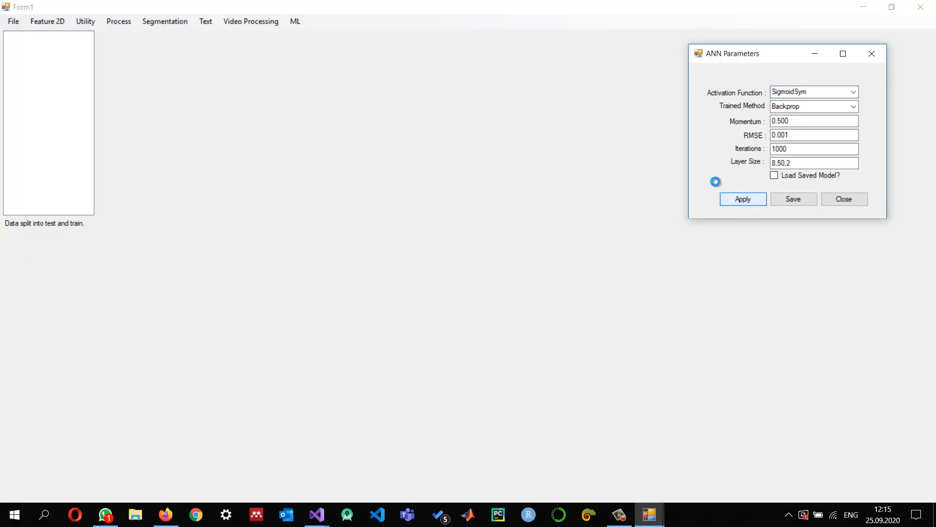
{"action": "left_click", "coordinate": [742, 199]}
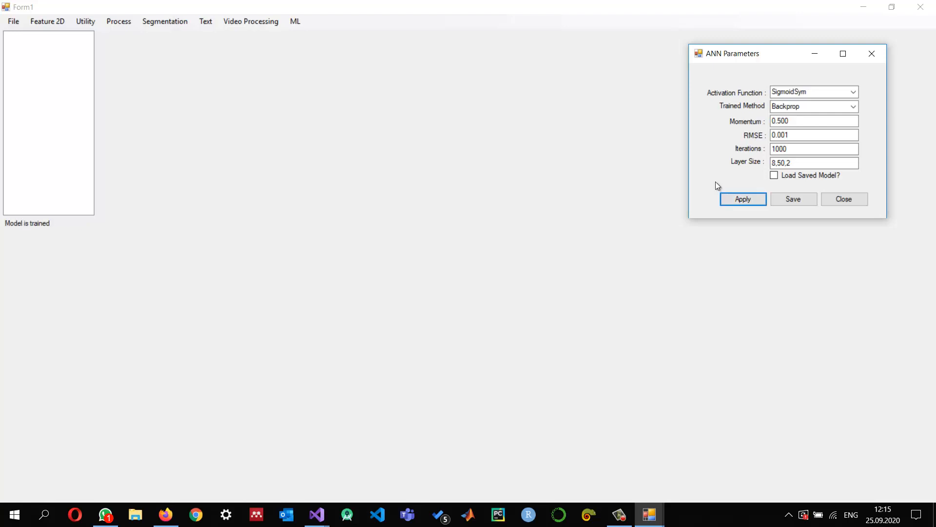
{"action": "mouse_move", "coordinate": [175, 18]}
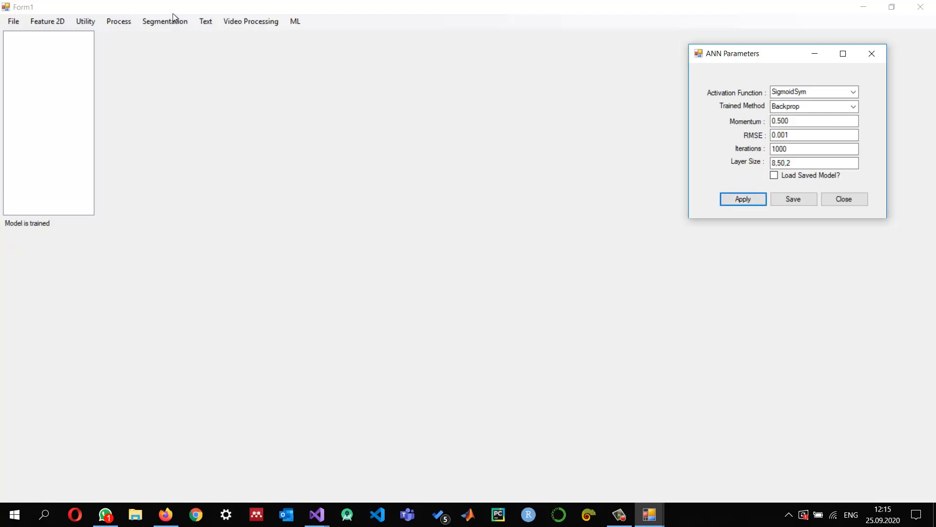
{"action": "left_click", "coordinate": [294, 21]}
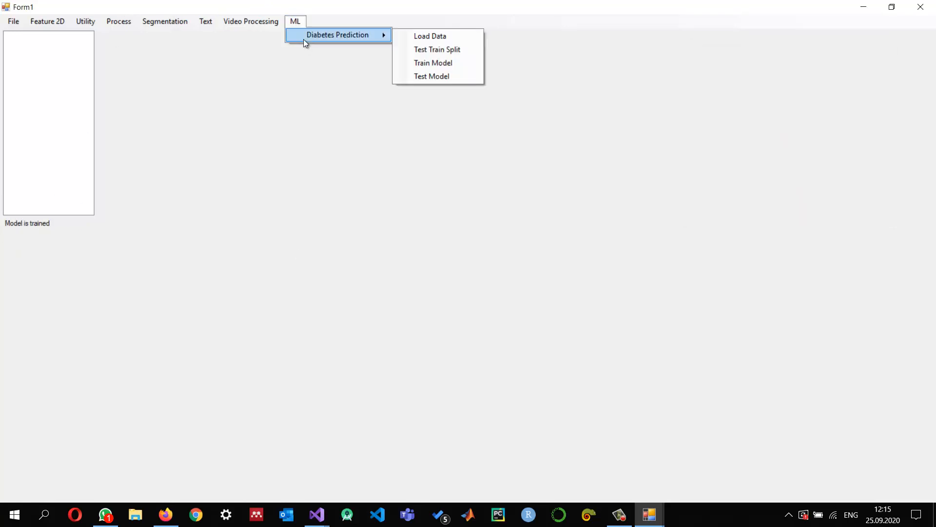
{"action": "left_click", "coordinate": [431, 76]}
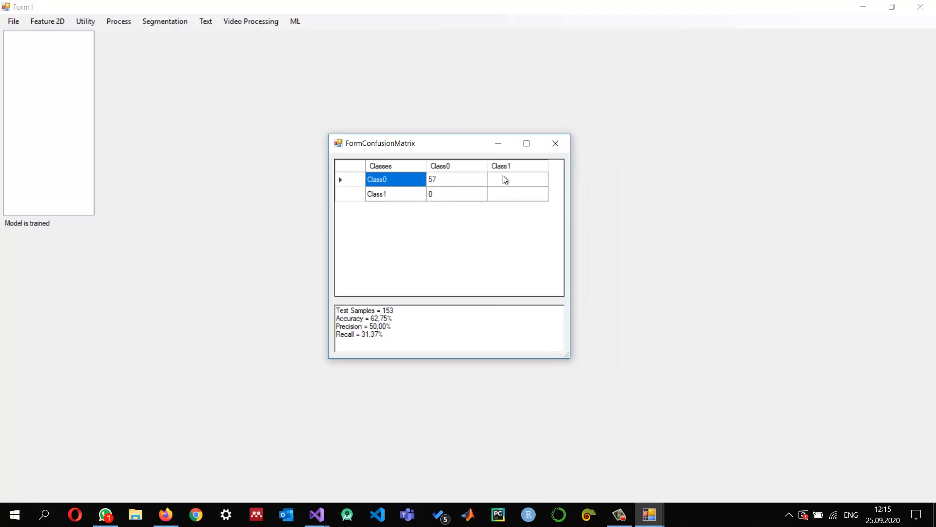
{"action": "mouse_move", "coordinate": [443, 200]}
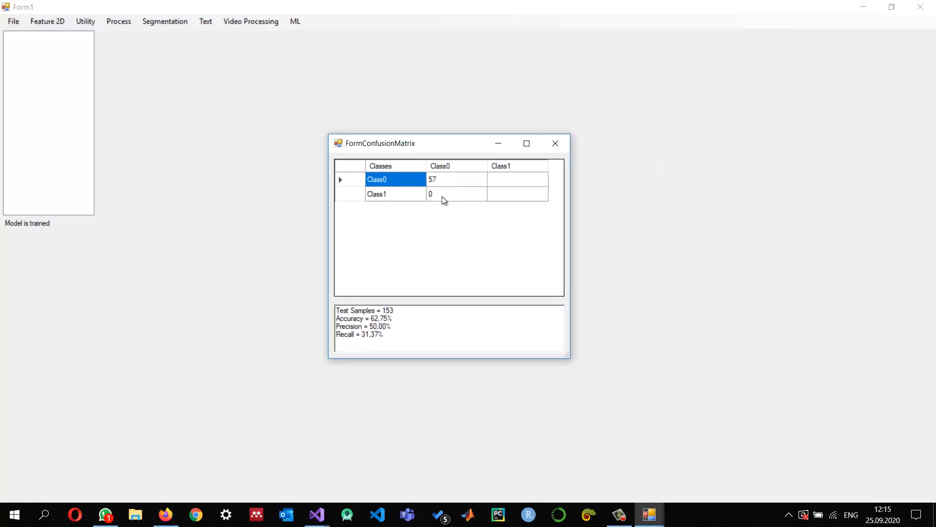
{"action": "mouse_move", "coordinate": [557, 169]}
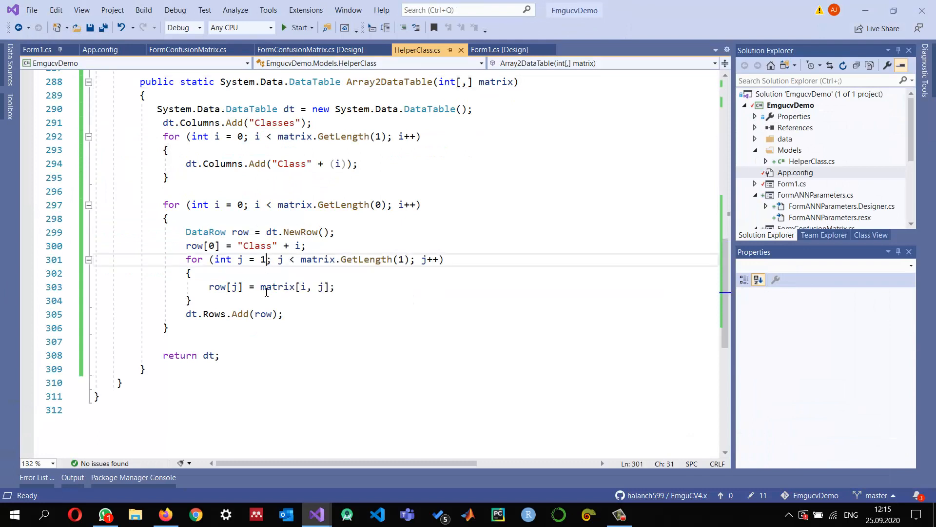
- Change Array2DataTable to write row[j+1], save HelperClass.cs, and relaunch EmgucvDemo
{"action": "type", "text": "0"}
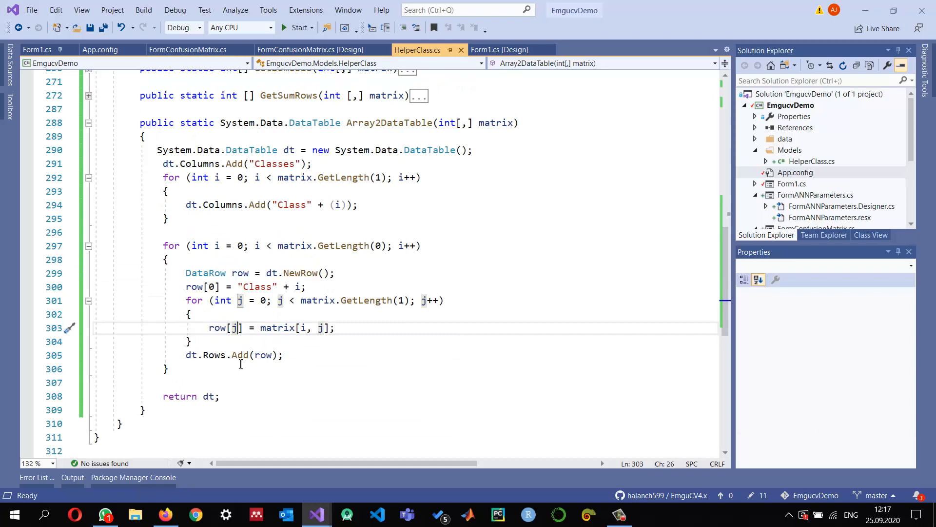
{"action": "type", "text": "+1"}
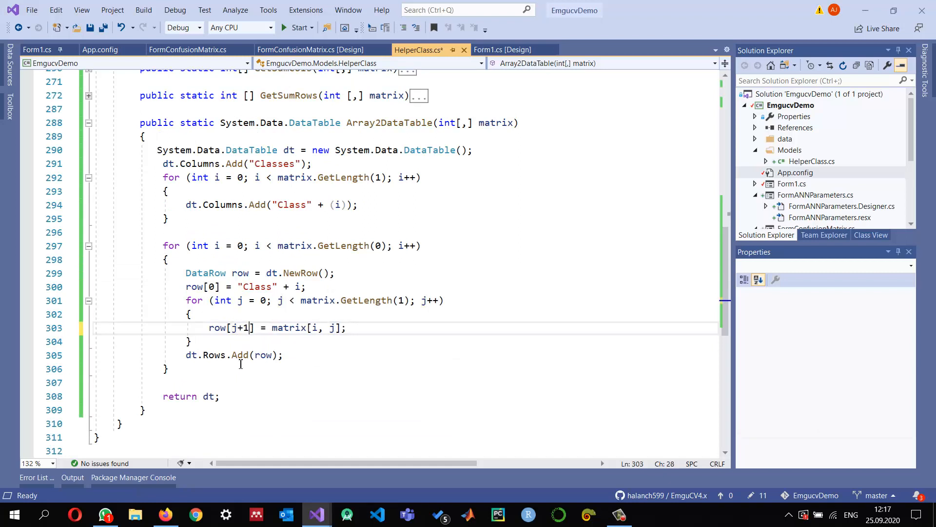
{"action": "key", "text": "ctrl+s"}
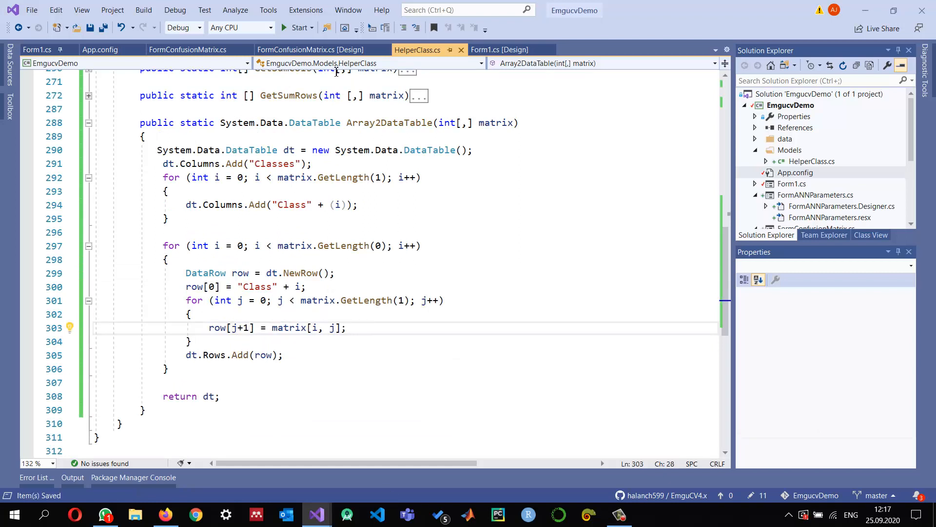
{"action": "left_click", "coordinate": [299, 27]}
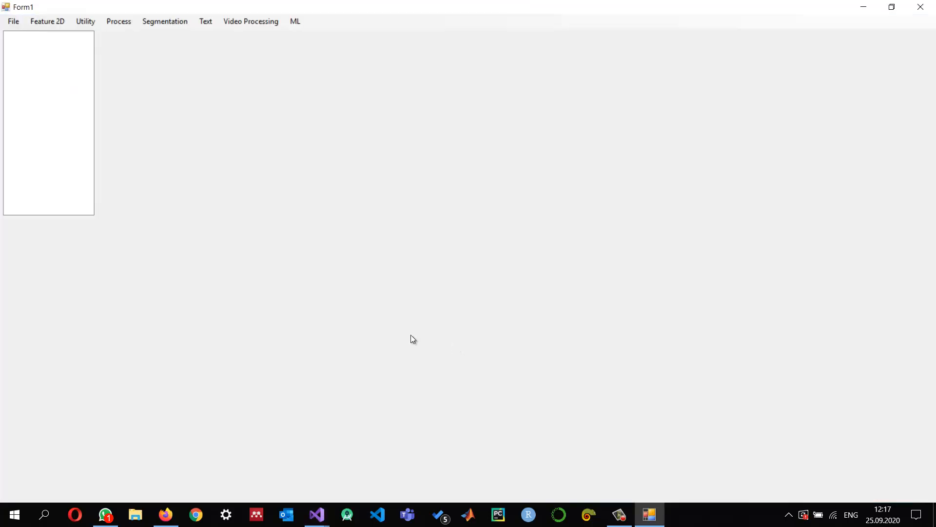
- Load the diabetes data, train the Backprop network, and test it for 73.20% accuracy
{"action": "left_click", "coordinate": [295, 21]}
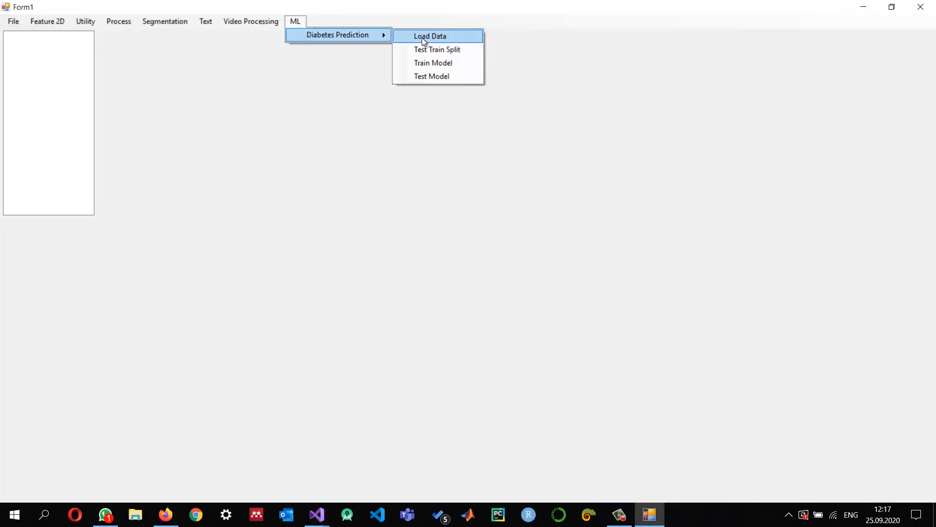
{"action": "left_click", "coordinate": [429, 36]}
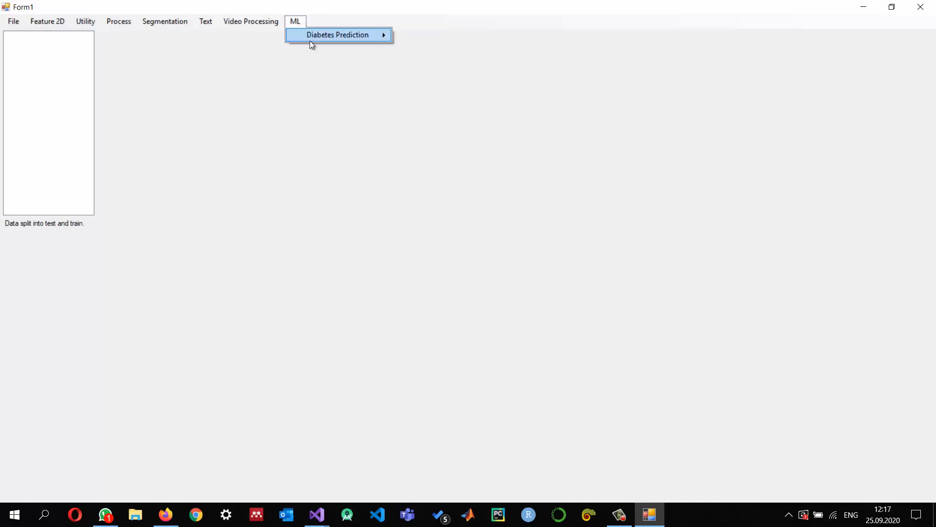
{"action": "left_click", "coordinate": [338, 35]}
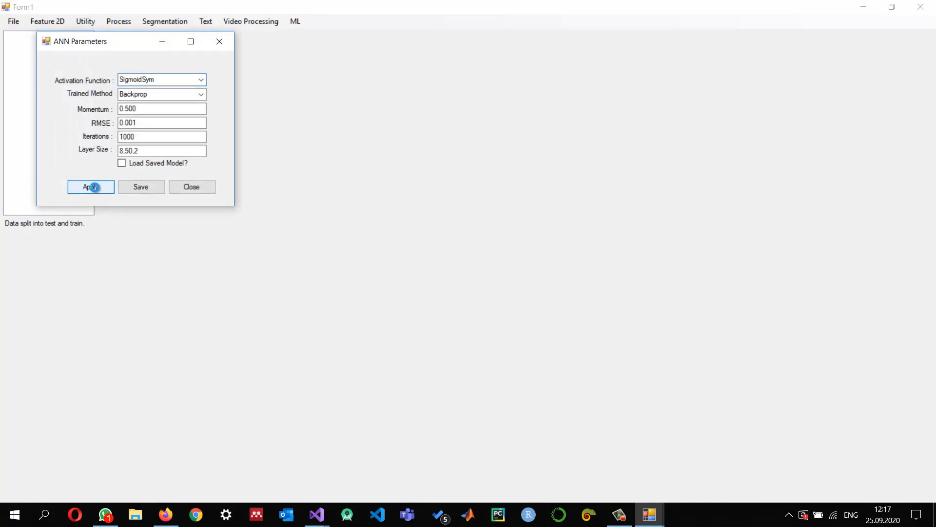
{"action": "left_click", "coordinate": [90, 186]}
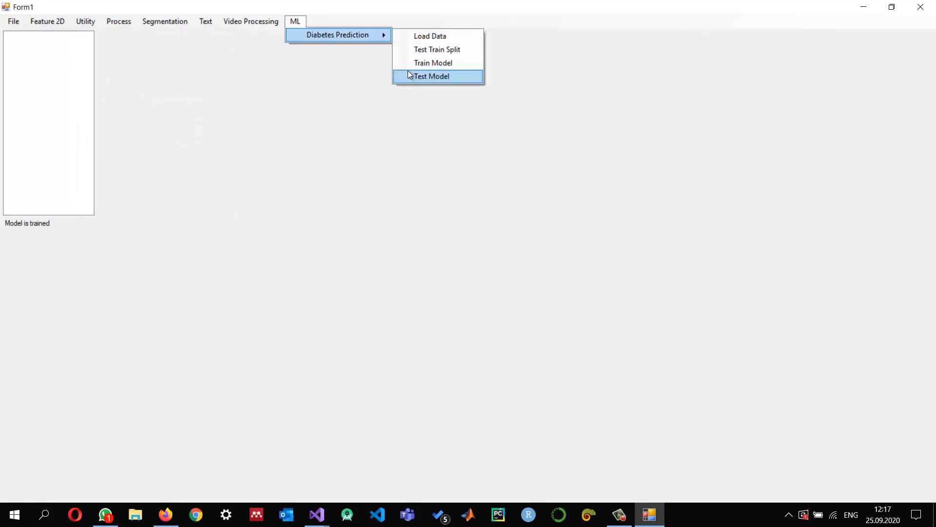
{"action": "left_click", "coordinate": [430, 76]}
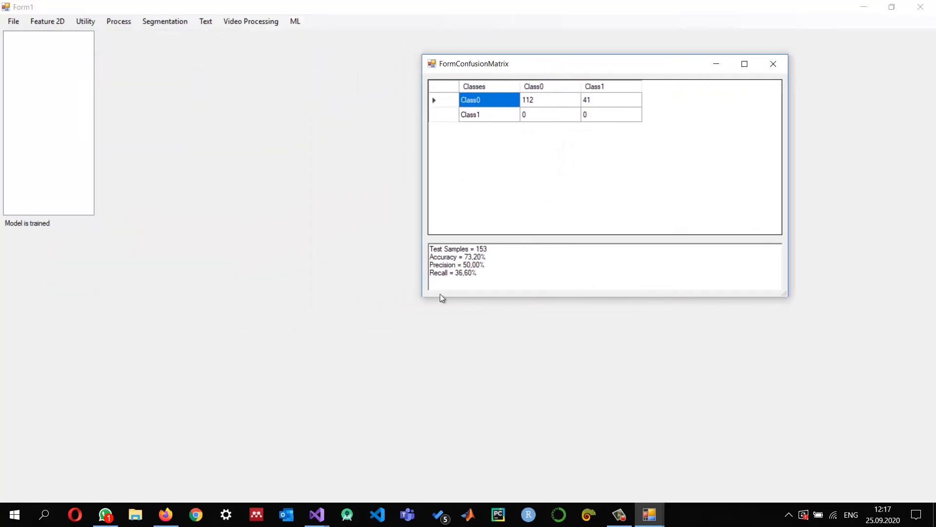
- Inspect the 112 correct Class0 predictions and the zero counts in the Class1 row
{"action": "left_click", "coordinate": [542, 100]}
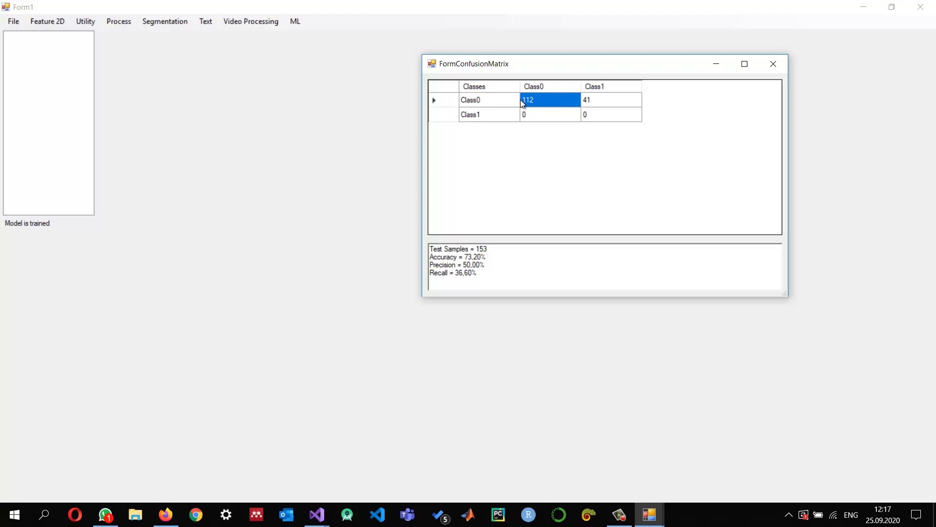
{"action": "mouse_move", "coordinate": [599, 117]}
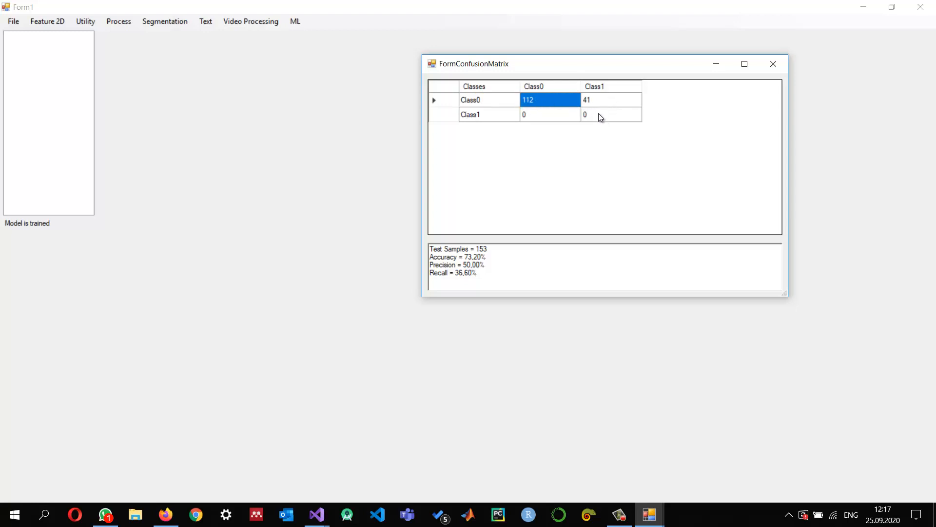
{"action": "left_click", "coordinate": [610, 114]}
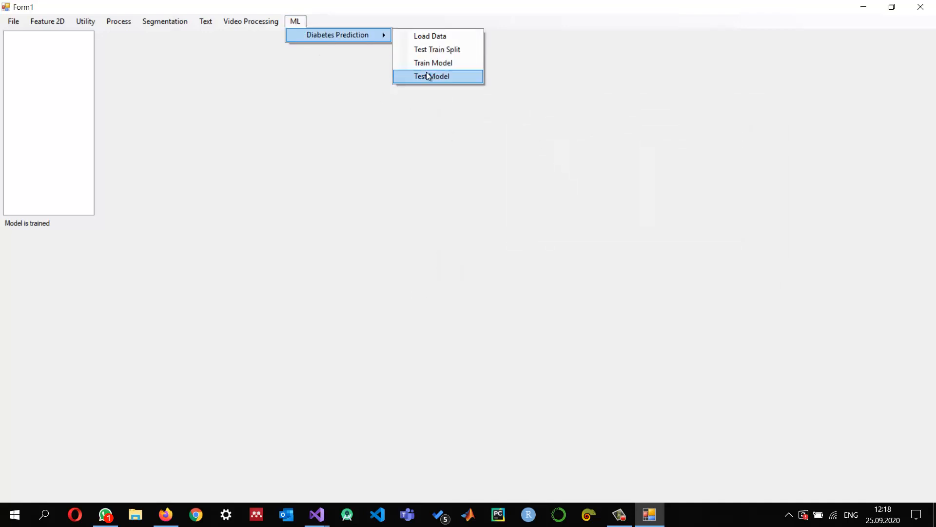
- Reopen ANN Parameters, move the dialog right, and set the training method to Rprop
{"action": "left_click", "coordinate": [431, 76]}
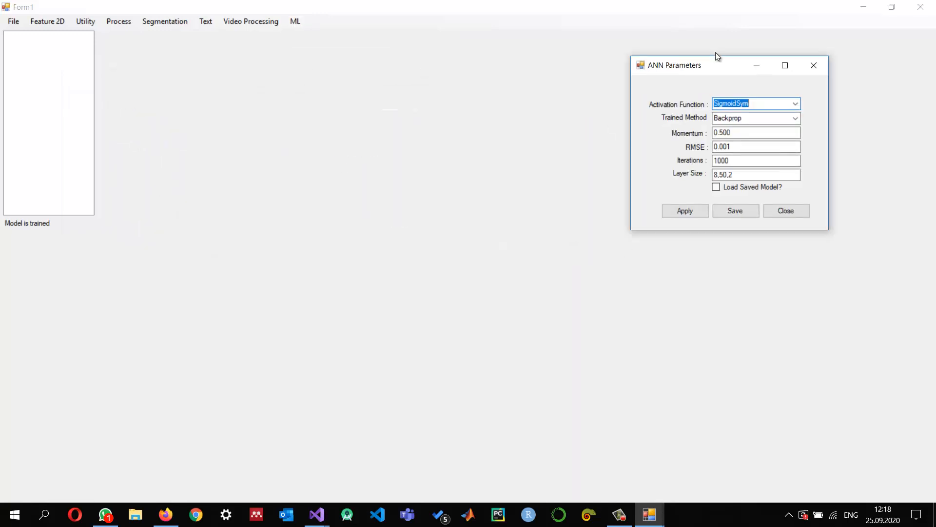
{"action": "left_click_drag", "start_coordinate": [674, 65], "coordinate": [712, 47]}
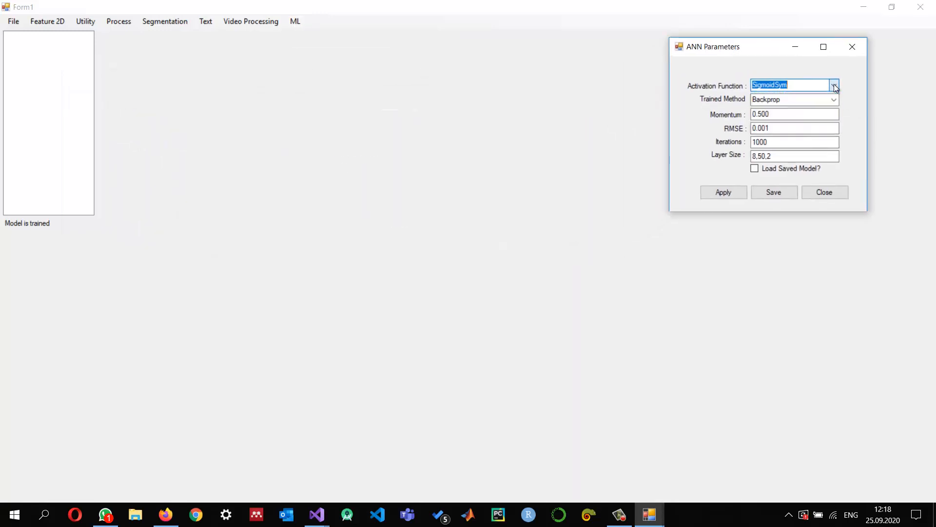
{"action": "left_click", "coordinate": [834, 99]}
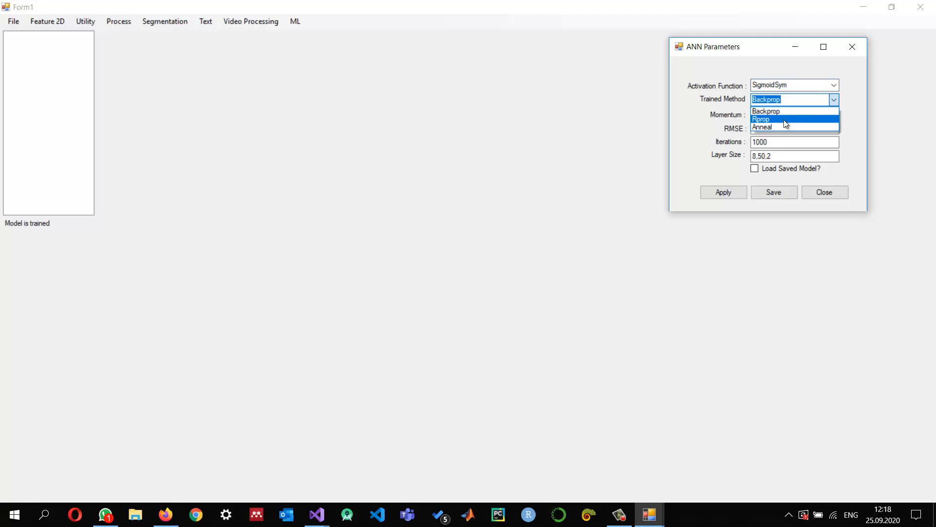
{"action": "left_click", "coordinate": [761, 119]}
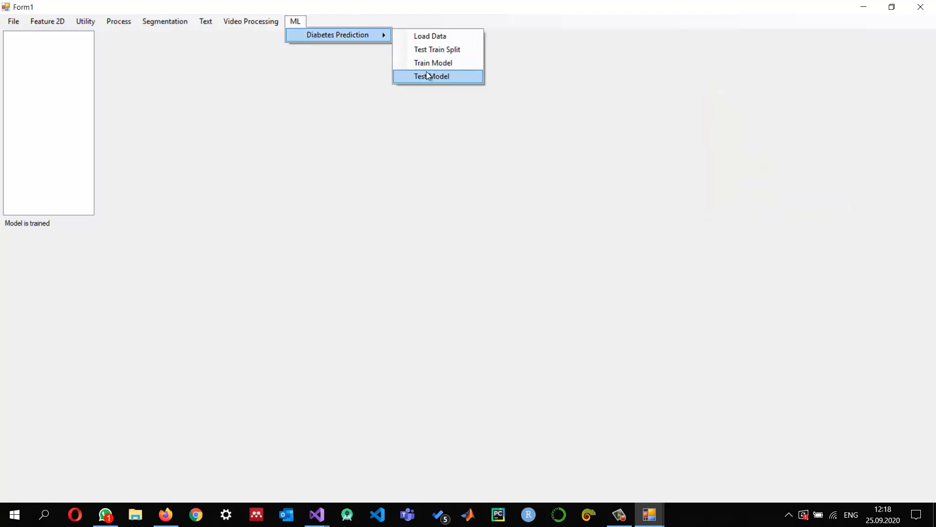
- Test the Rprop model and inspect its confusion matrix cells 88, 33, 8 and 24
{"action": "left_click", "coordinate": [431, 76]}
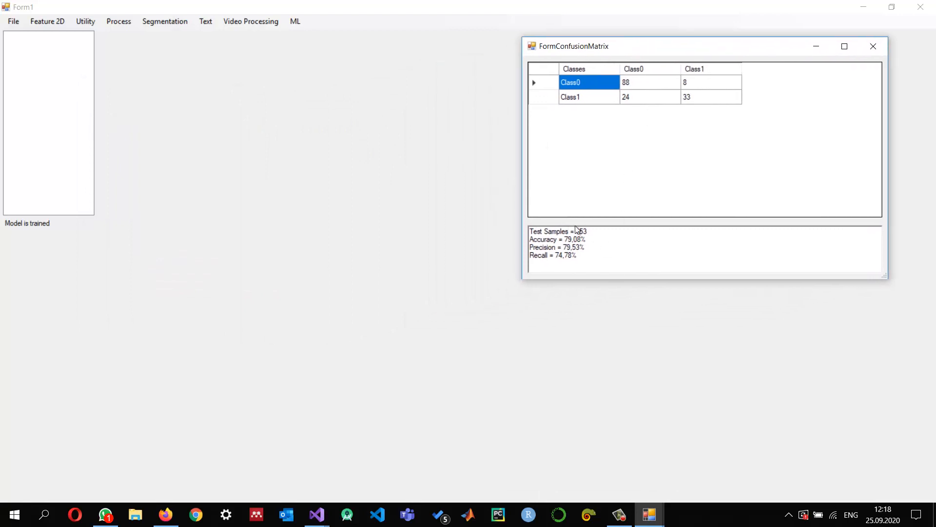
{"action": "mouse_move", "coordinate": [612, 254]}
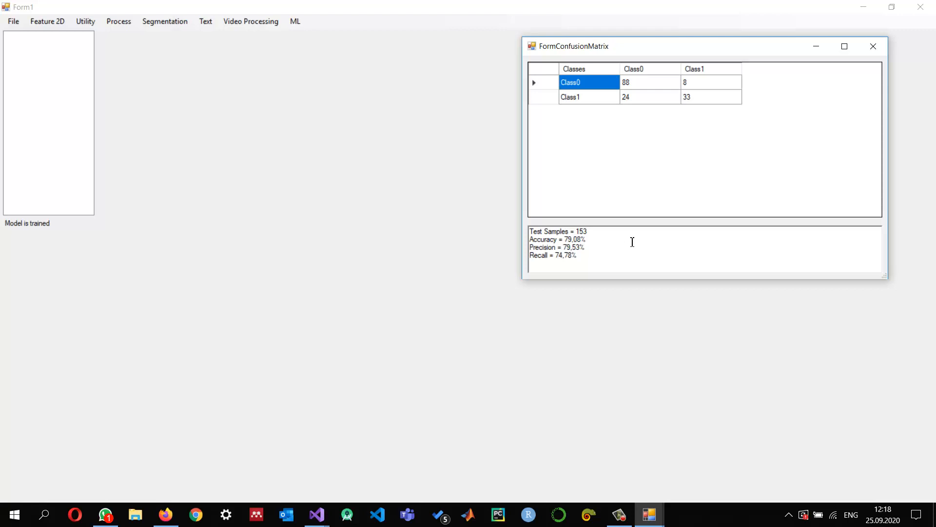
{"action": "mouse_move", "coordinate": [632, 87]}
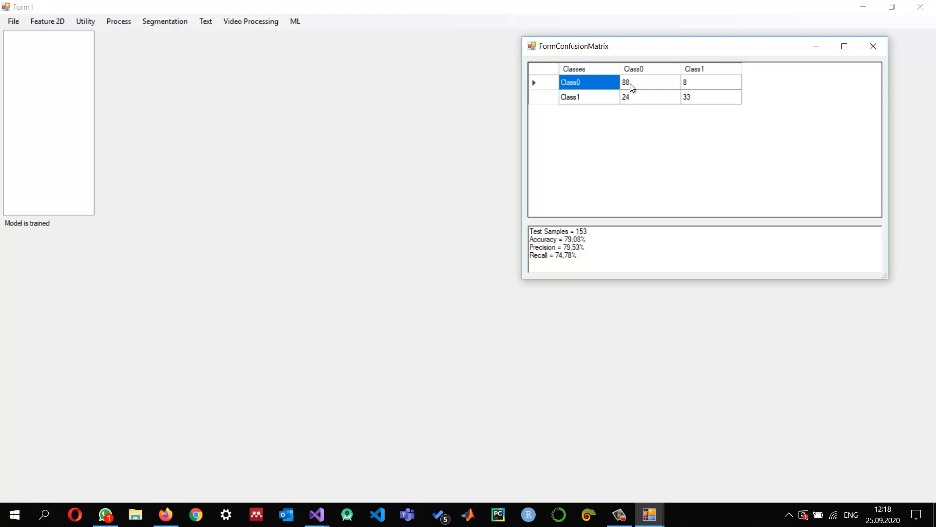
{"action": "left_click", "coordinate": [626, 82]}
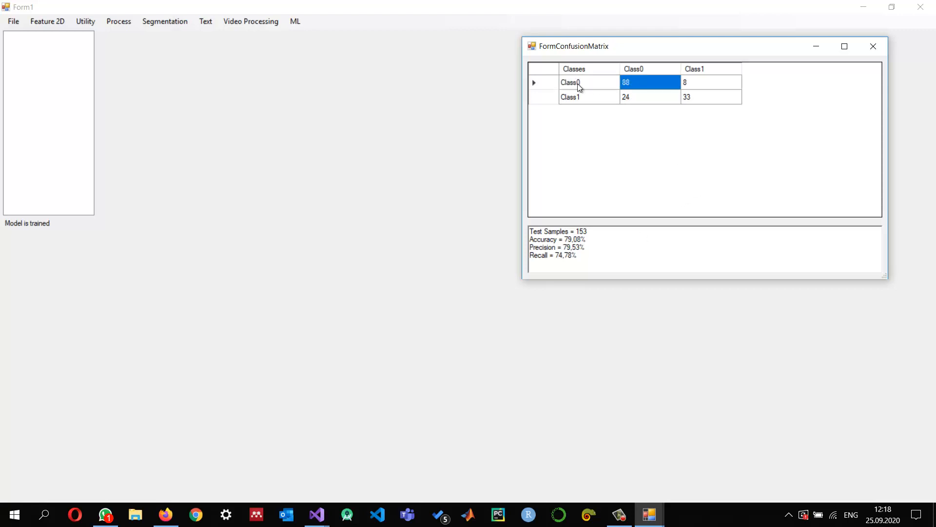
{"action": "mouse_move", "coordinate": [682, 103]}
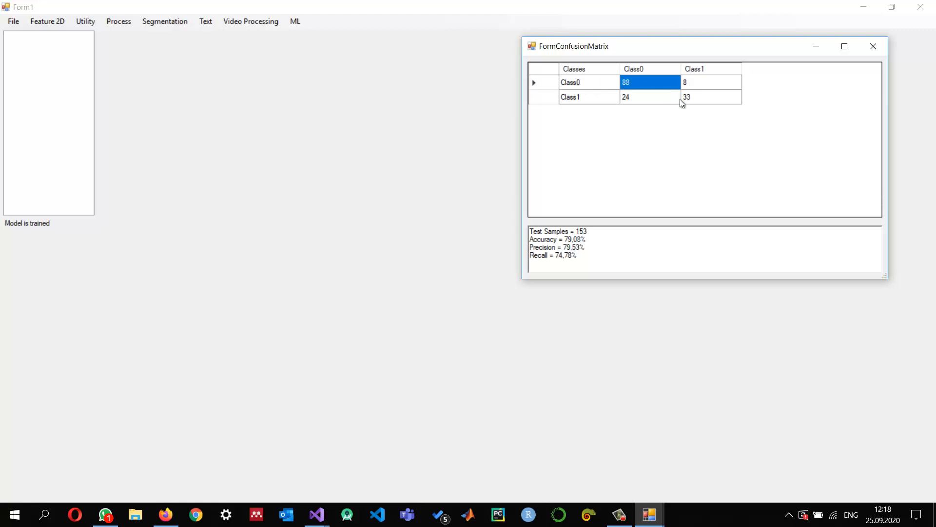
{"action": "left_click", "coordinate": [710, 97]}
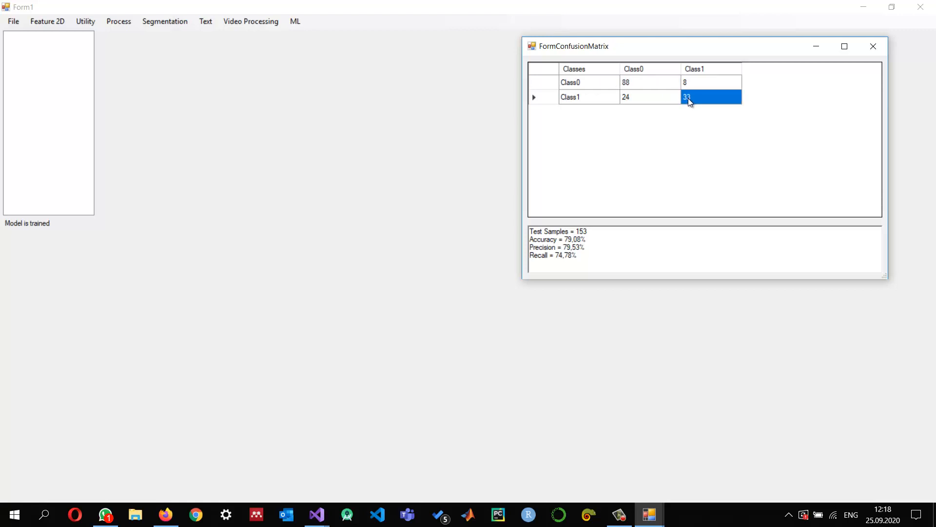
{"action": "left_click", "coordinate": [710, 82]}
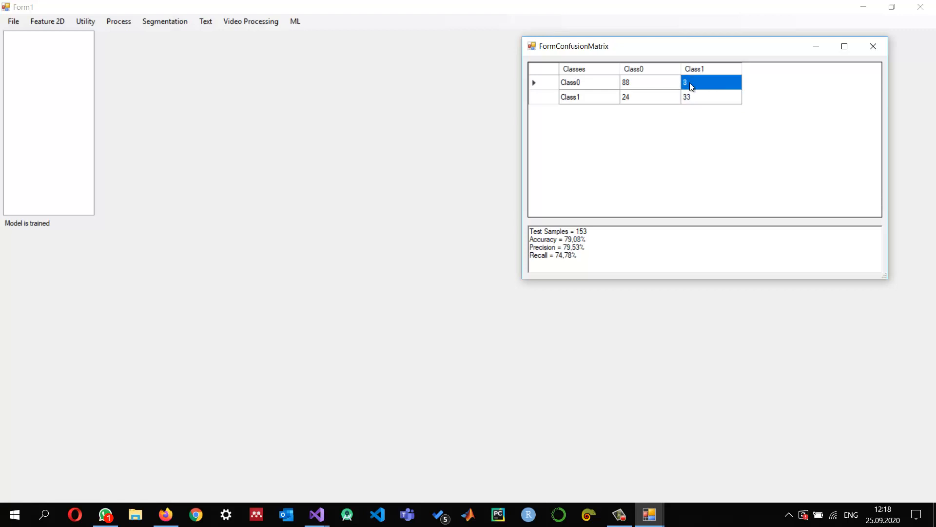
{"action": "mouse_move", "coordinate": [628, 97]}
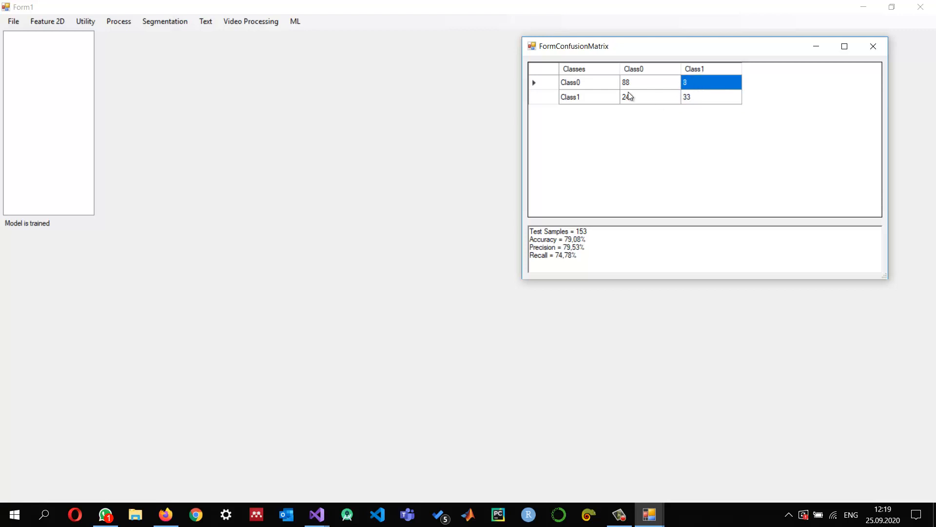
{"action": "left_click", "coordinate": [625, 97]}
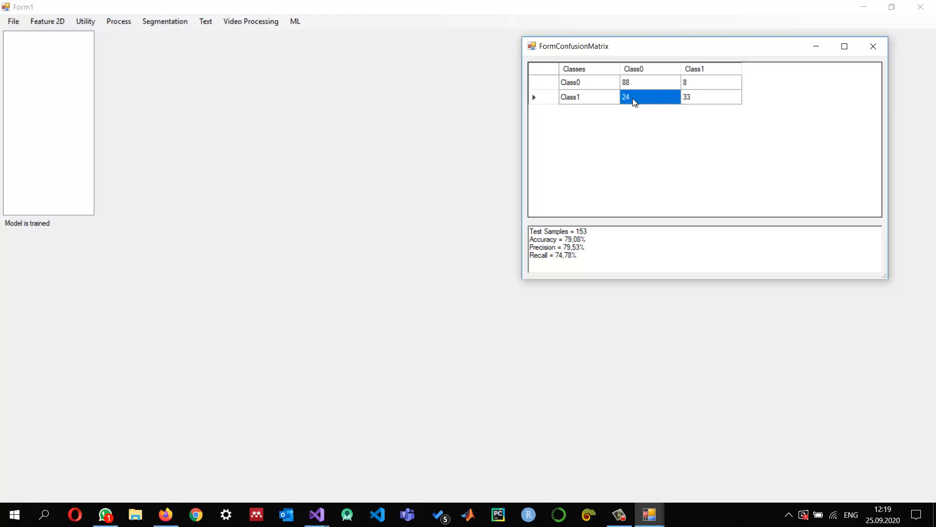
{"action": "mouse_move", "coordinate": [726, 99]}
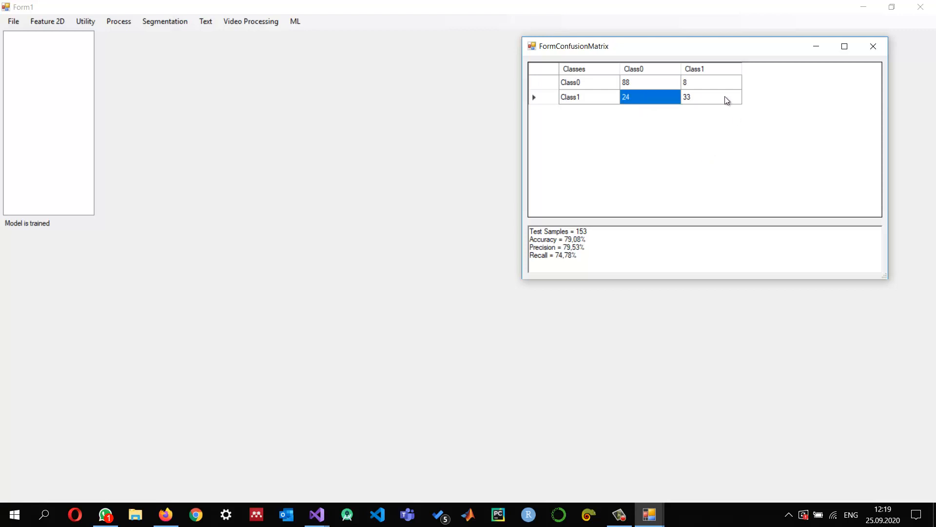
{"action": "mouse_move", "coordinate": [660, 104]}
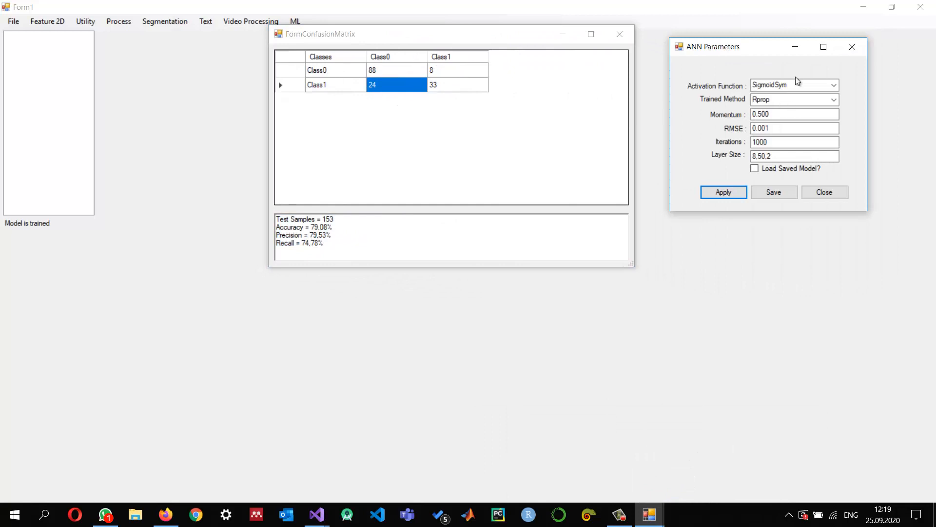
{"action": "mouse_move", "coordinate": [790, 178]}
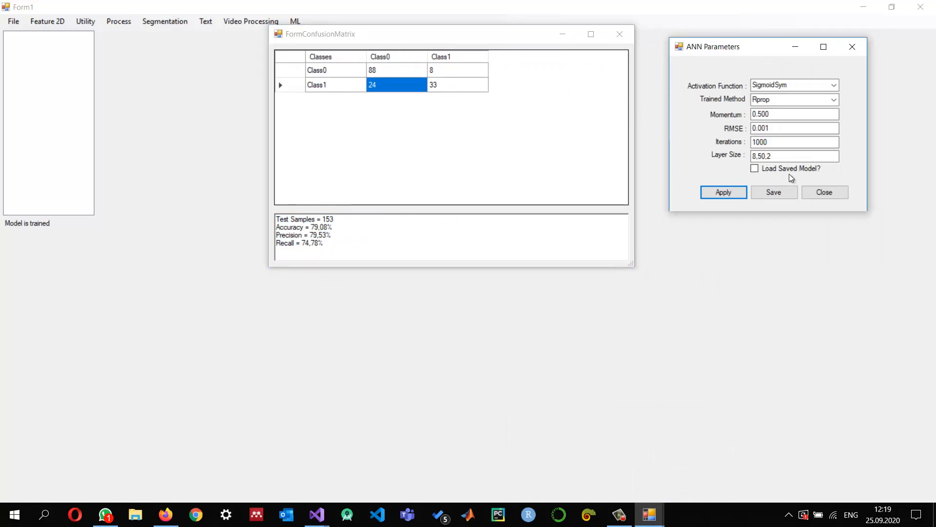
{"action": "mouse_move", "coordinate": [487, 71]}
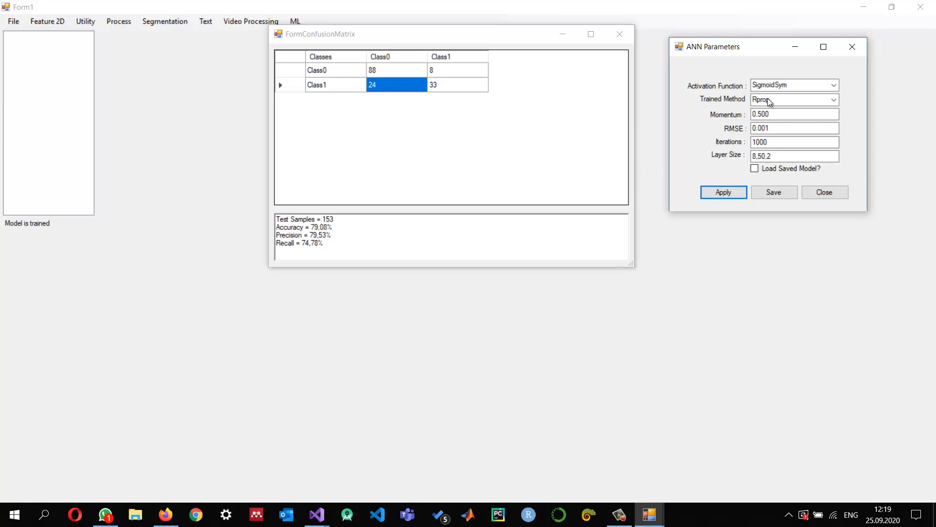
{"action": "mouse_move", "coordinate": [311, 234]}
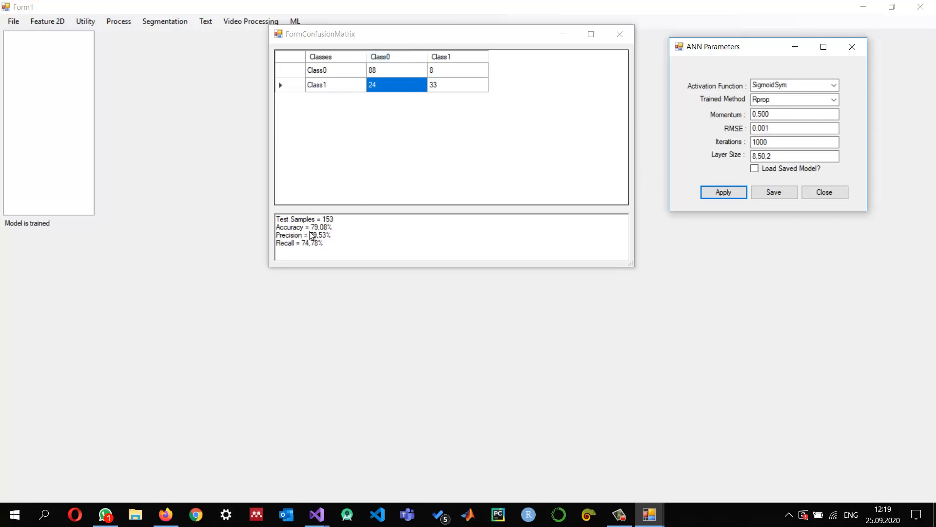
{"action": "mouse_move", "coordinate": [351, 245]}
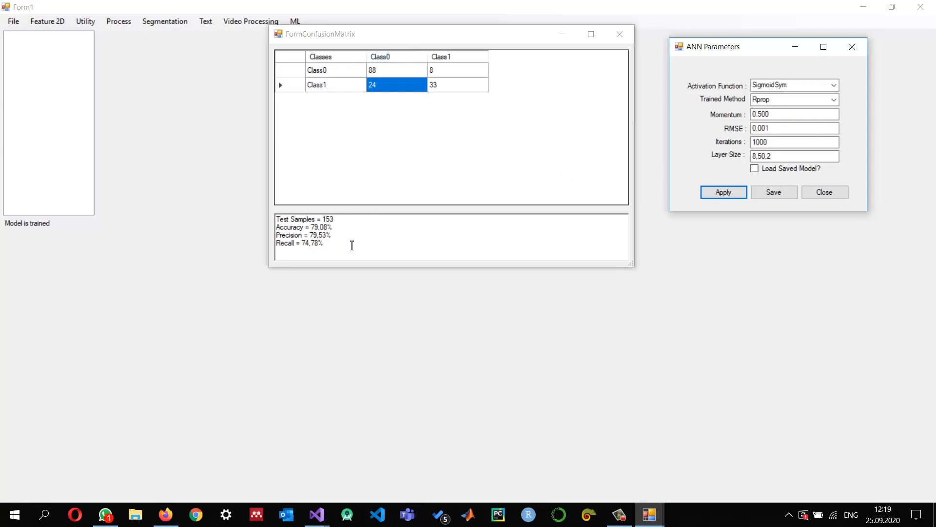
{"action": "mouse_move", "coordinate": [423, 138]}
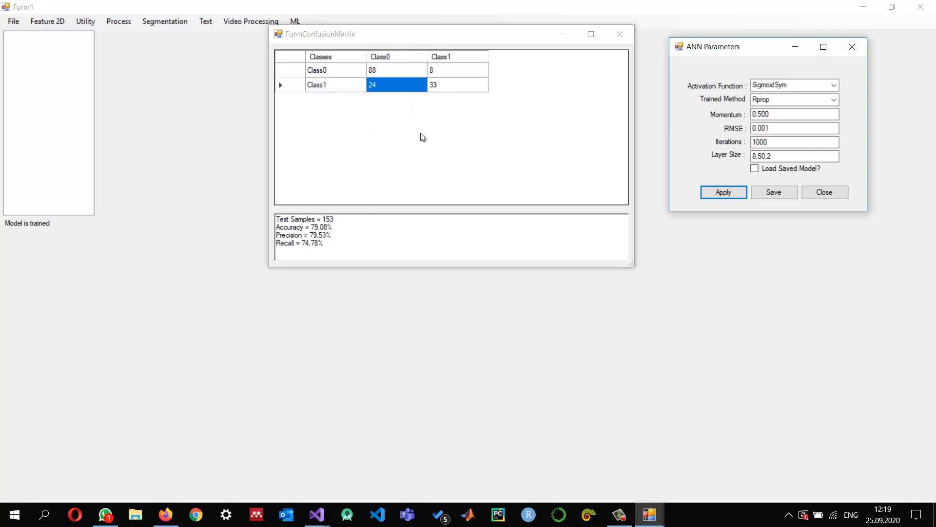
{"action": "mouse_move", "coordinate": [412, 135]}
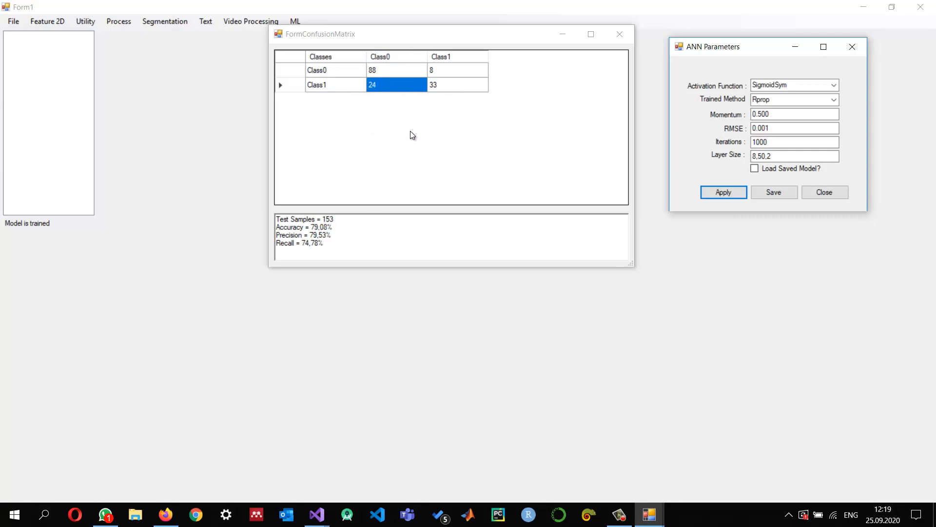